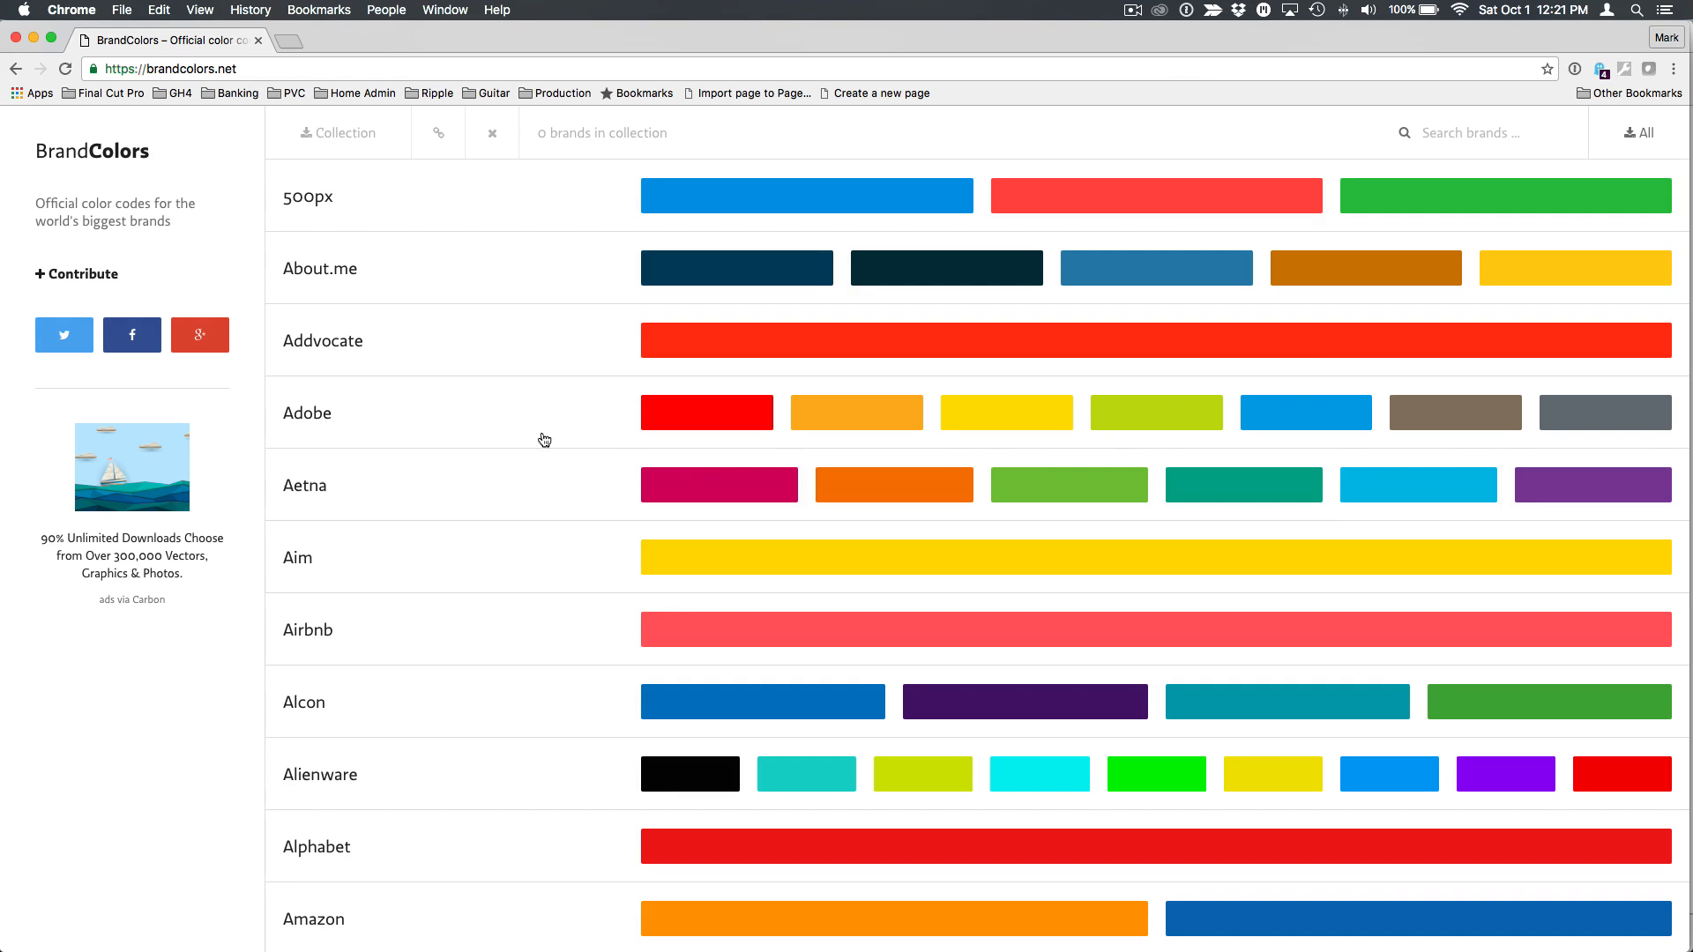
- Add a small white rectangle to the group above the Marvel Primary Brand Colors layer
{"action": "scroll", "scroll_direction": "down", "scroll_amount": 3}
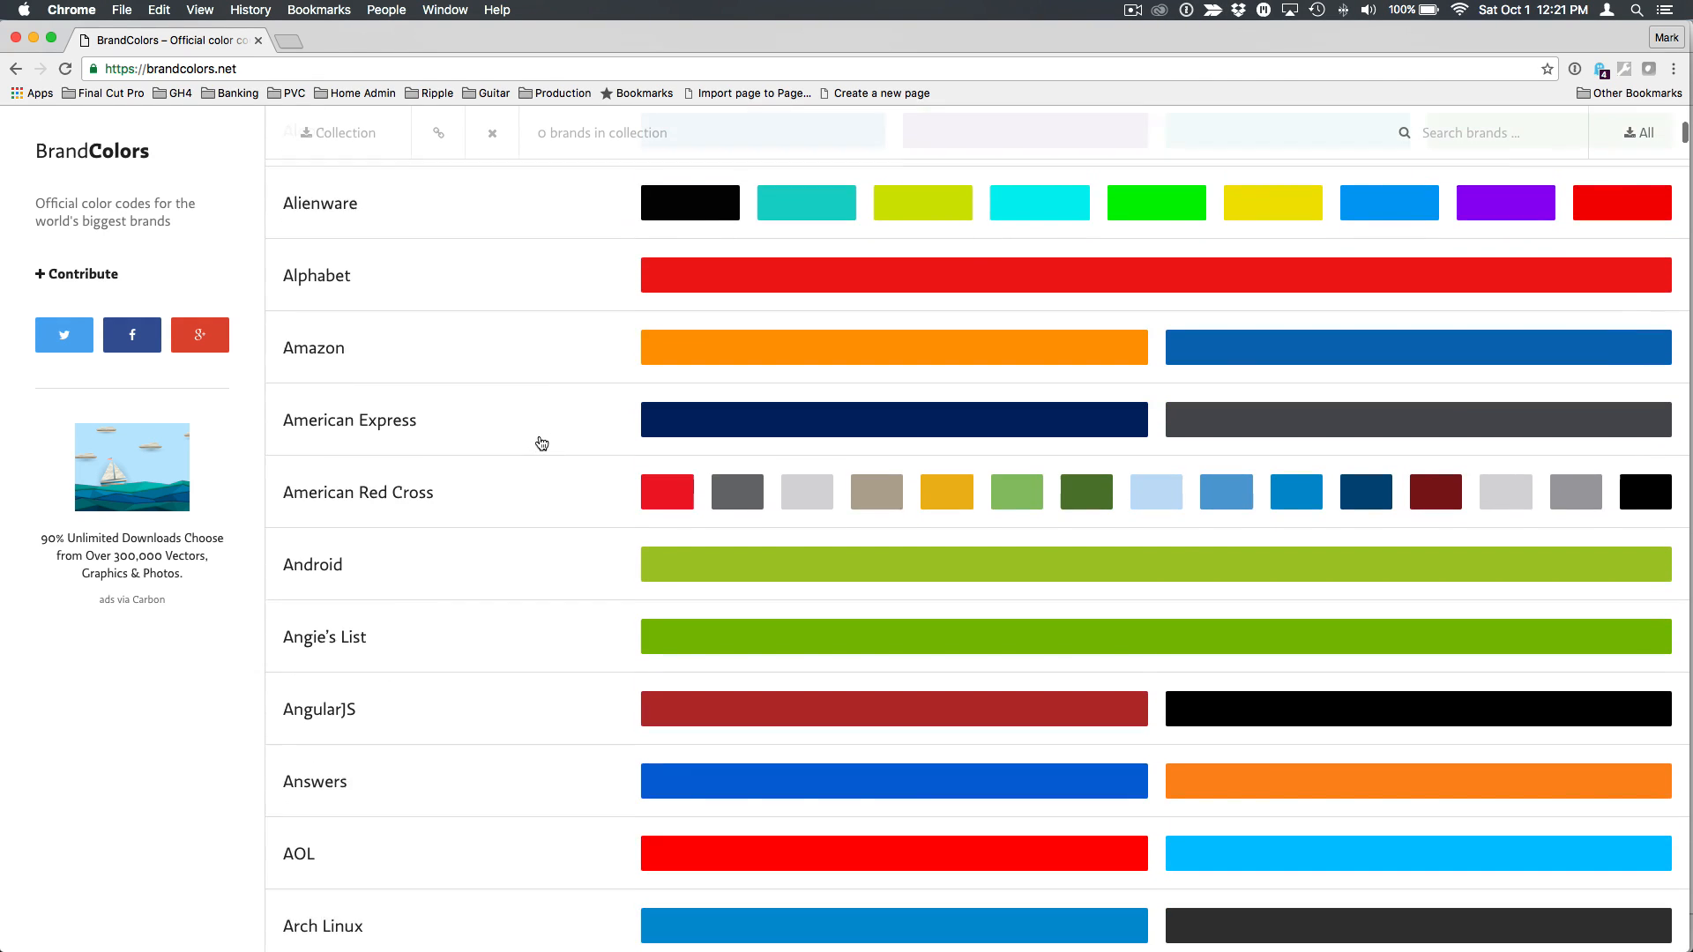
{"action": "scroll", "scroll_direction": "down", "scroll_amount": 3}
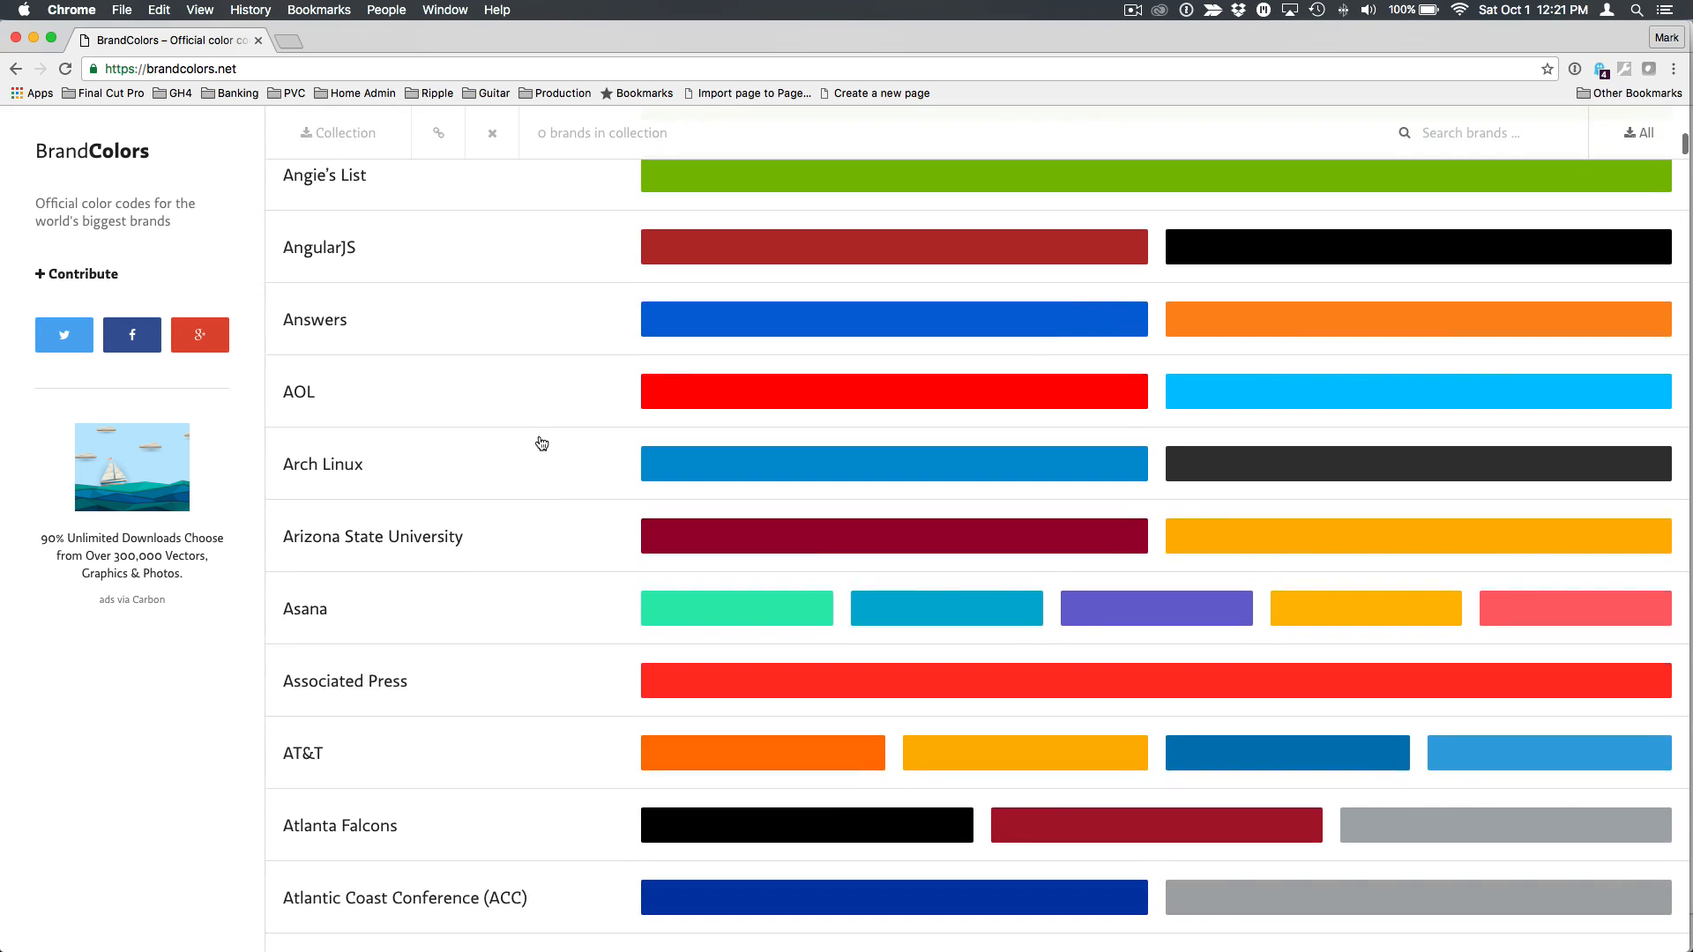
{"action": "scroll", "scroll_direction": "down", "scroll_amount": 3}
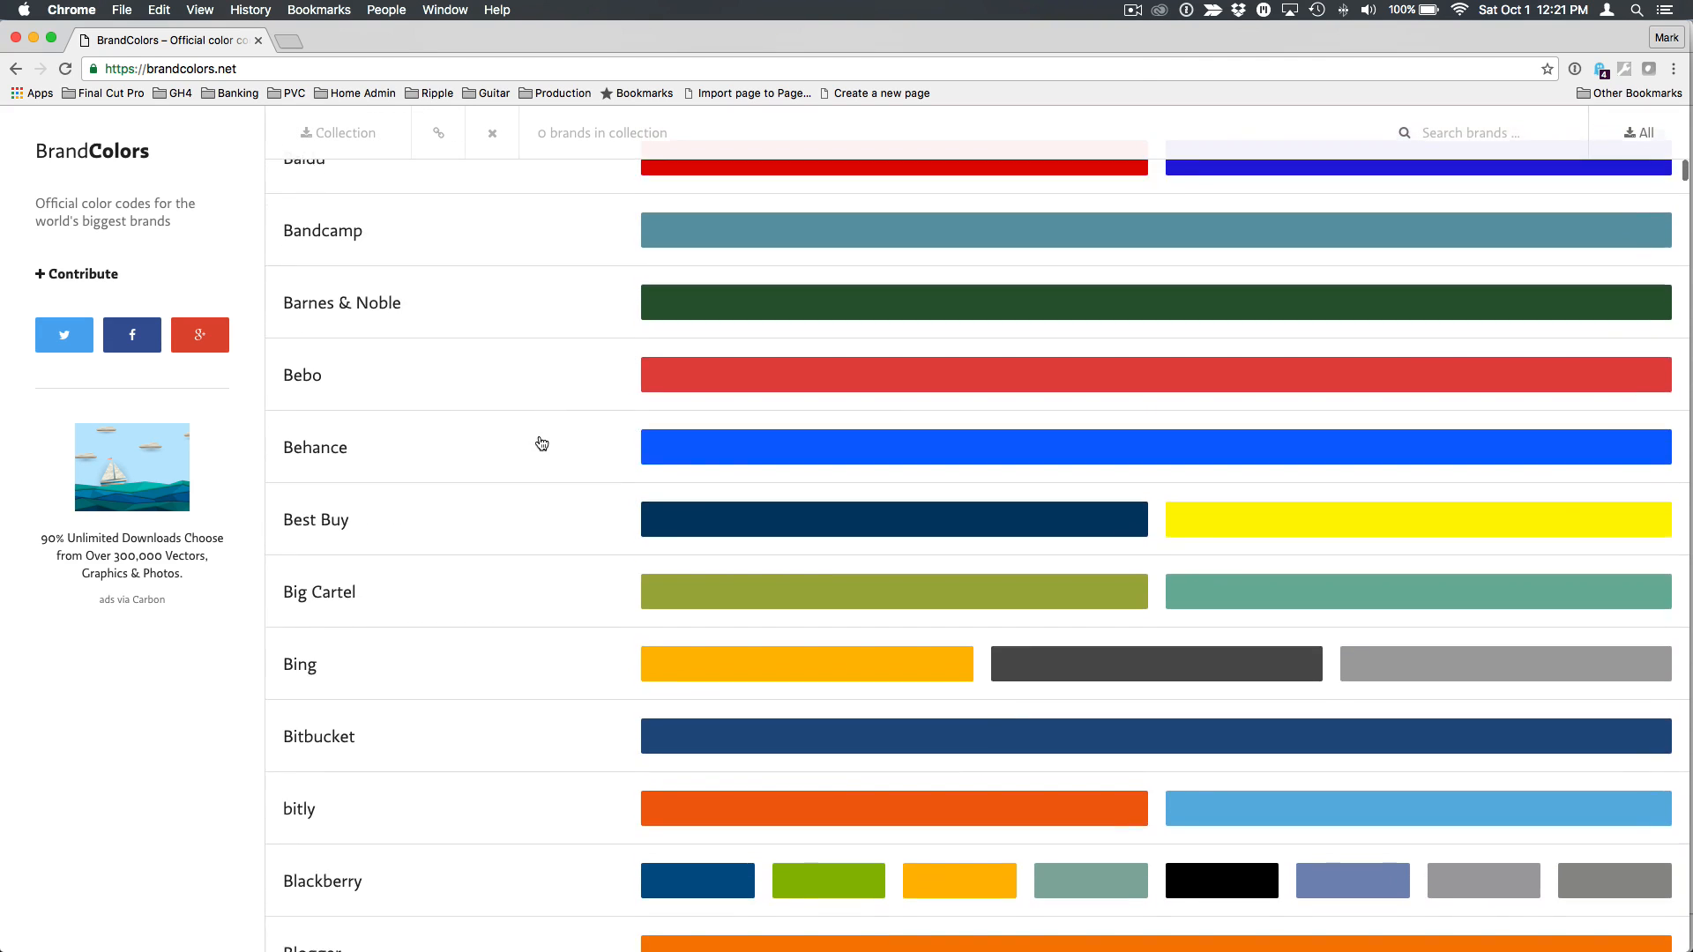
{"action": "scroll", "scroll_direction": "down", "scroll_amount": 3}
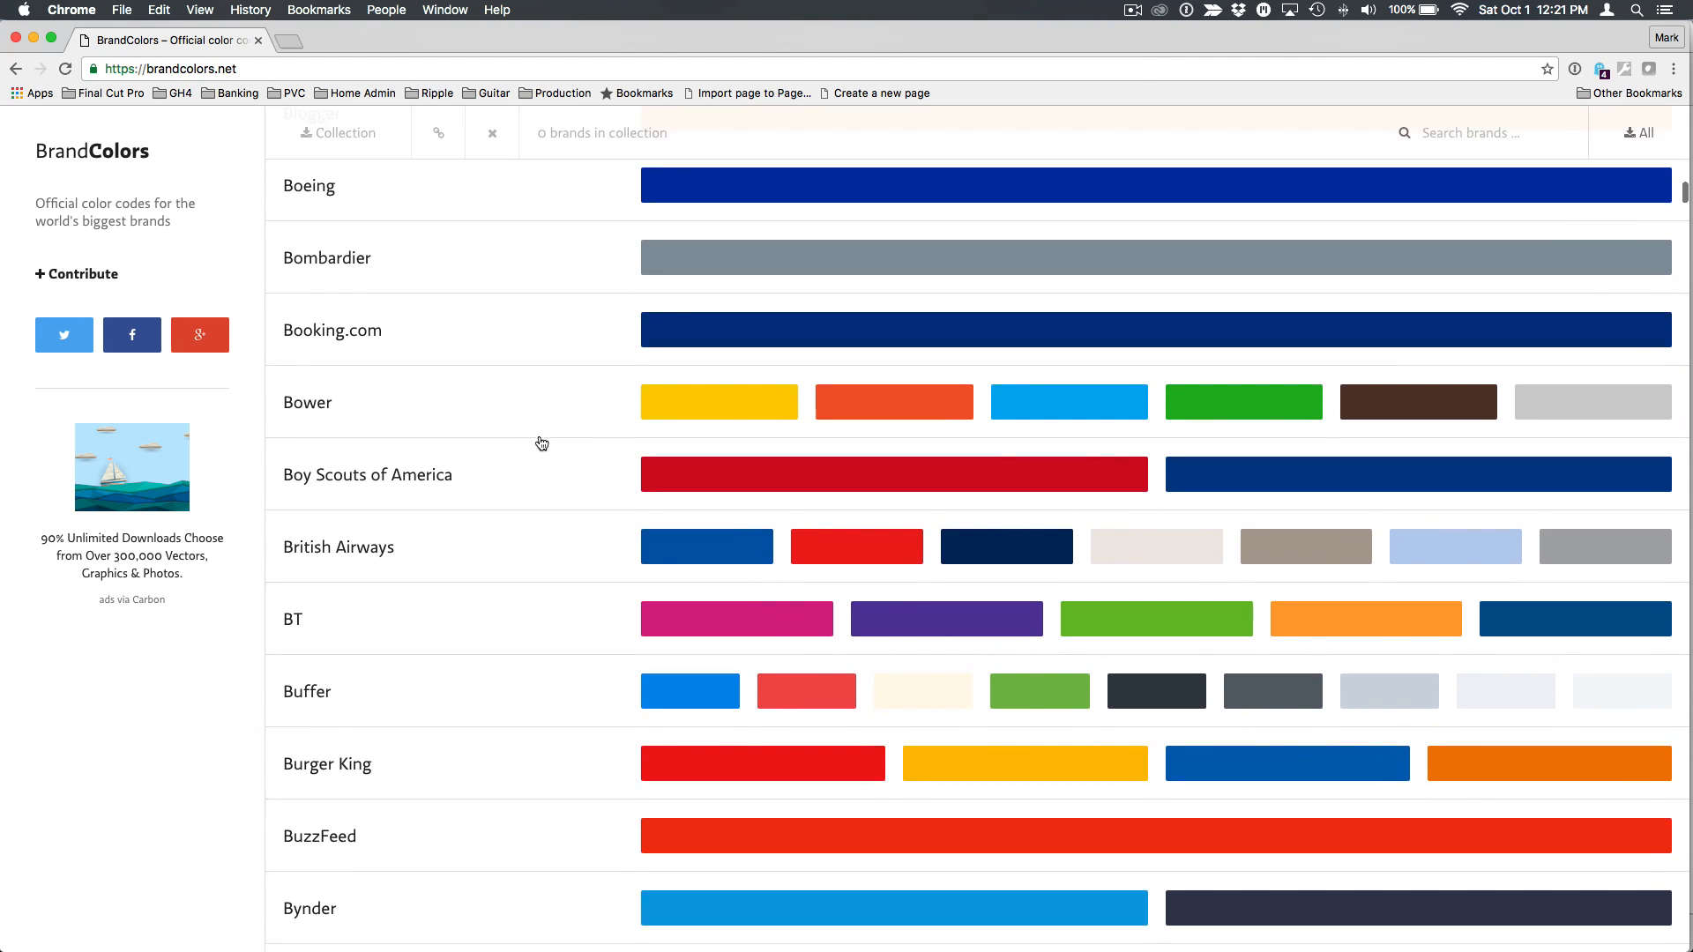
{"action": "scroll", "scroll_direction": "down", "scroll_amount": 3}
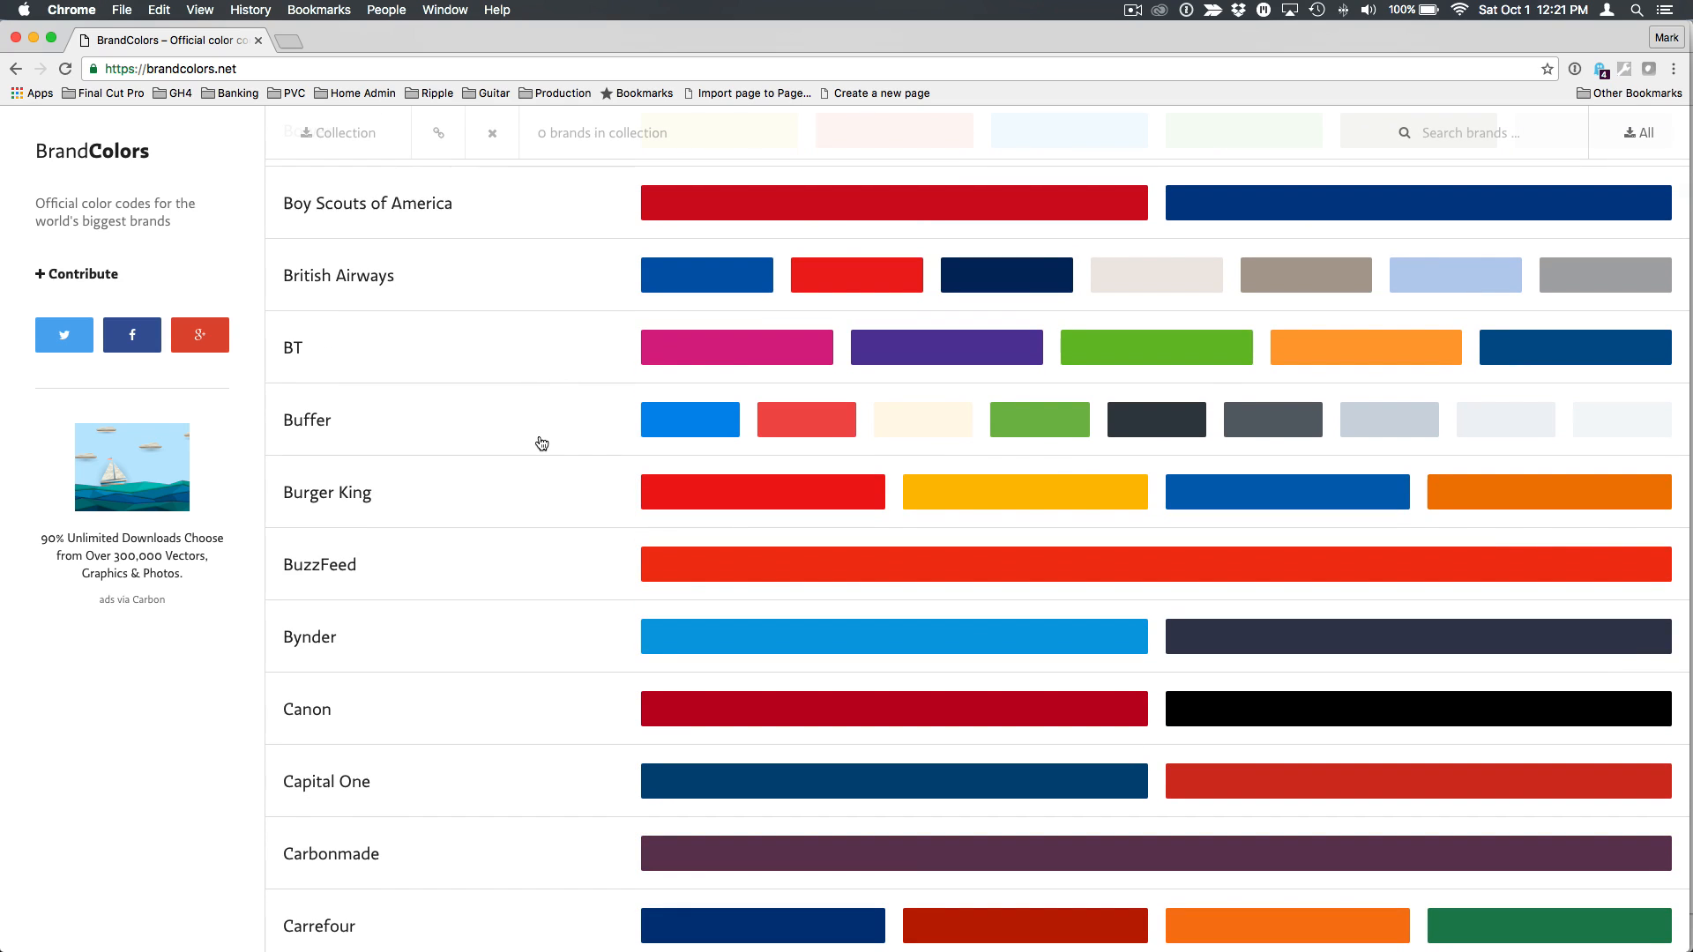
{"action": "scroll", "scroll_direction": "down", "scroll_amount": 3}
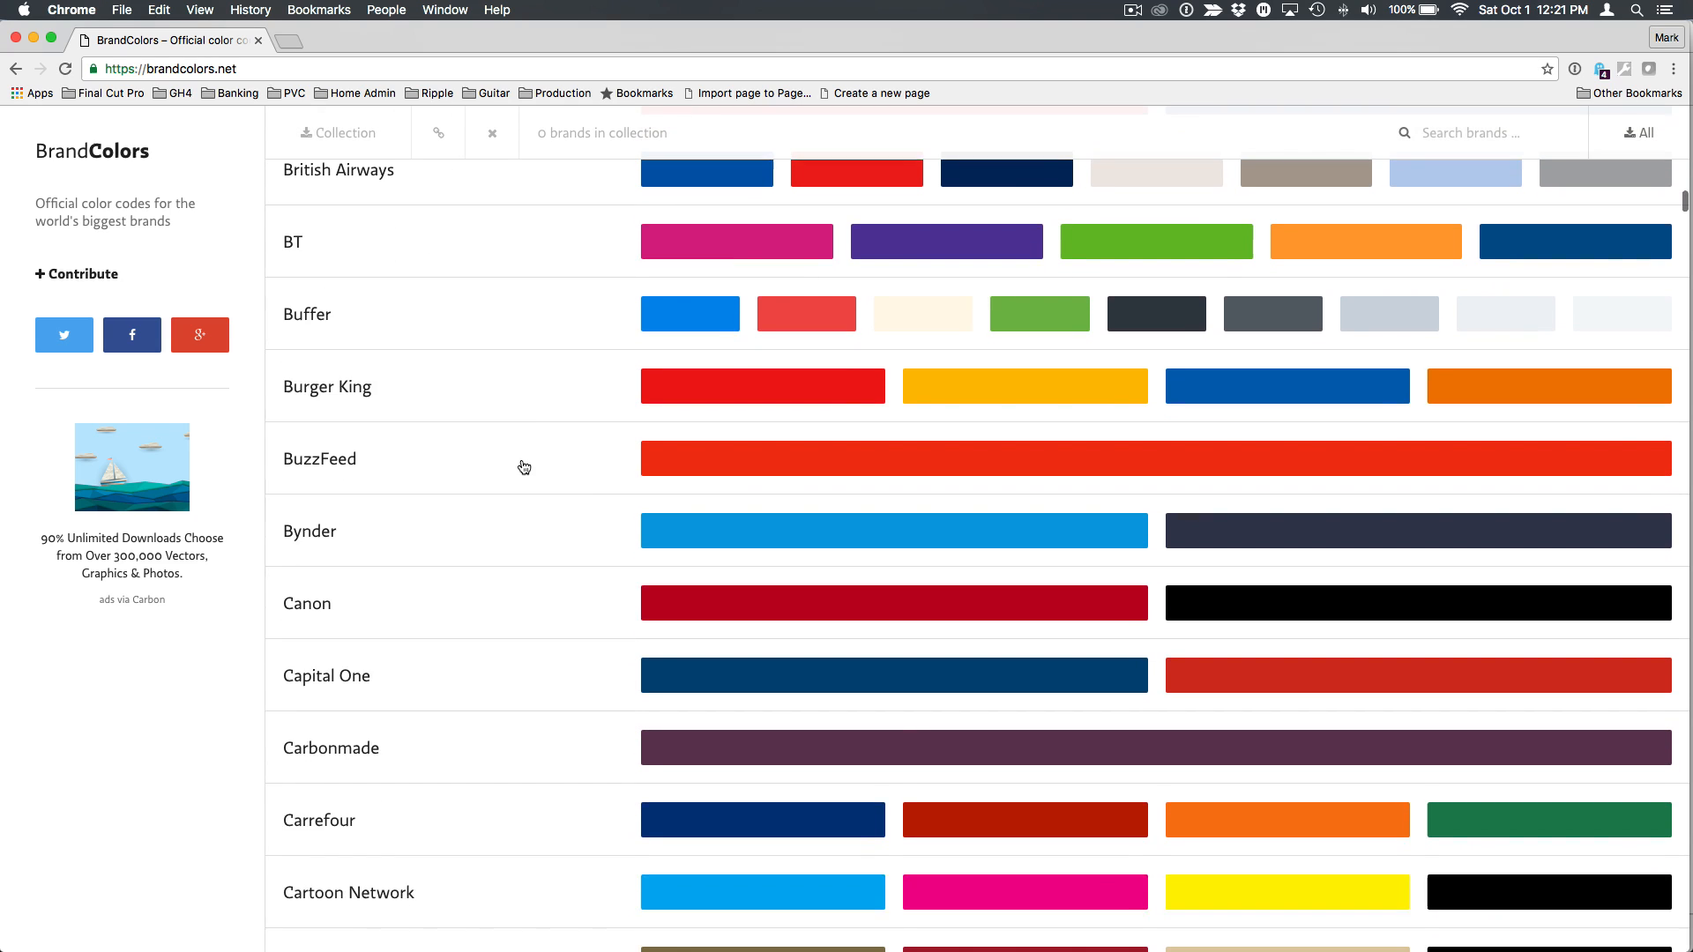
{"action": "scroll", "scroll_direction": "down", "scroll_amount": 3}
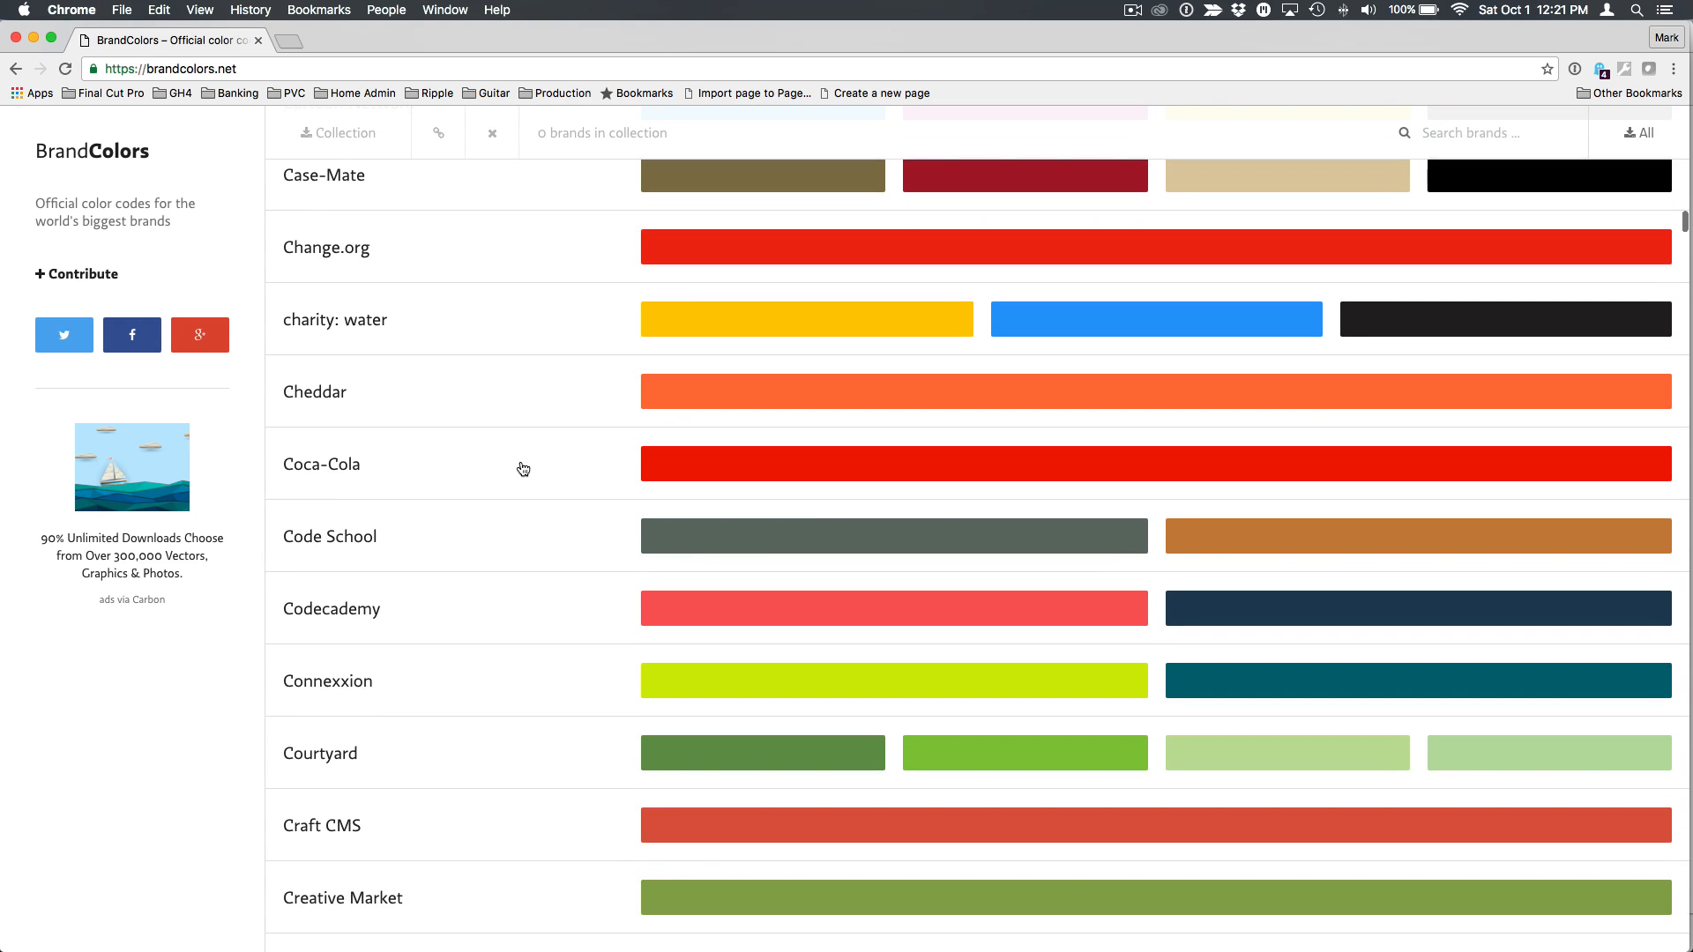
{"action": "scroll", "scroll_direction": "up", "scroll_amount": 3}
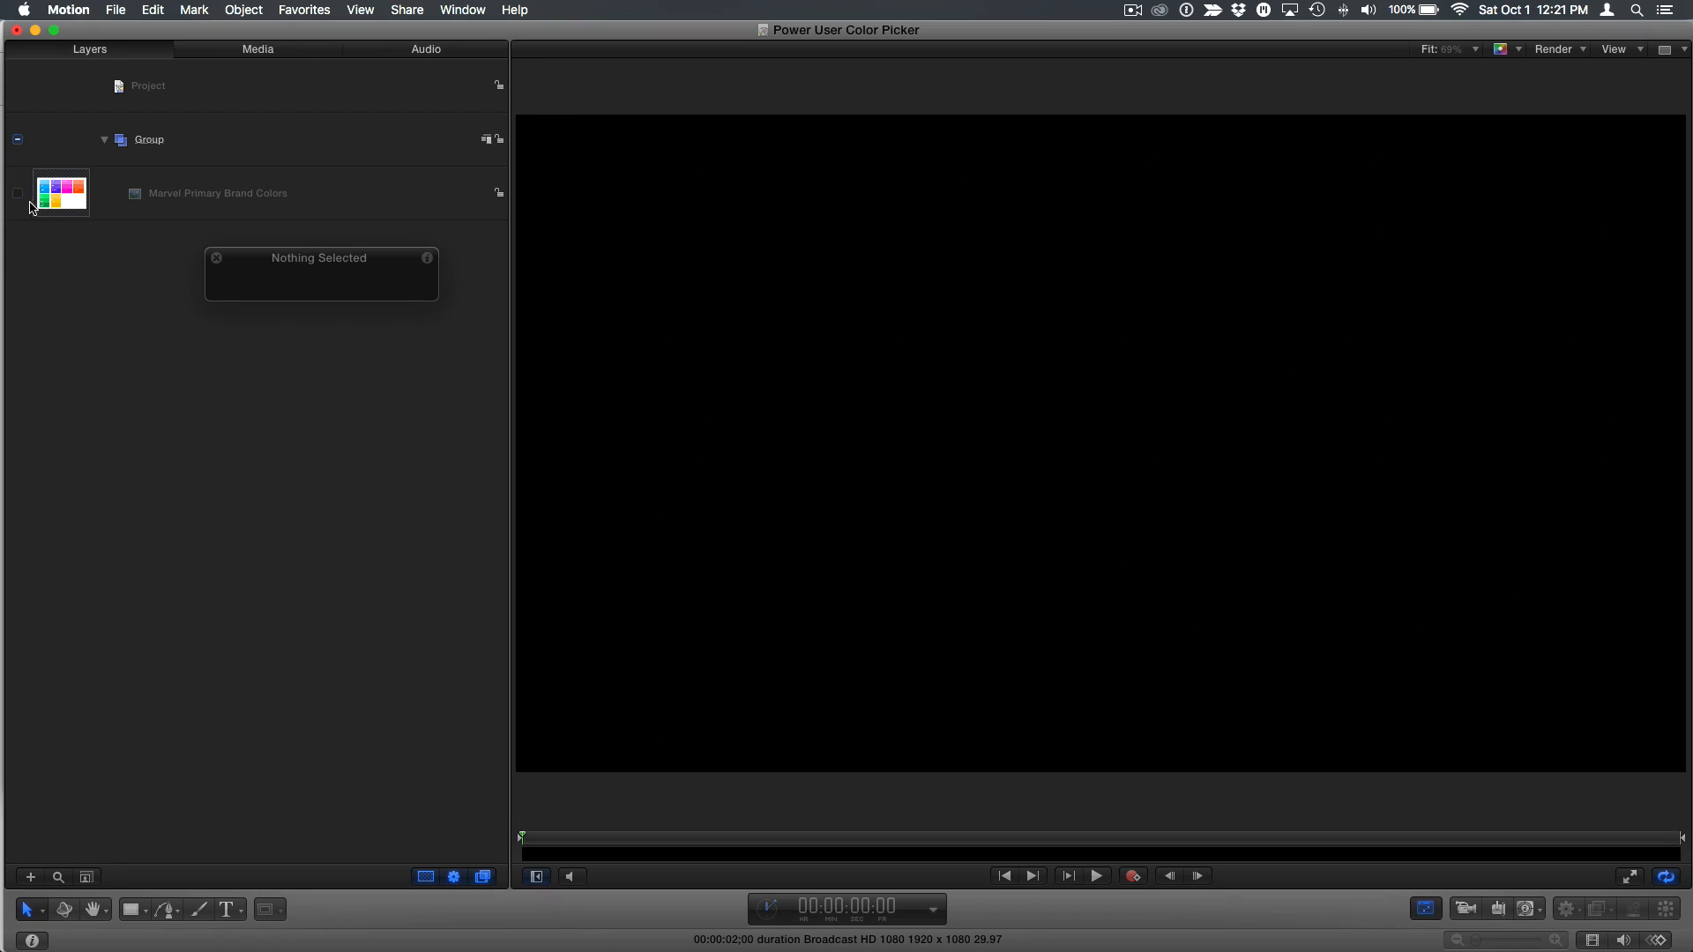
{"action": "mouse_move", "coordinate": [139, 280]}
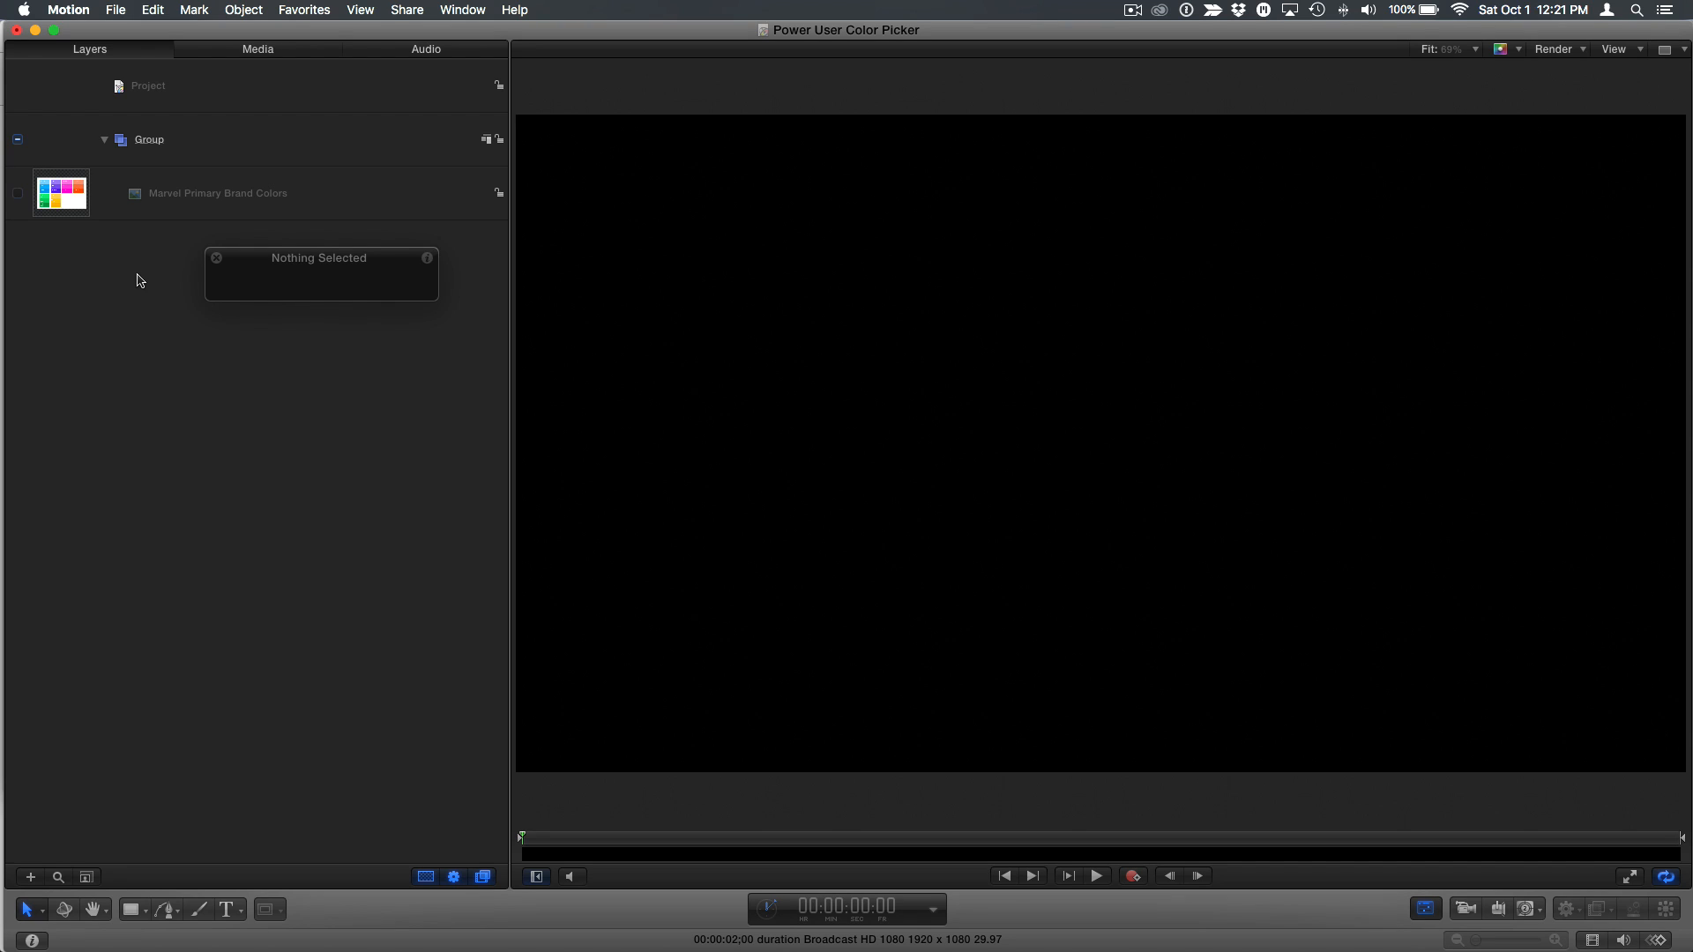
{"action": "left_click", "coordinate": [129, 909]}
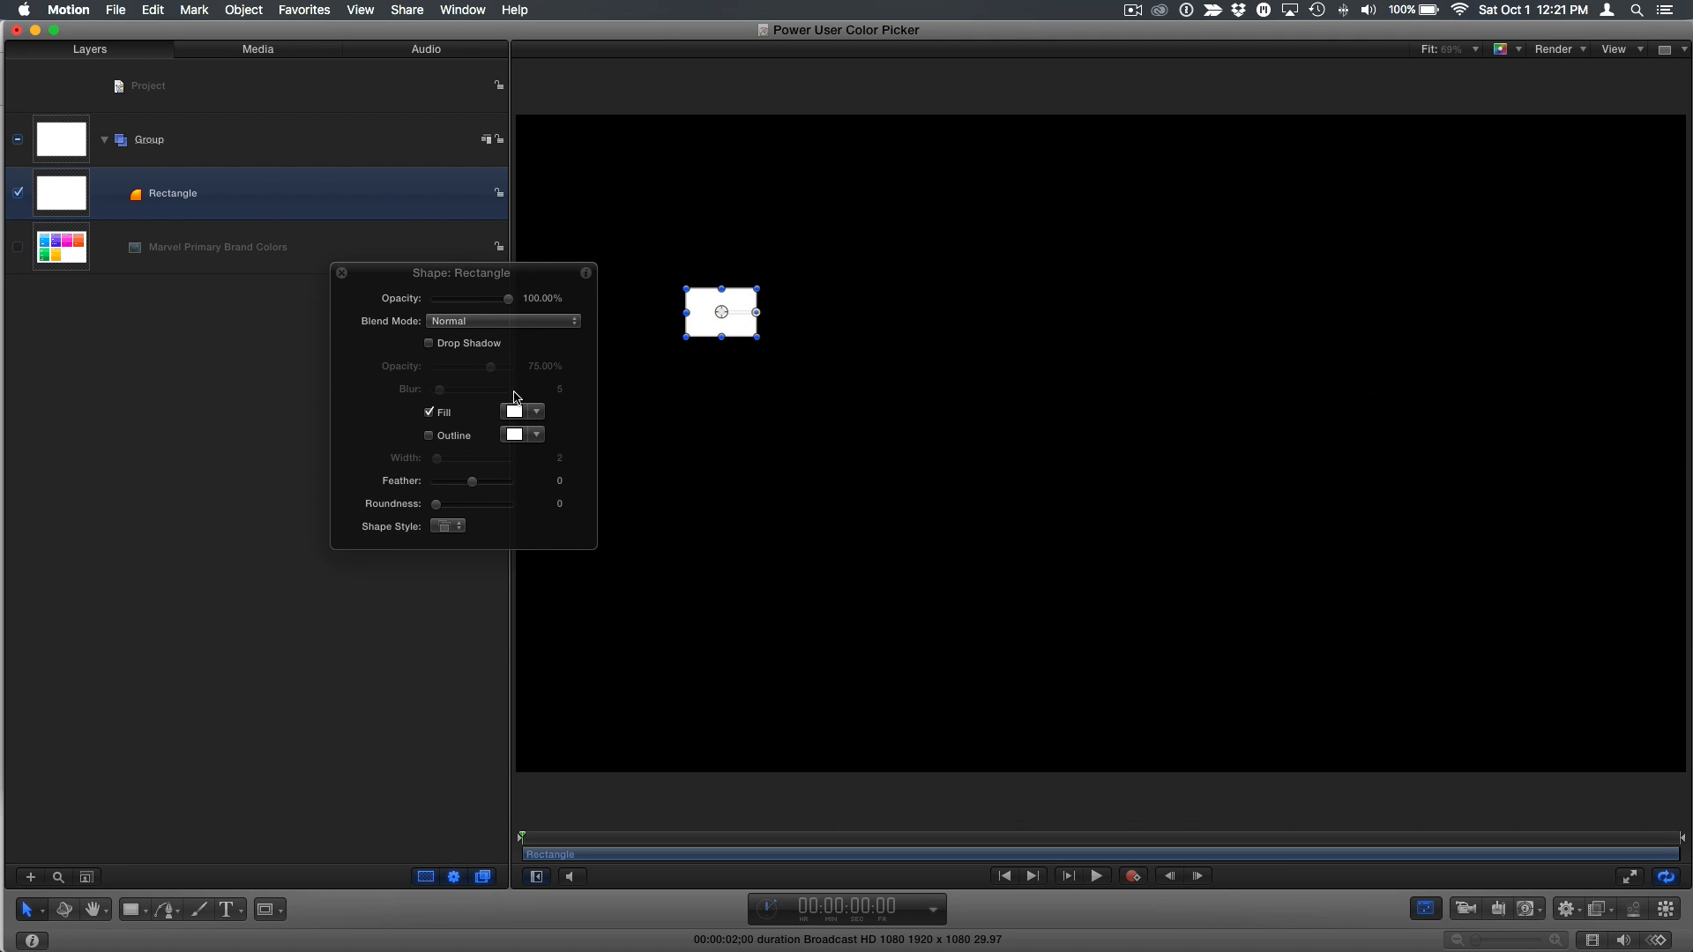
- Bring up the Colors window for the rectangle's fill and place it beside the layers
{"action": "left_click", "coordinate": [513, 412]}
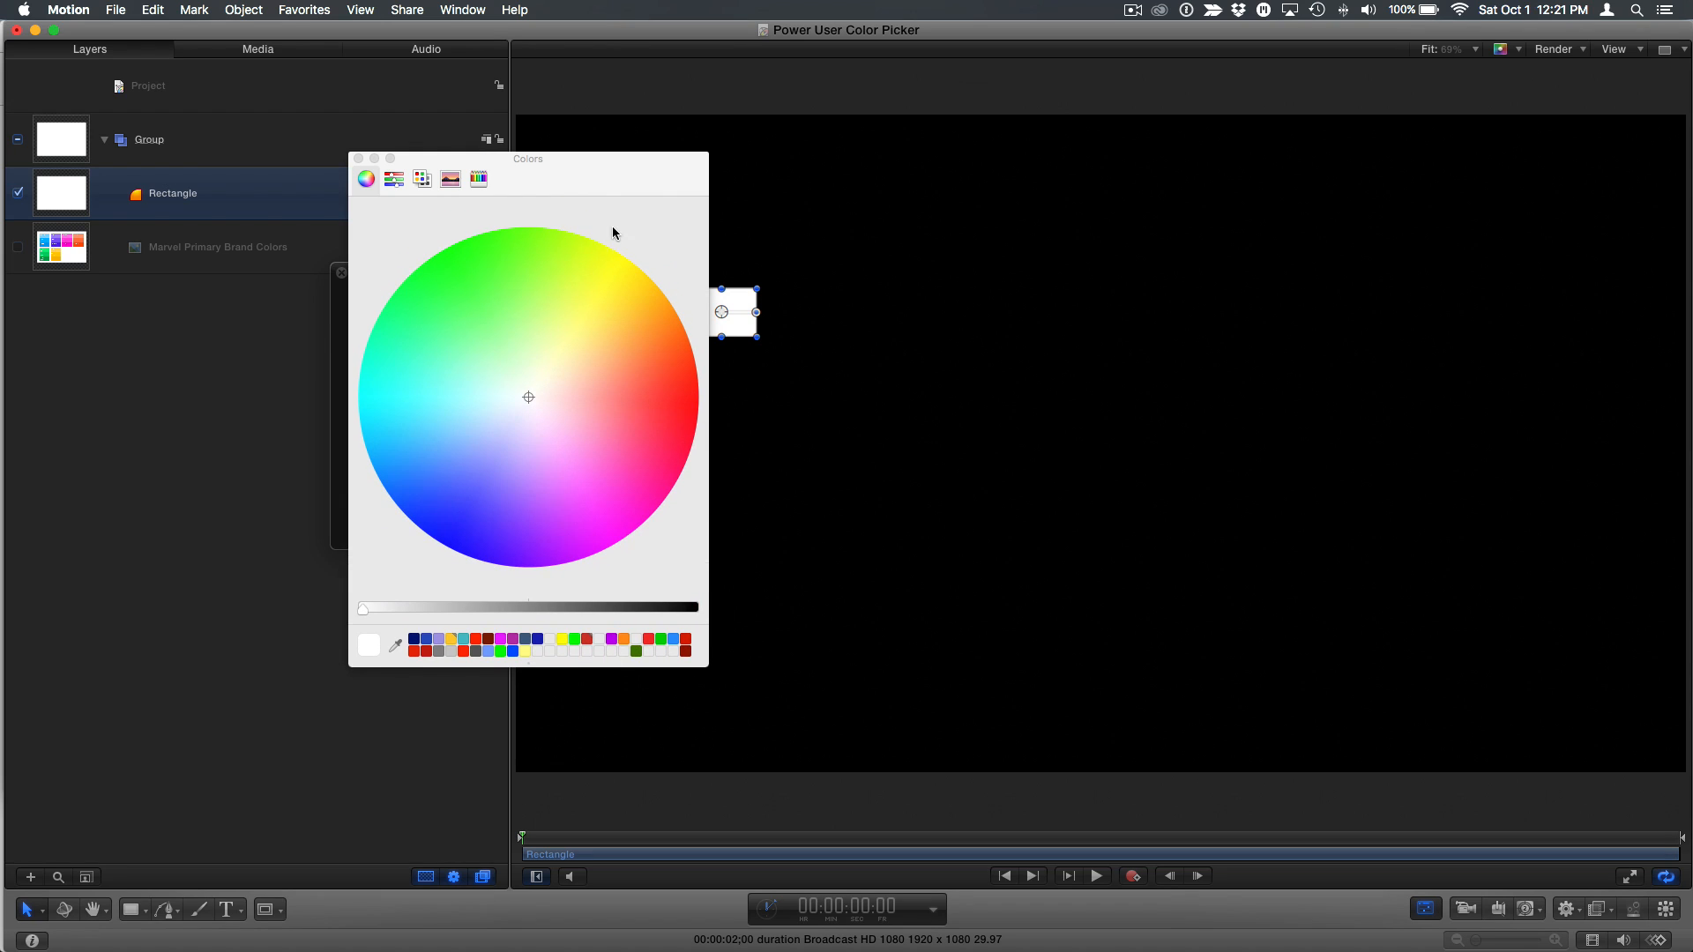
{"action": "left_click_drag", "start_coordinate": [527, 159], "coordinate": [480, 144]}
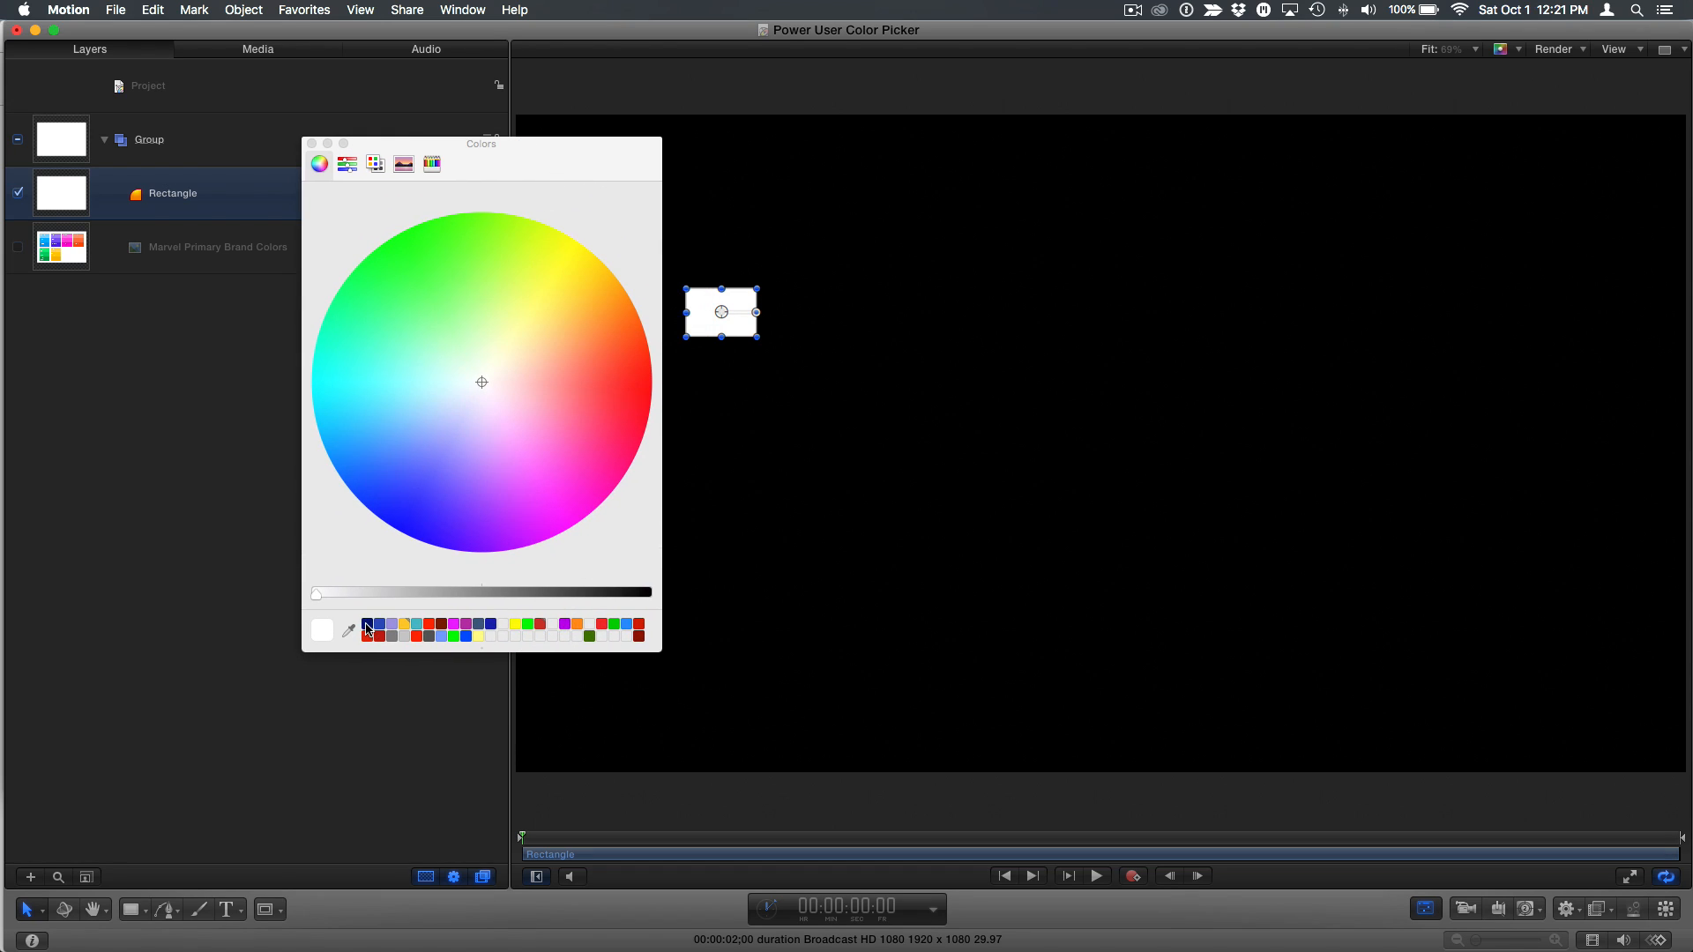
{"action": "mouse_move", "coordinate": [501, 650]}
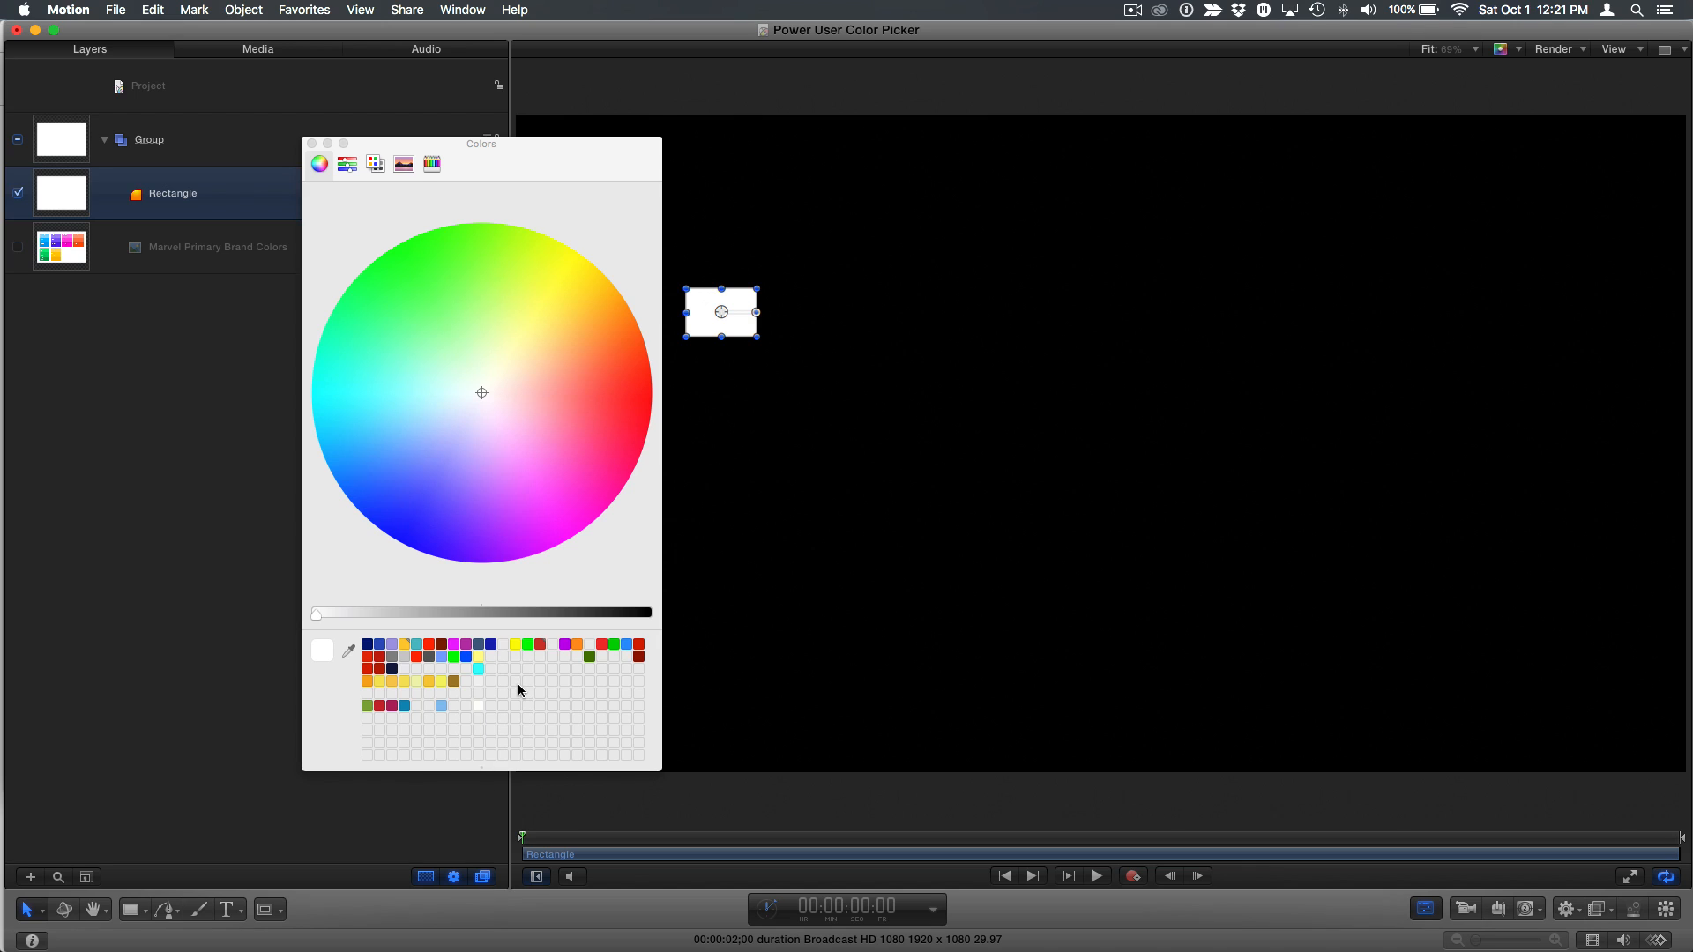
{"action": "mouse_move", "coordinate": [494, 682]}
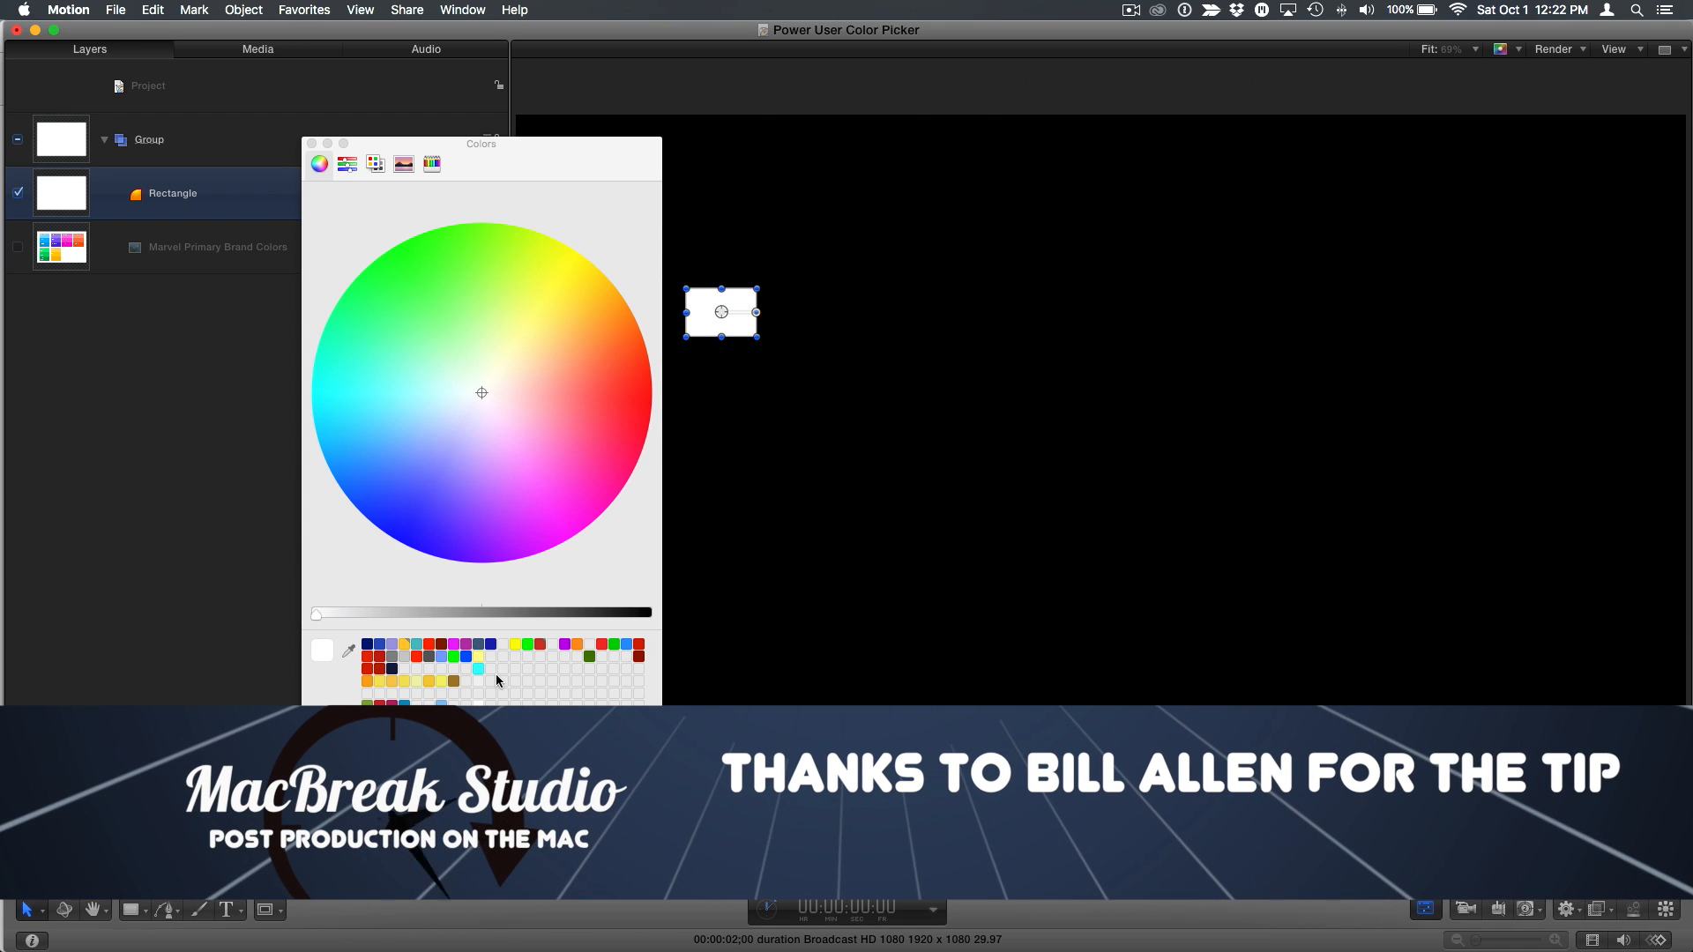
{"action": "mouse_move", "coordinate": [412, 379]}
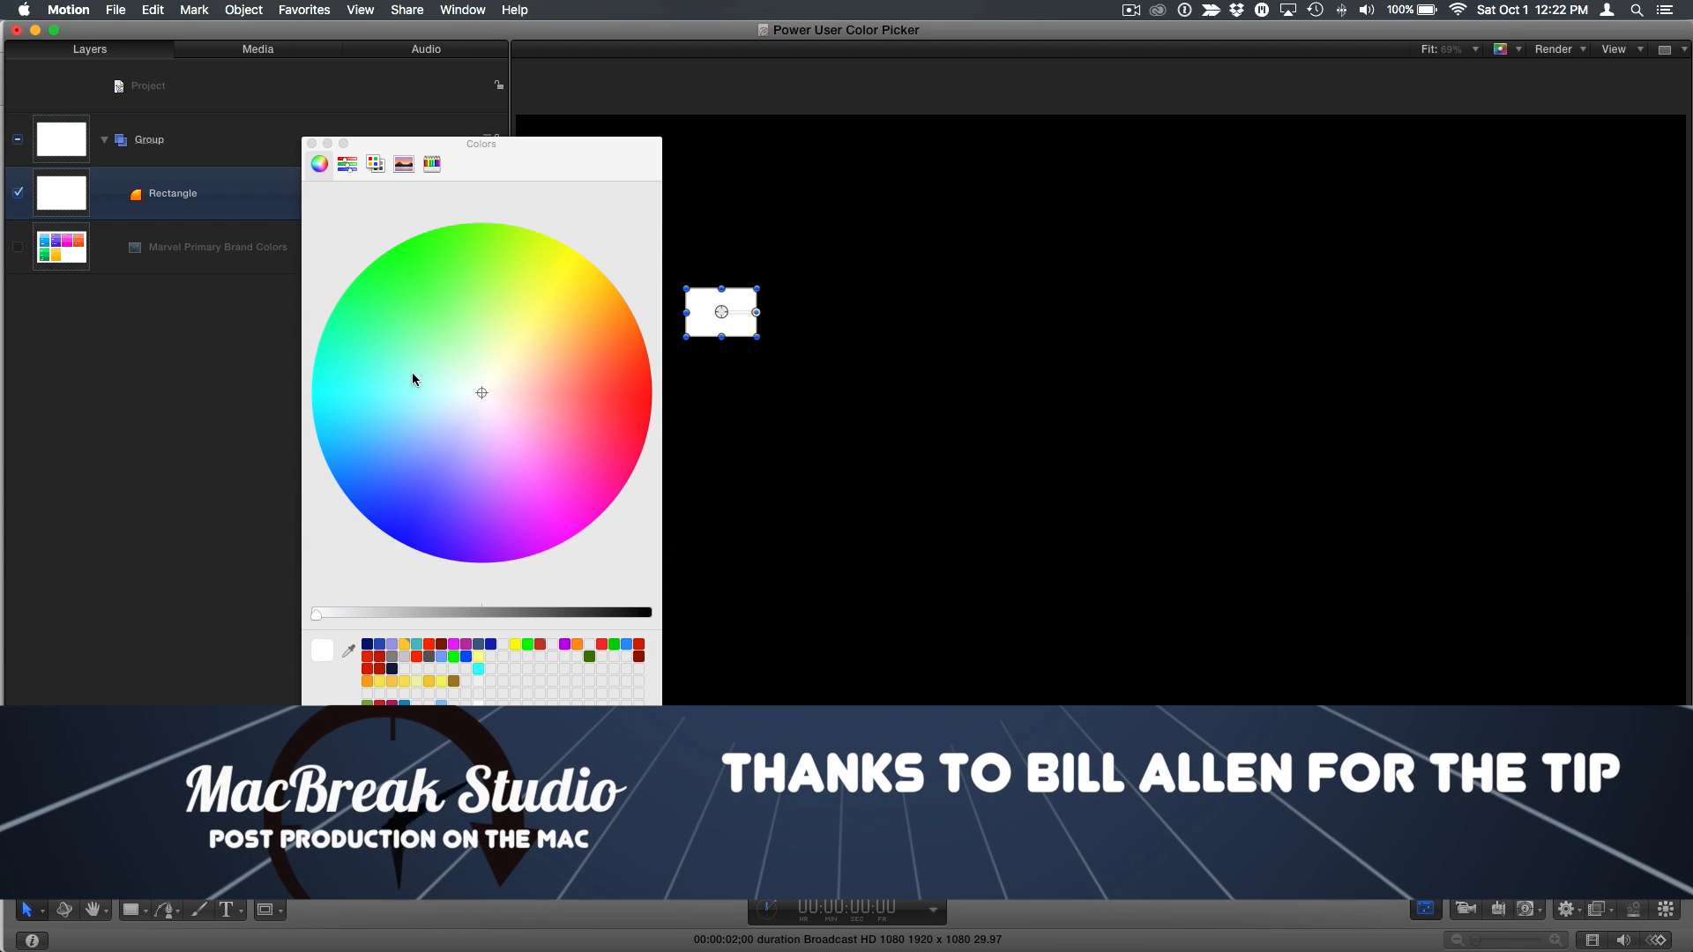
- Show the fill as RGB sliders at 255 each with the sRGB IEC61966-2.1 profile kept
{"action": "left_click", "coordinate": [347, 163]}
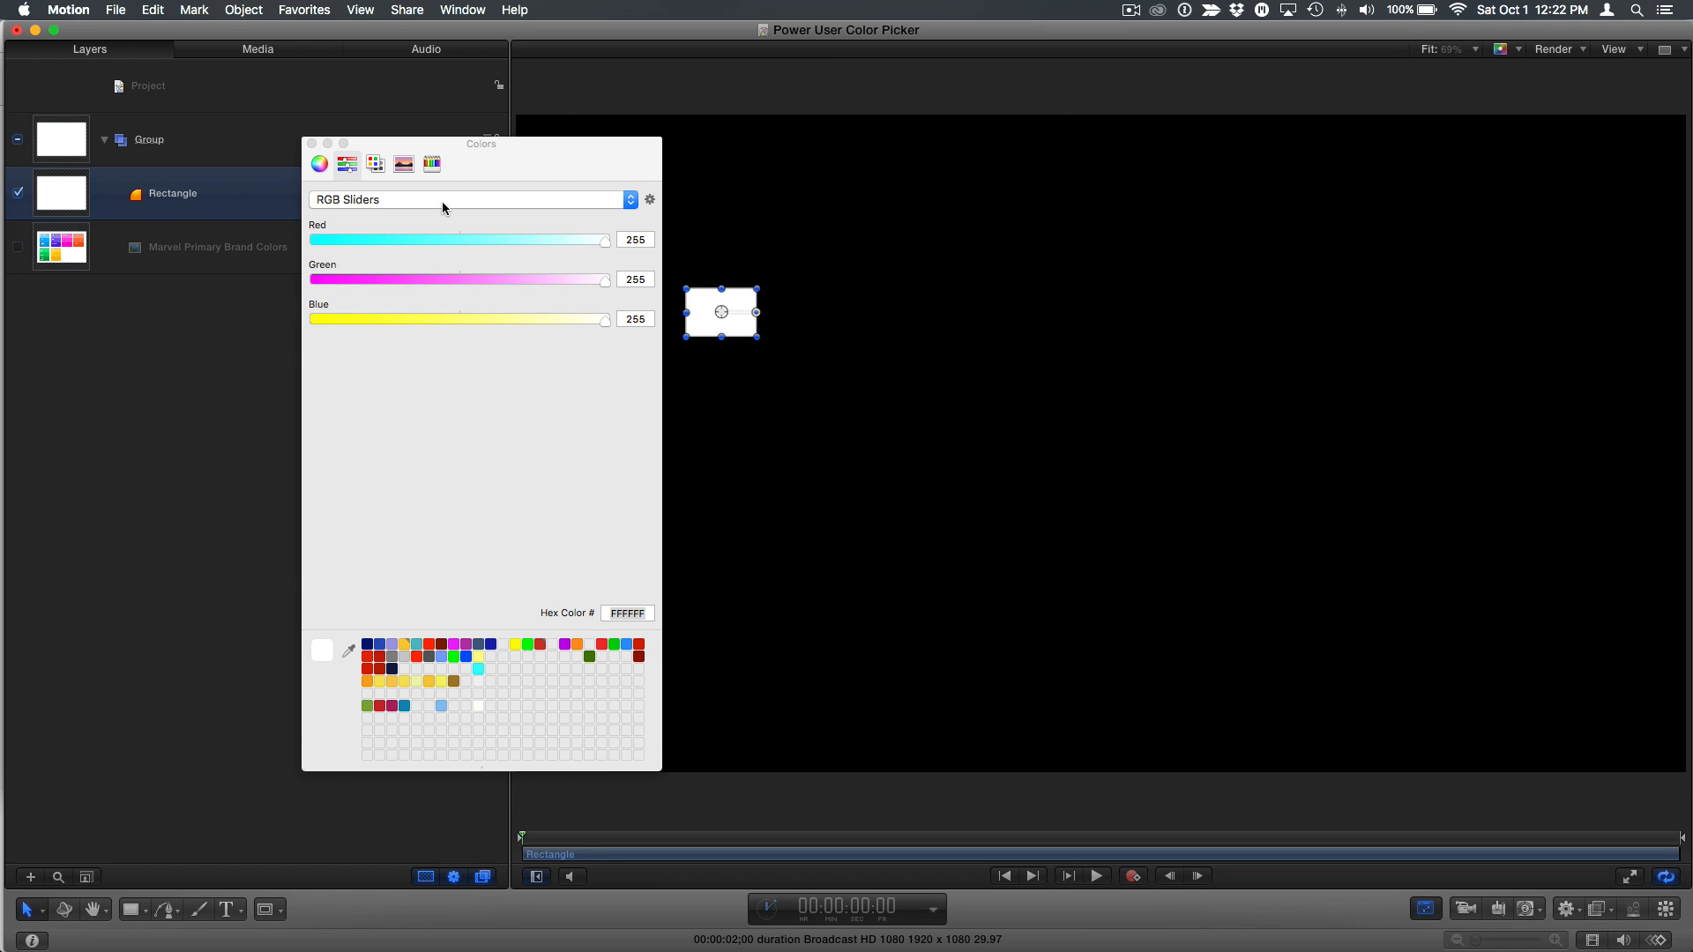
{"action": "left_click", "coordinate": [649, 200]}
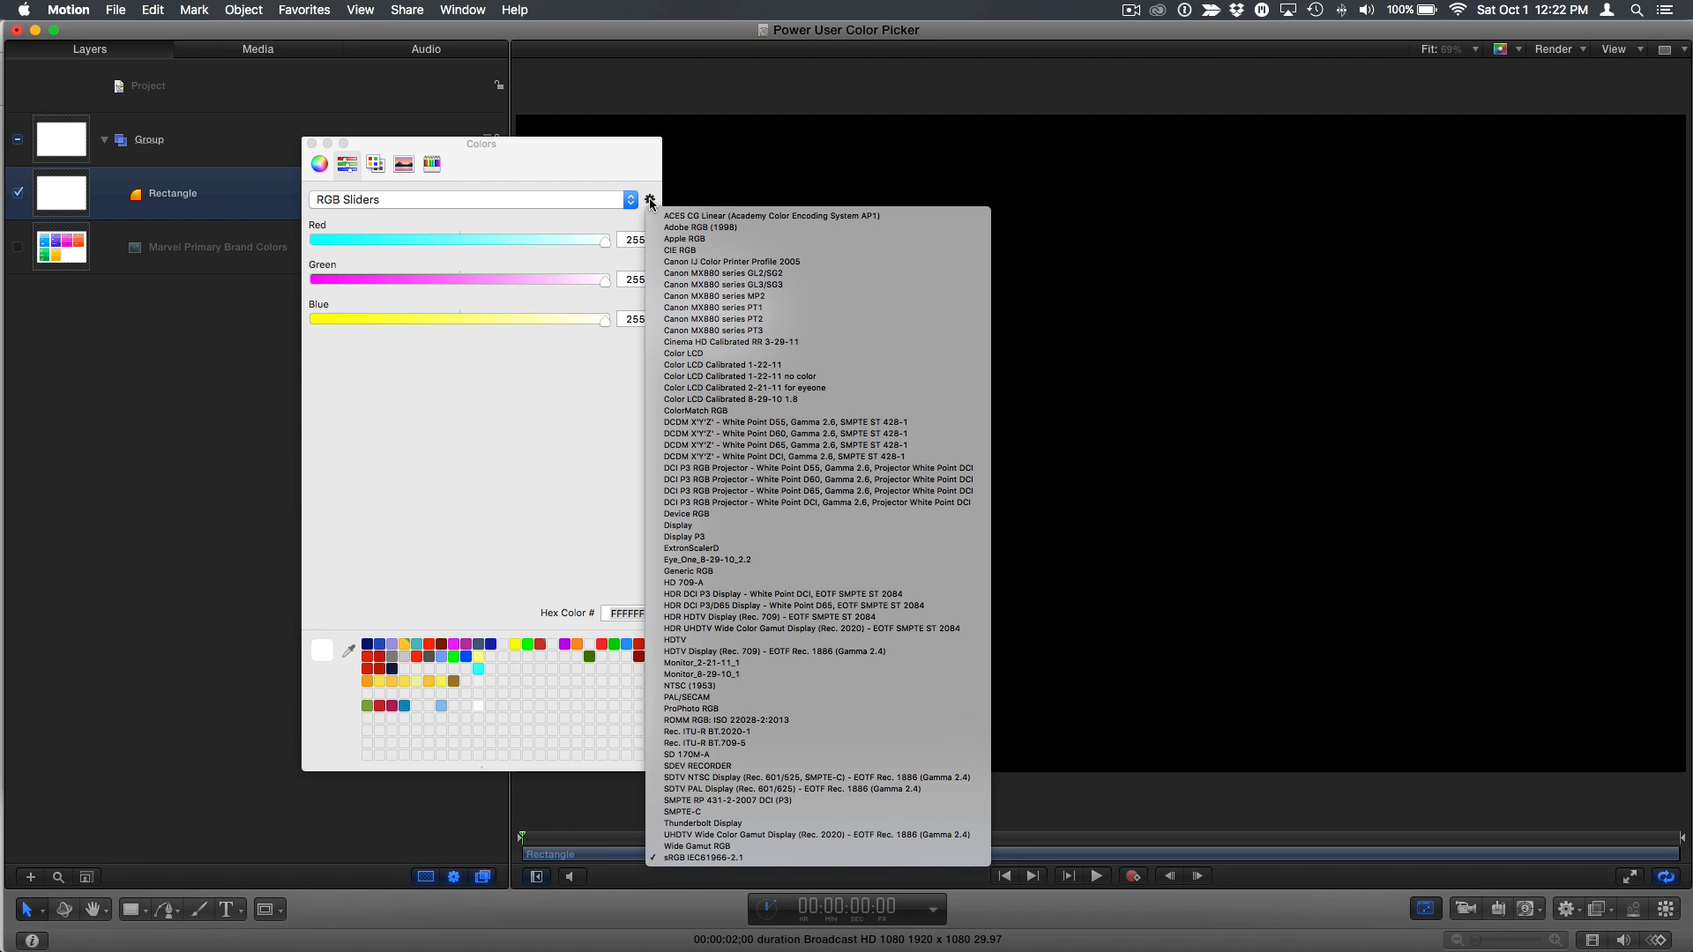
{"action": "mouse_move", "coordinate": [829, 514]}
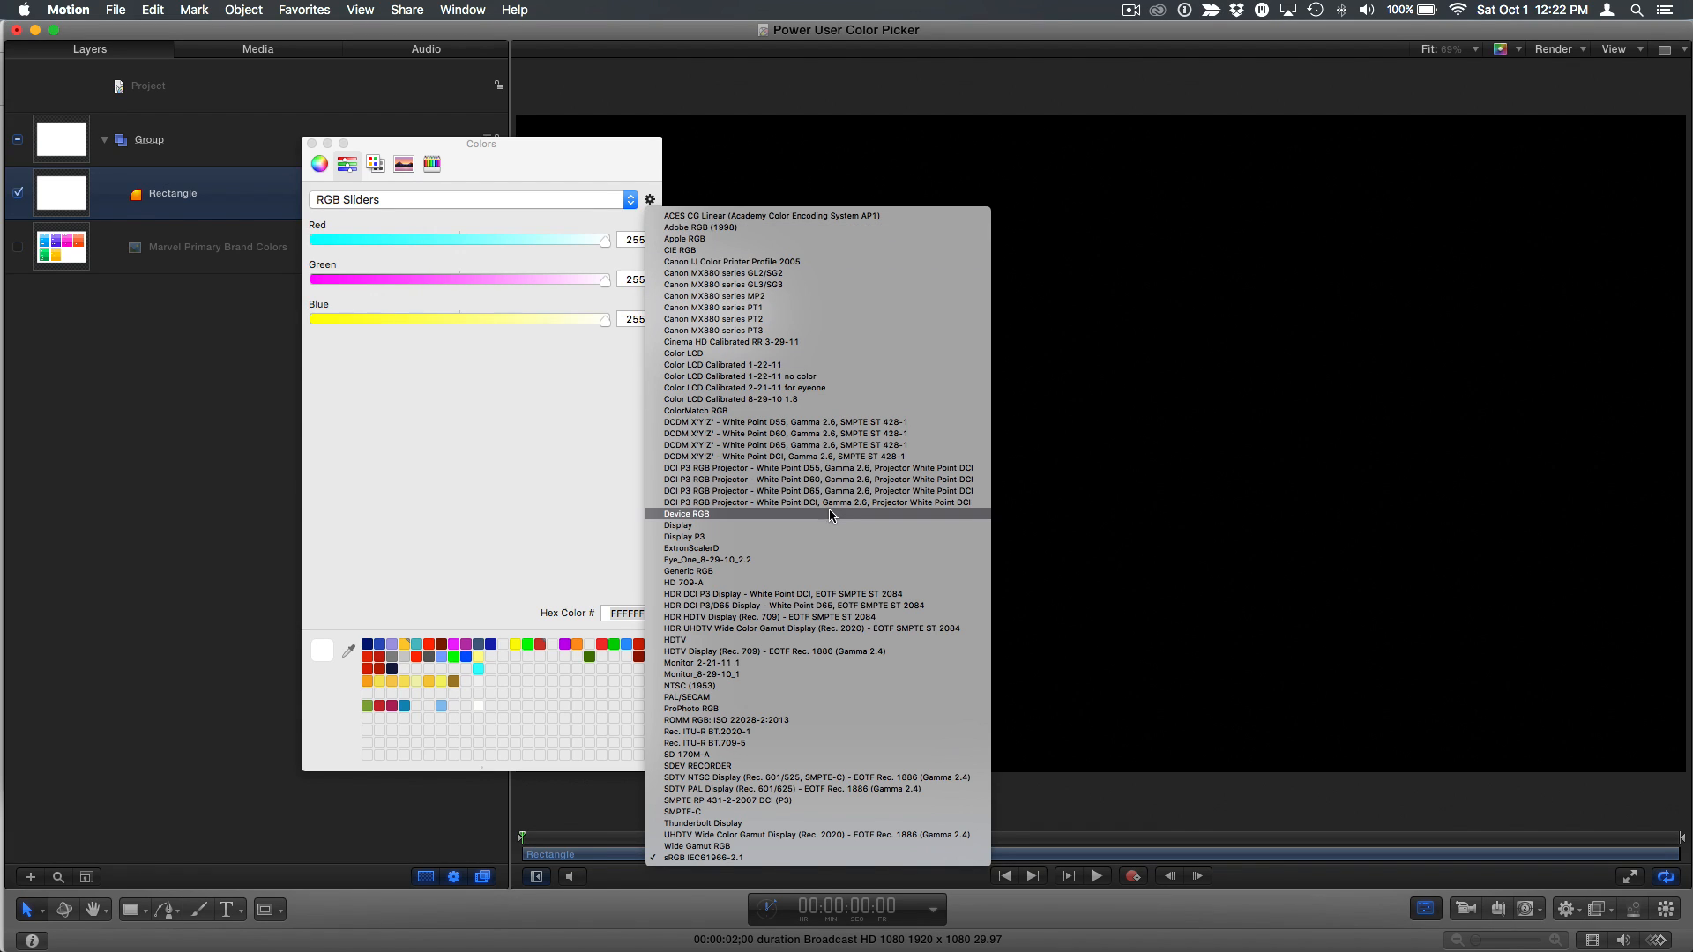
{"action": "mouse_move", "coordinate": [826, 490]}
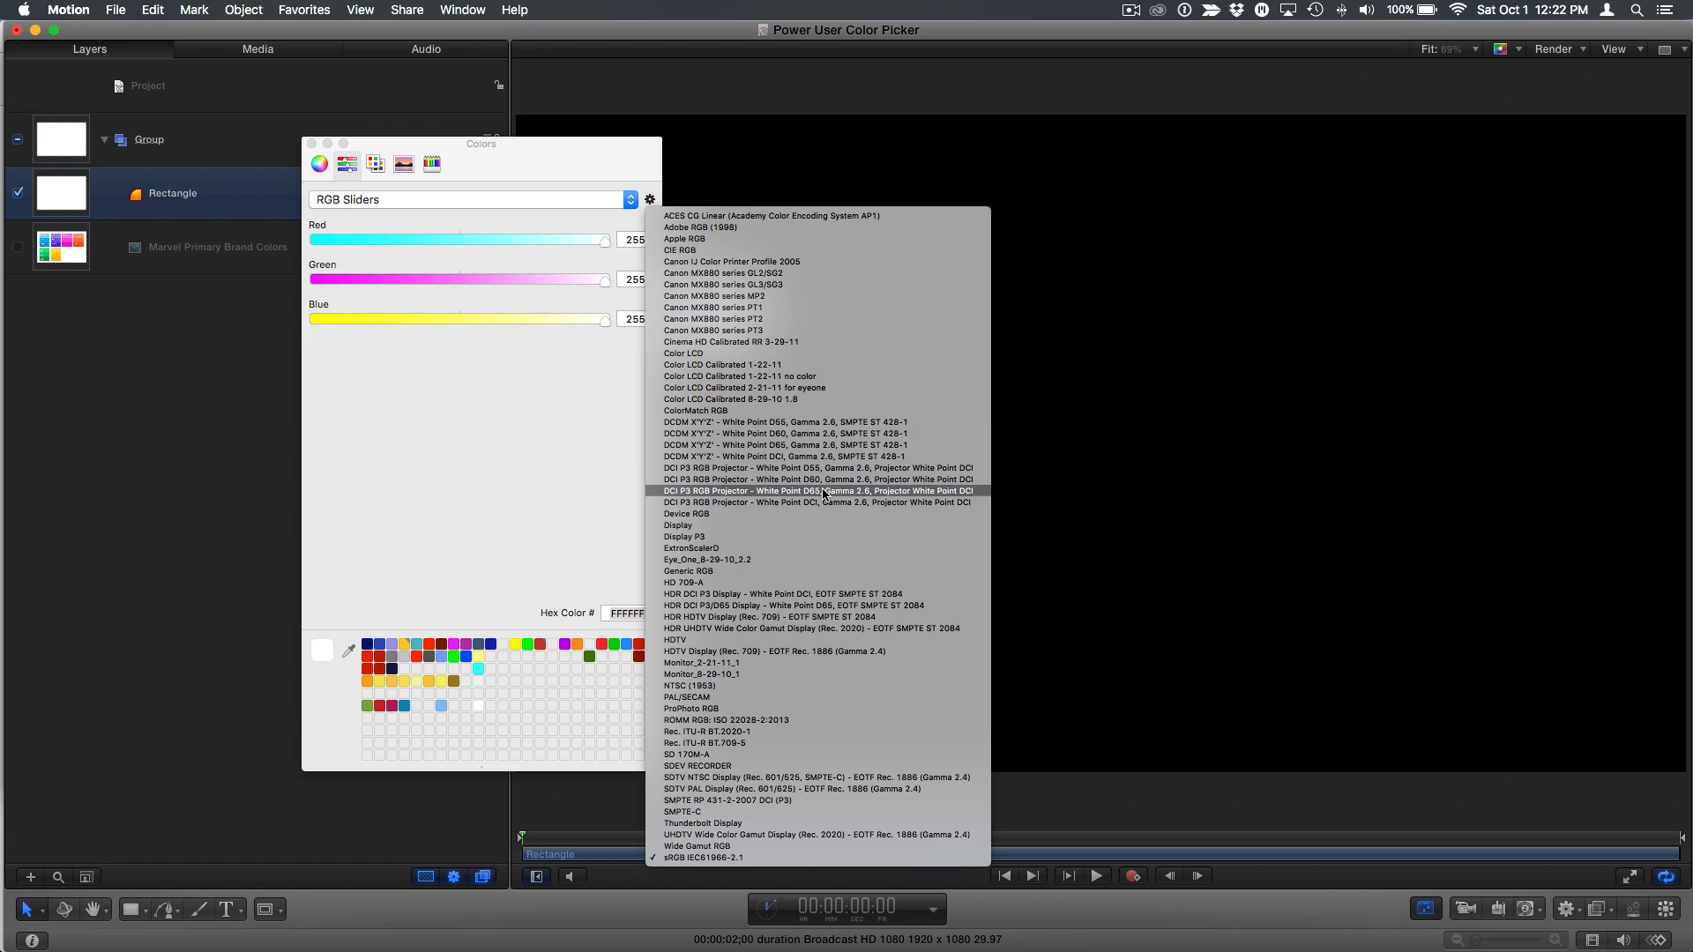
{"action": "mouse_move", "coordinate": [761, 864]}
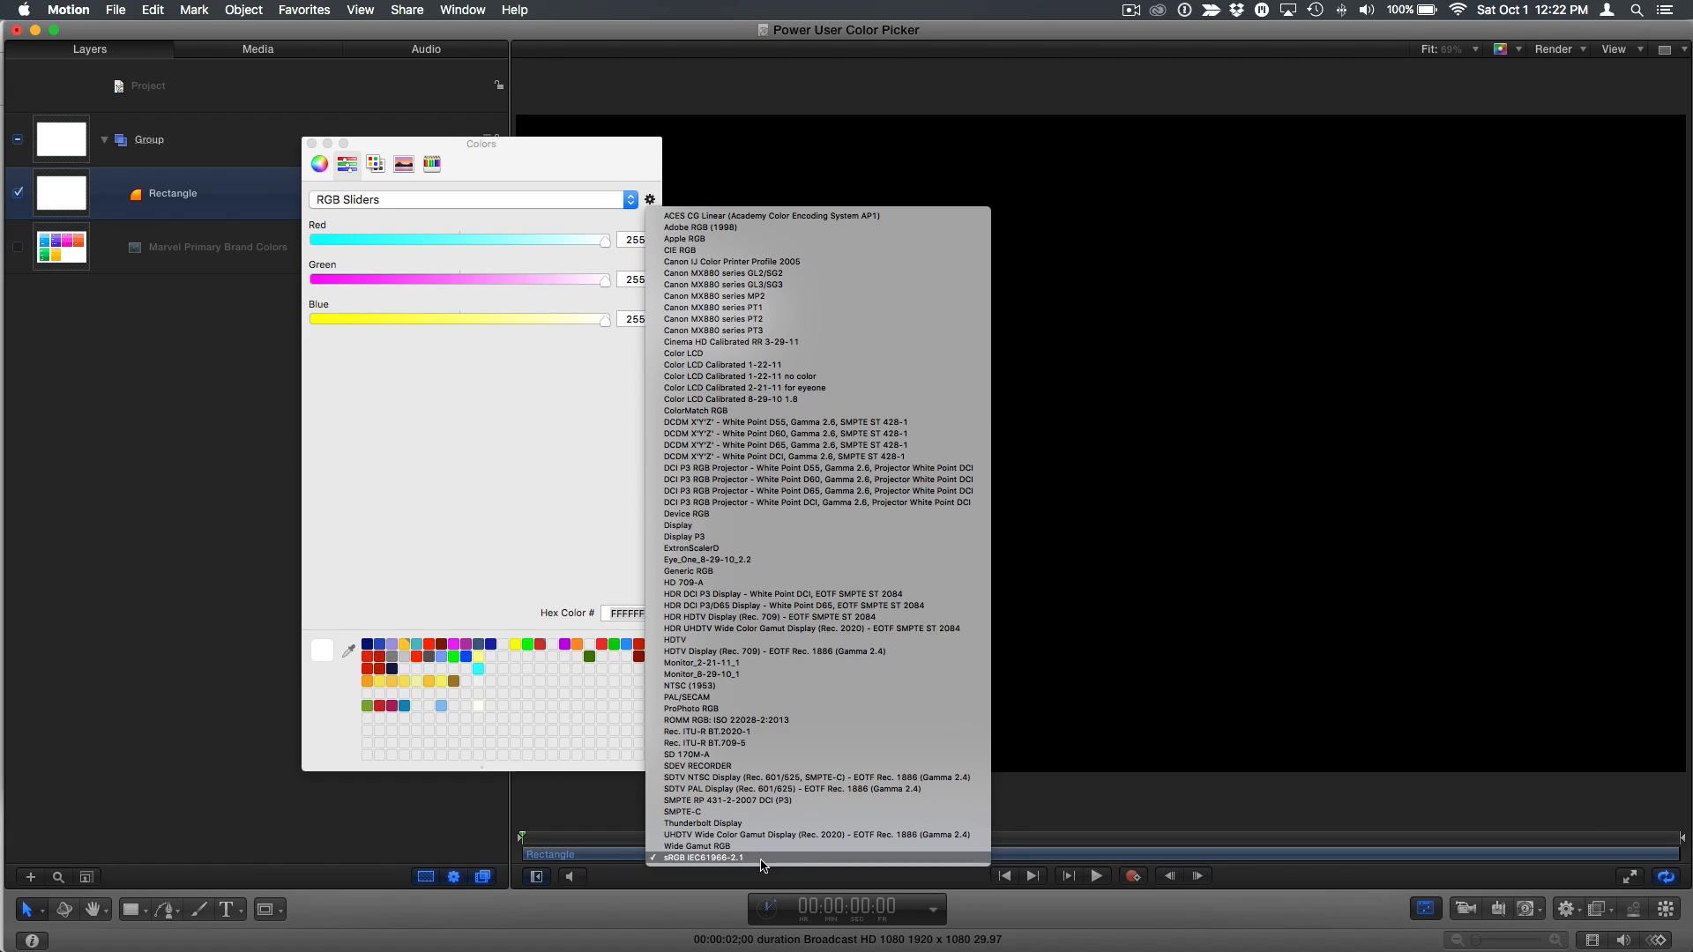
{"action": "mouse_move", "coordinate": [777, 858]}
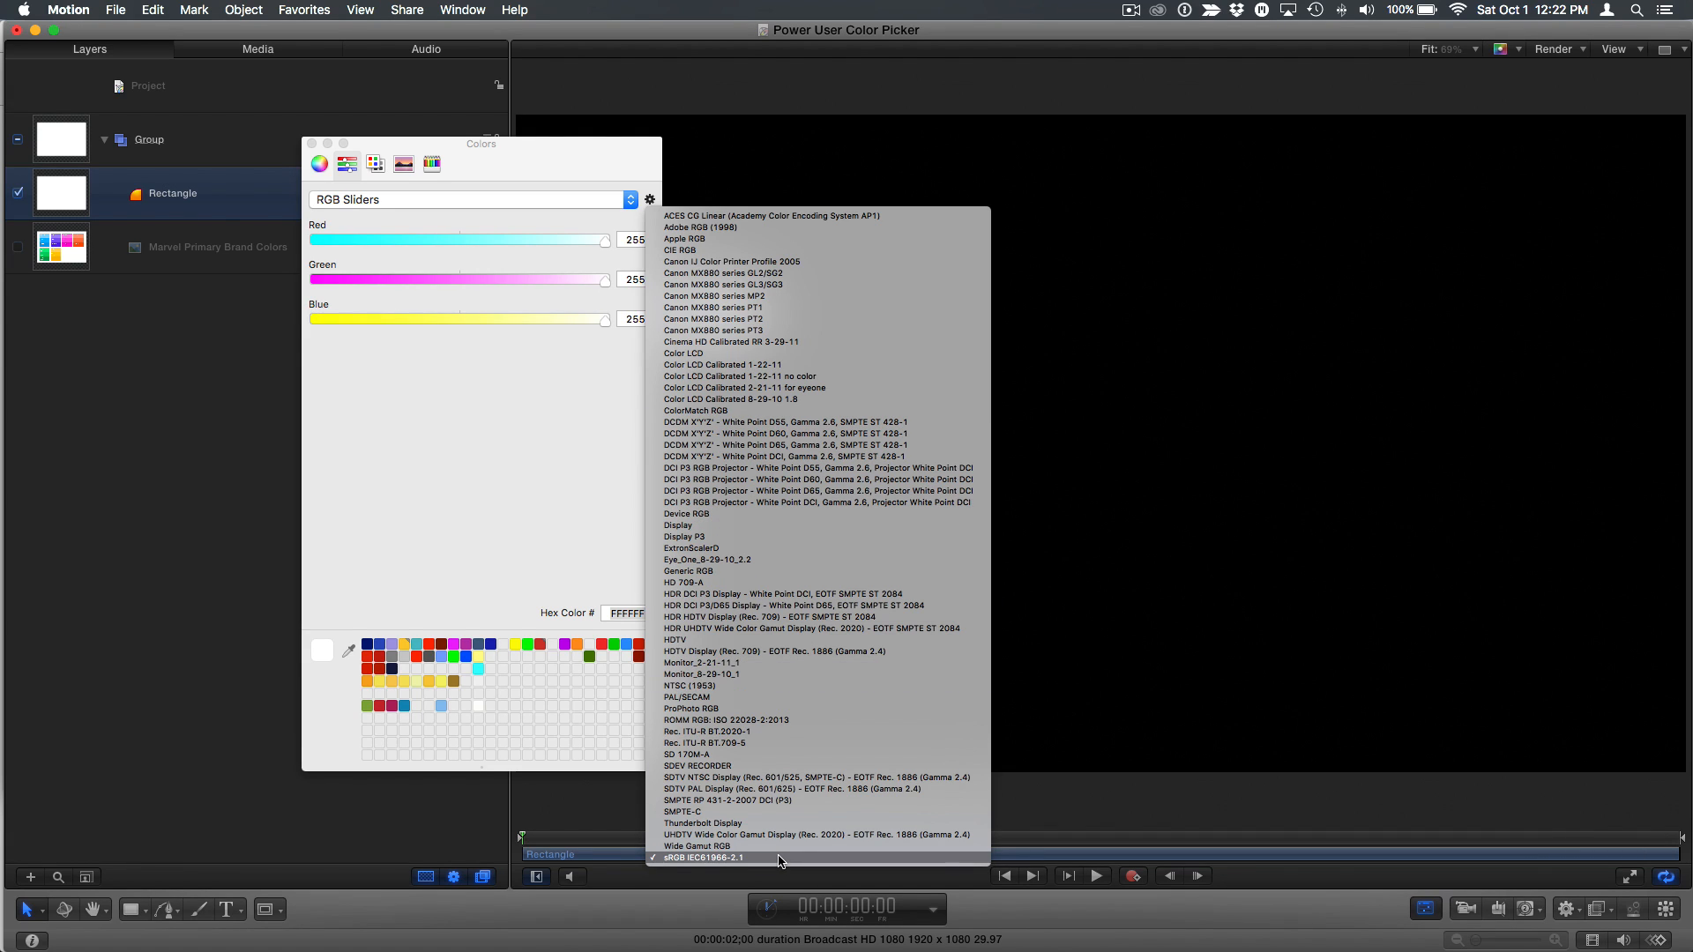
{"action": "left_click", "coordinate": [703, 857]}
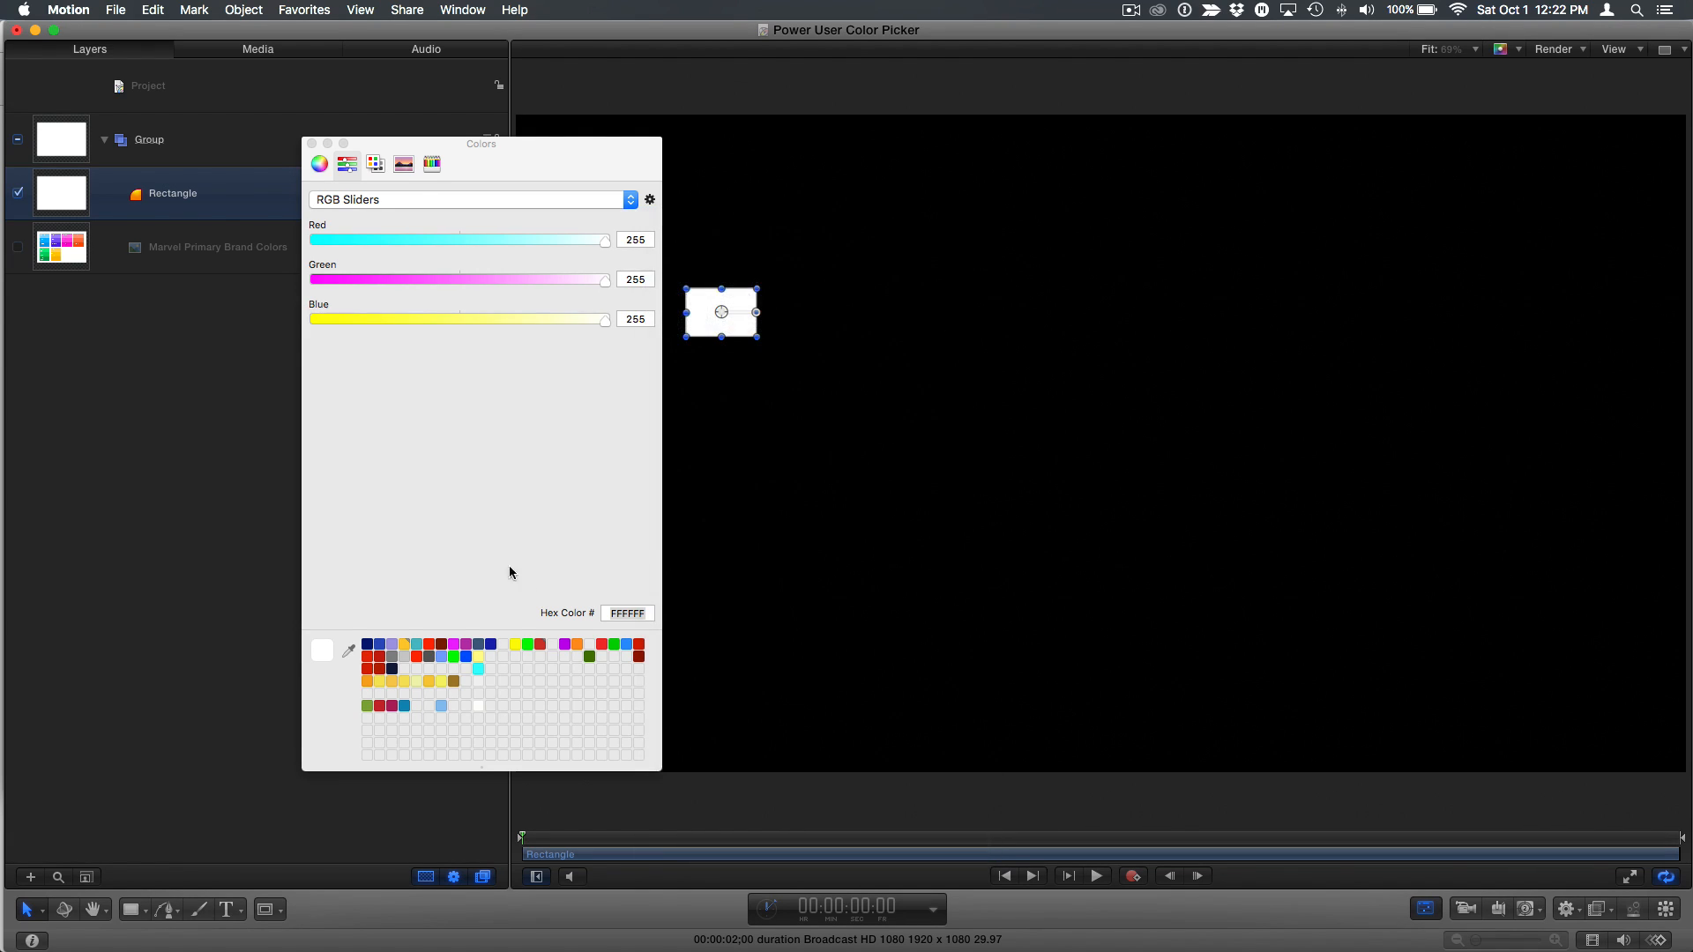
{"action": "mouse_move", "coordinate": [468, 519]}
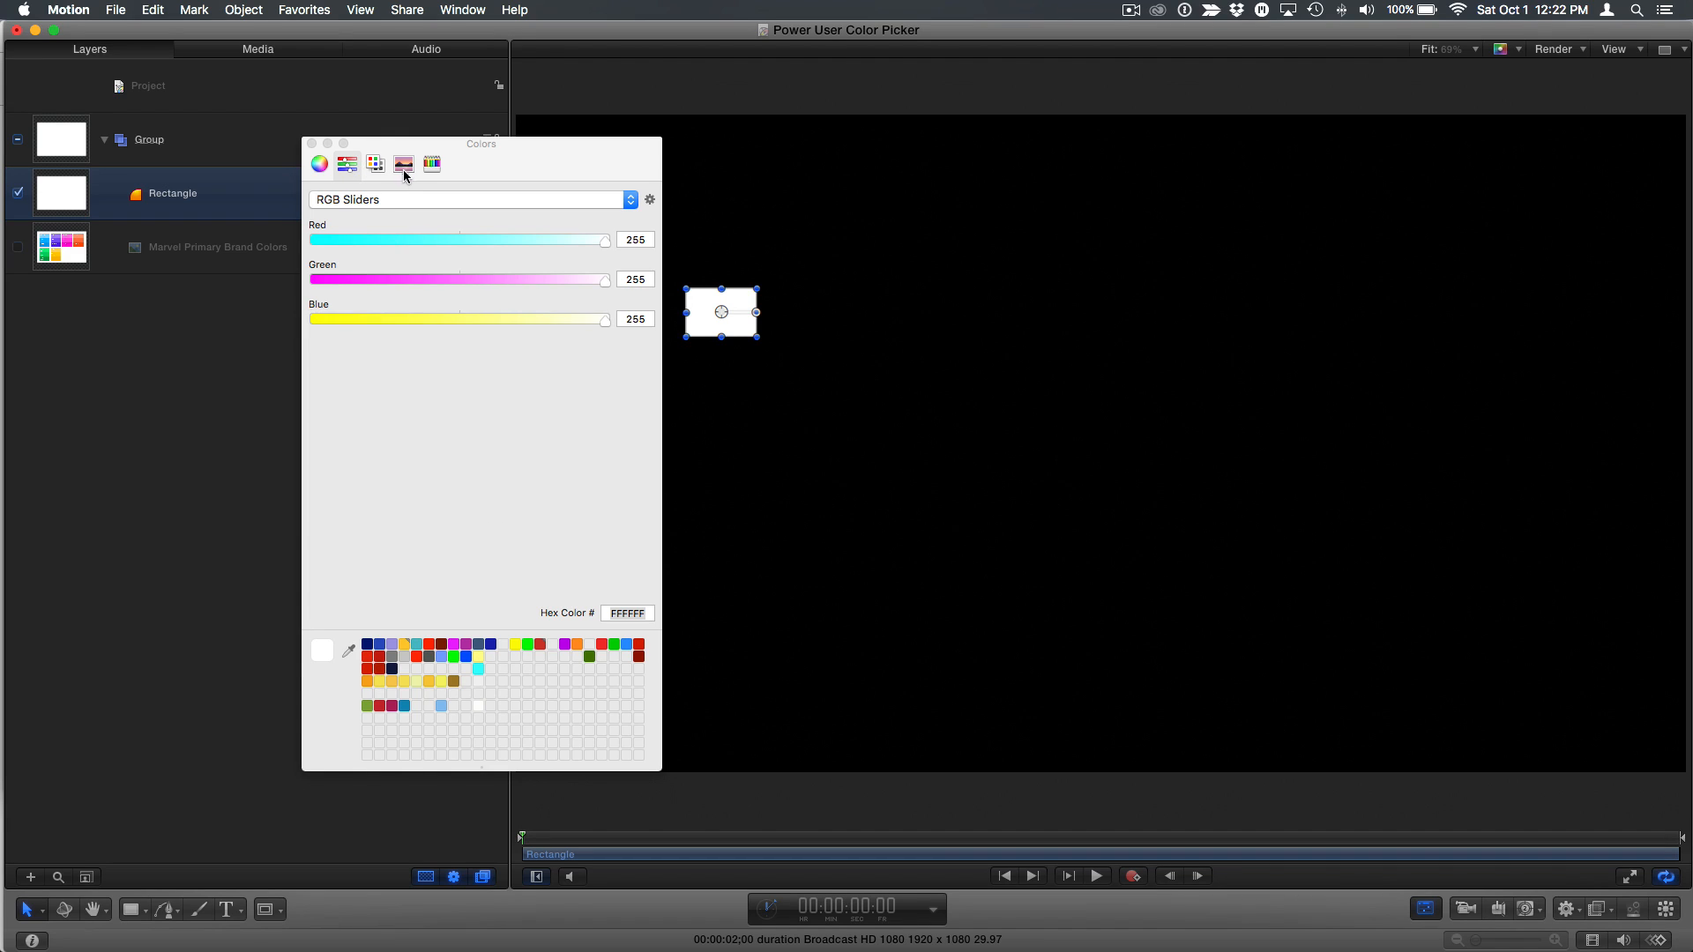
- Show the Spectrum image palette with its options menu offering New from File
{"action": "left_click", "coordinate": [403, 163]}
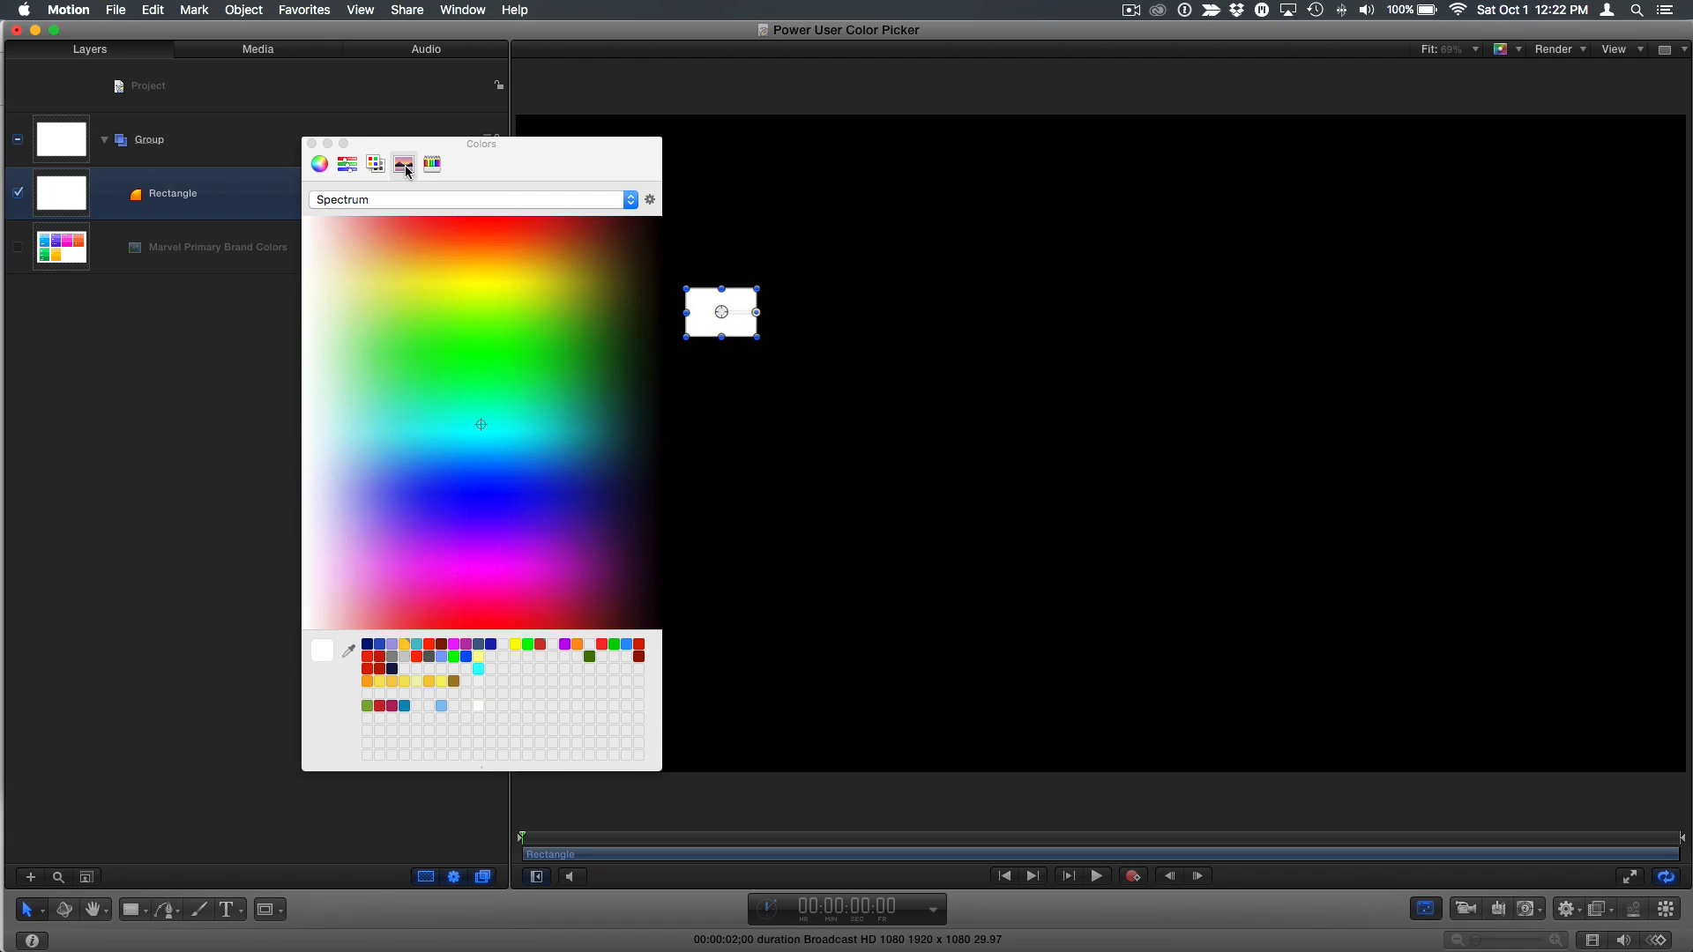
{"action": "mouse_move", "coordinate": [613, 192]}
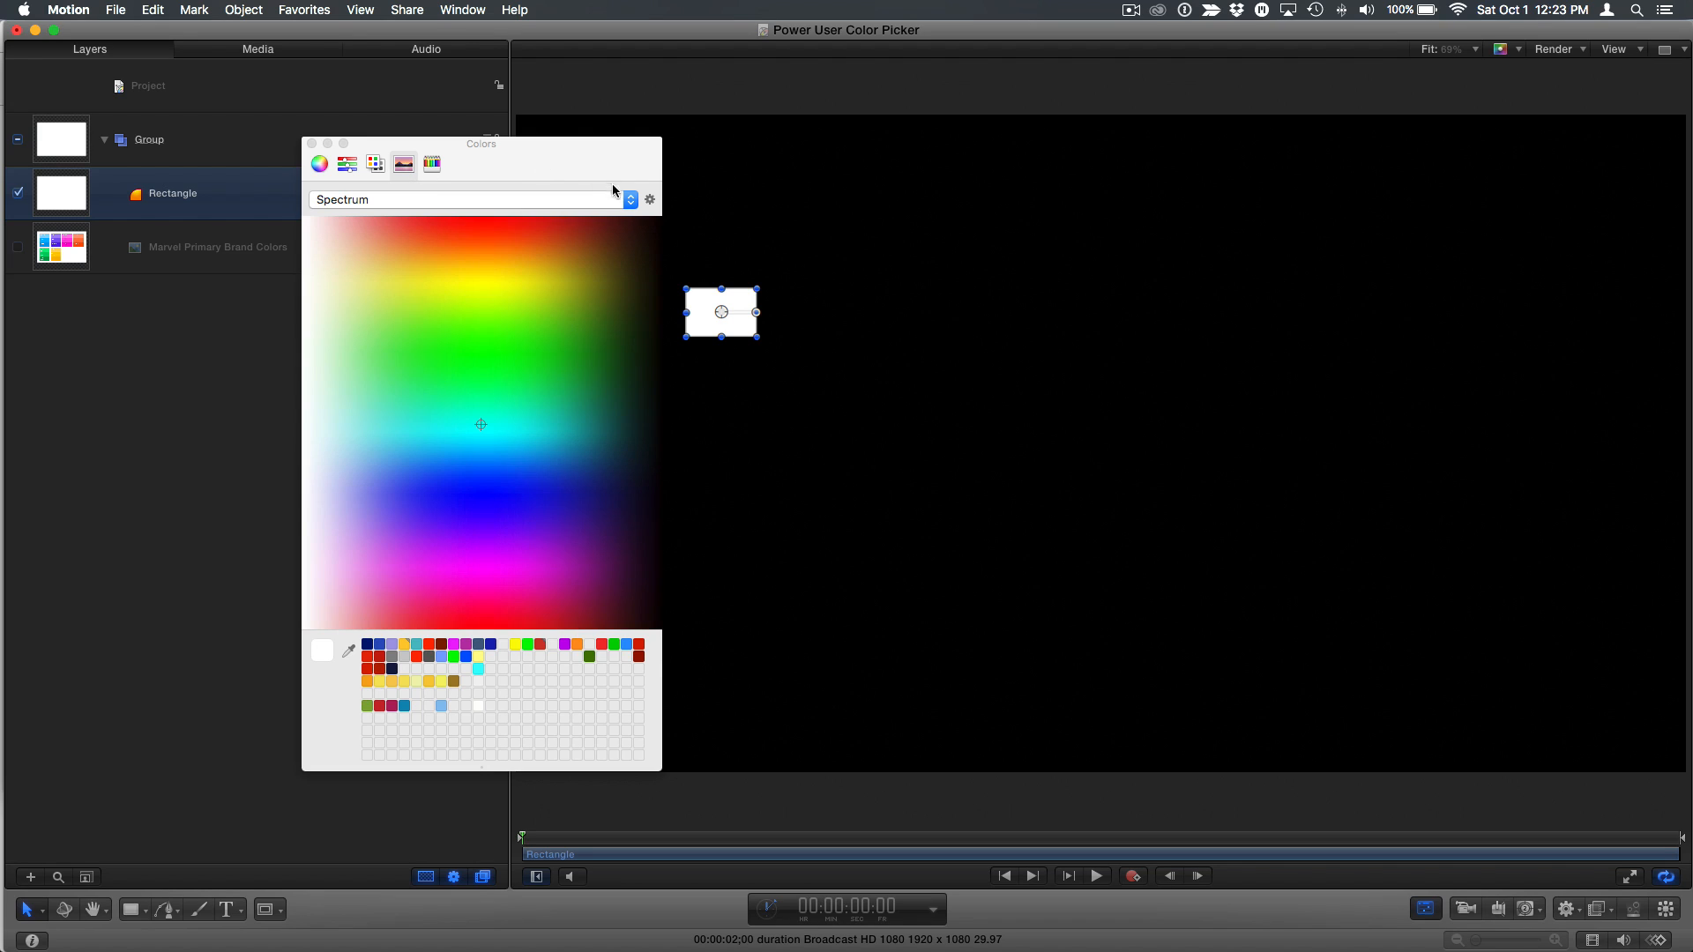
{"action": "left_click", "coordinate": [630, 198]}
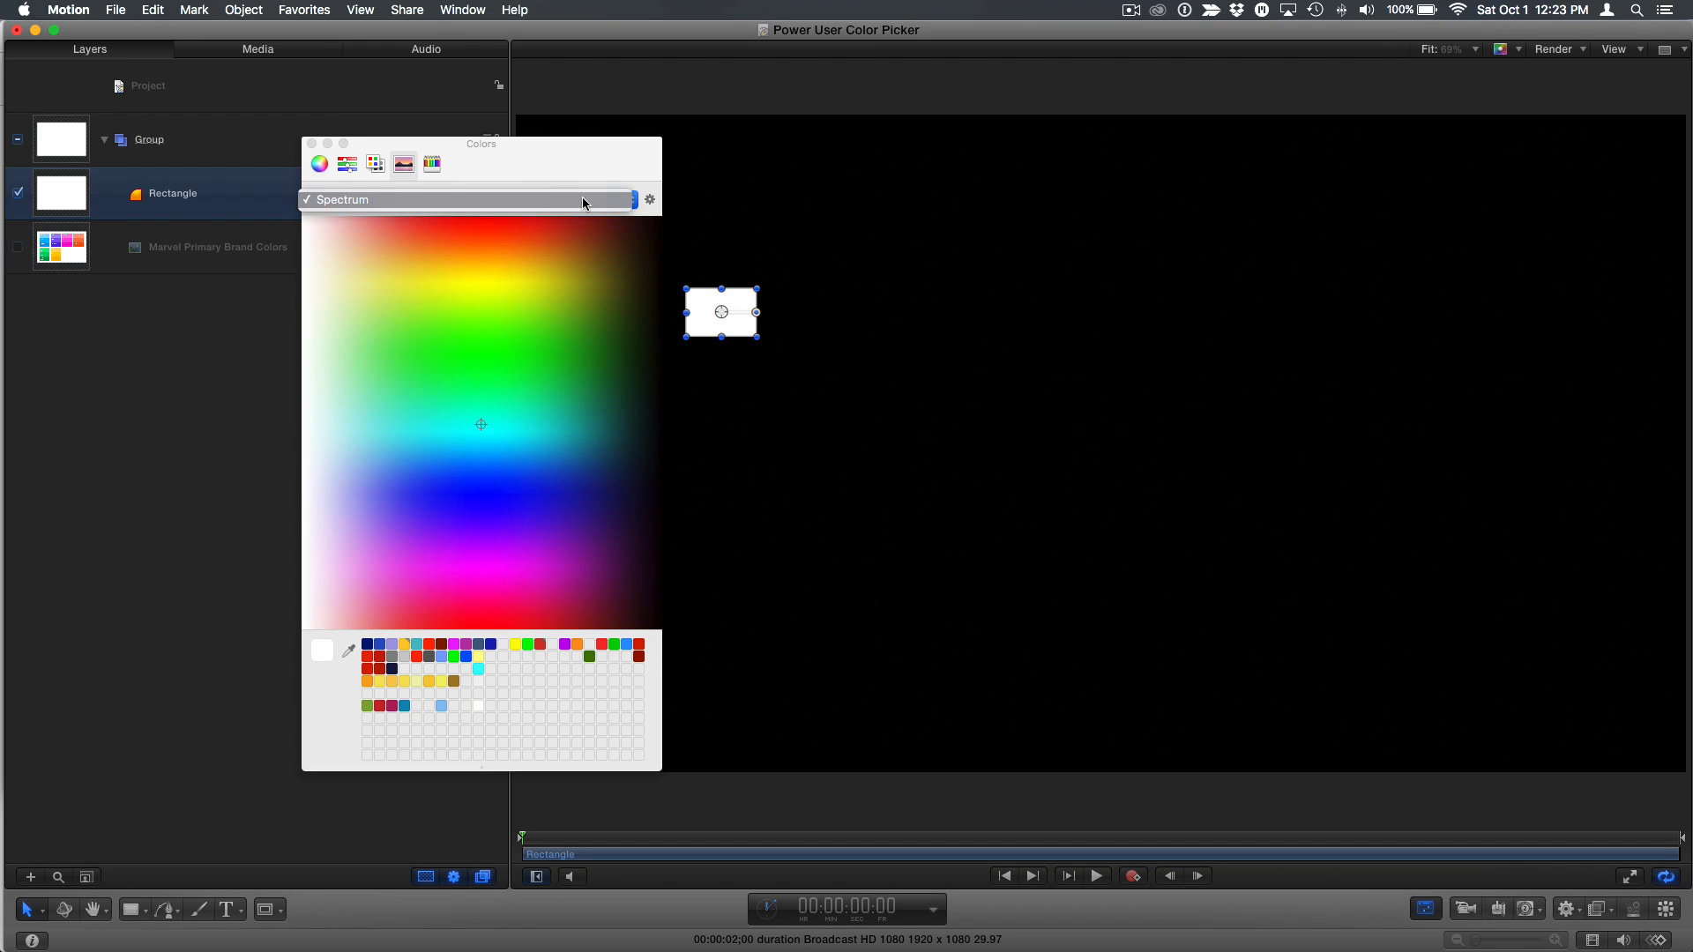
{"action": "left_click", "coordinate": [649, 200]}
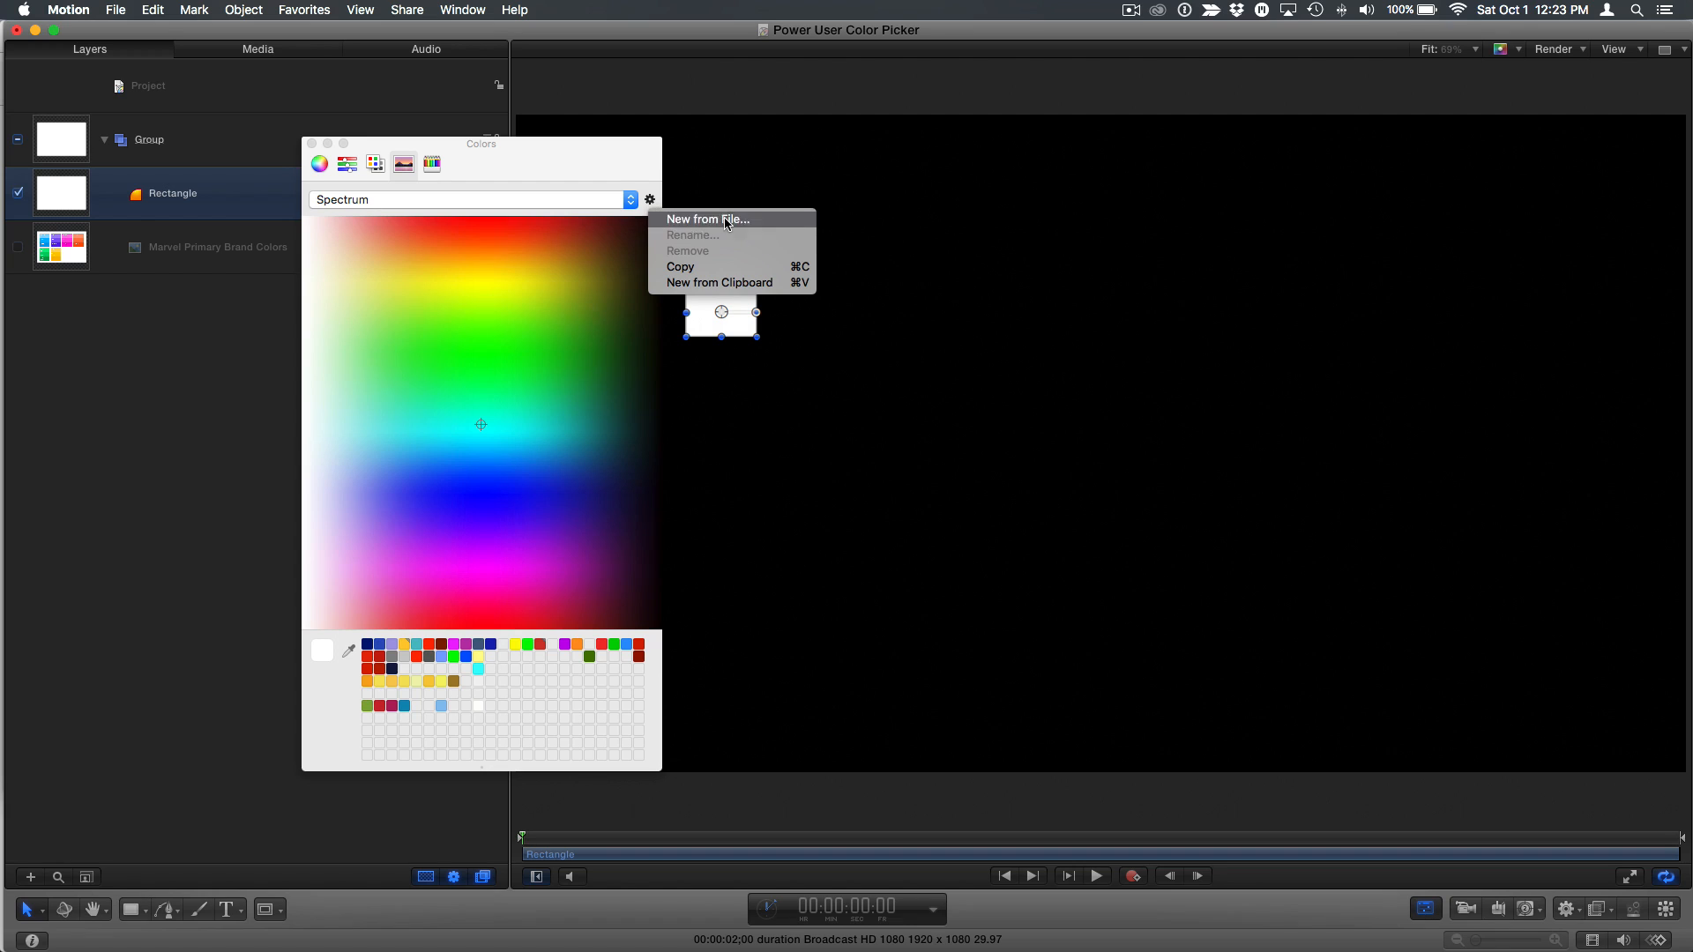
- Load Animal Planet Colors from Desktop > Brand colors as an image palette, turning the rectangle dark red
{"action": "left_click", "coordinate": [707, 220]}
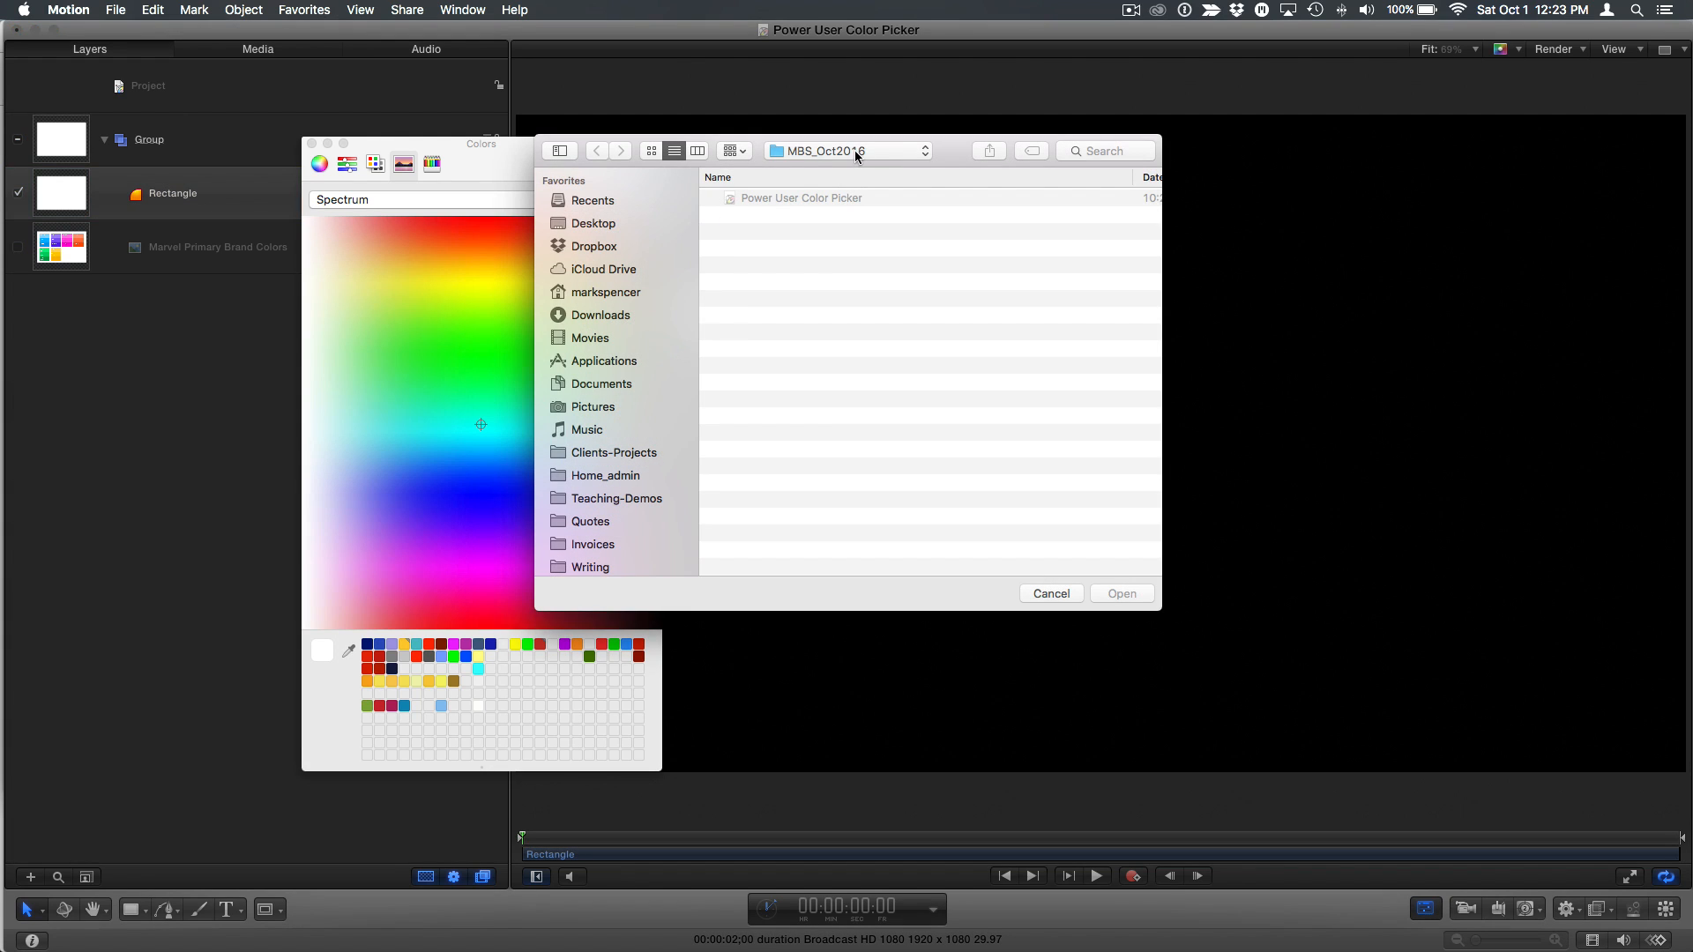
{"action": "left_click", "coordinate": [591, 223]}
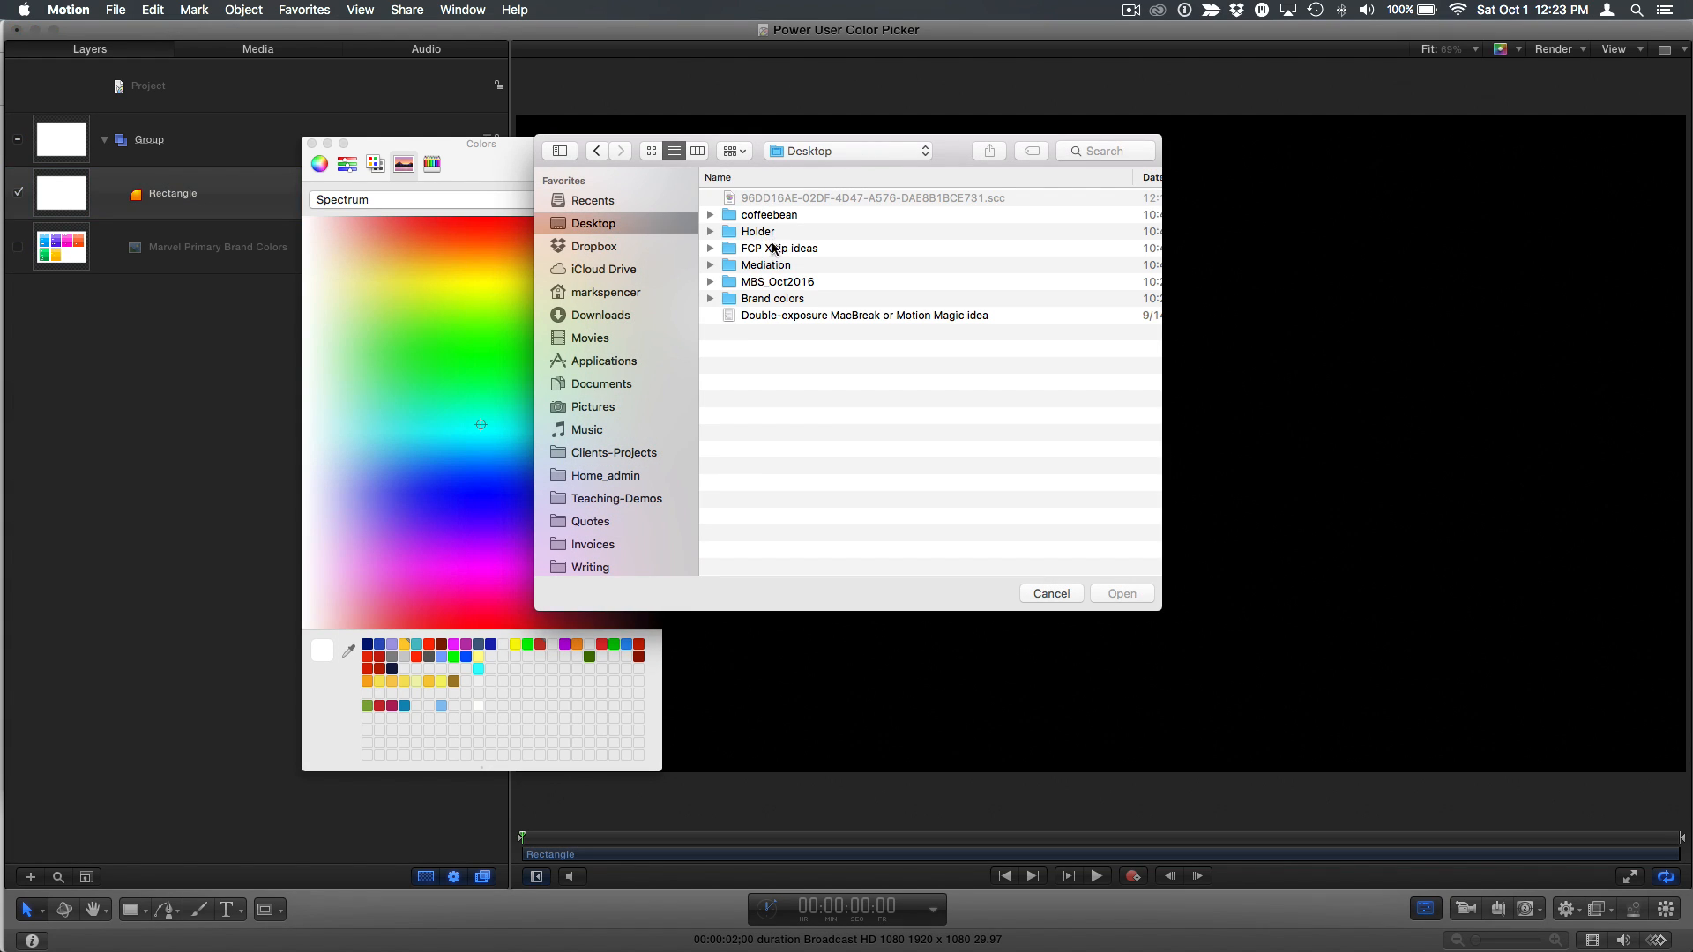
{"action": "double_click", "coordinate": [772, 298]}
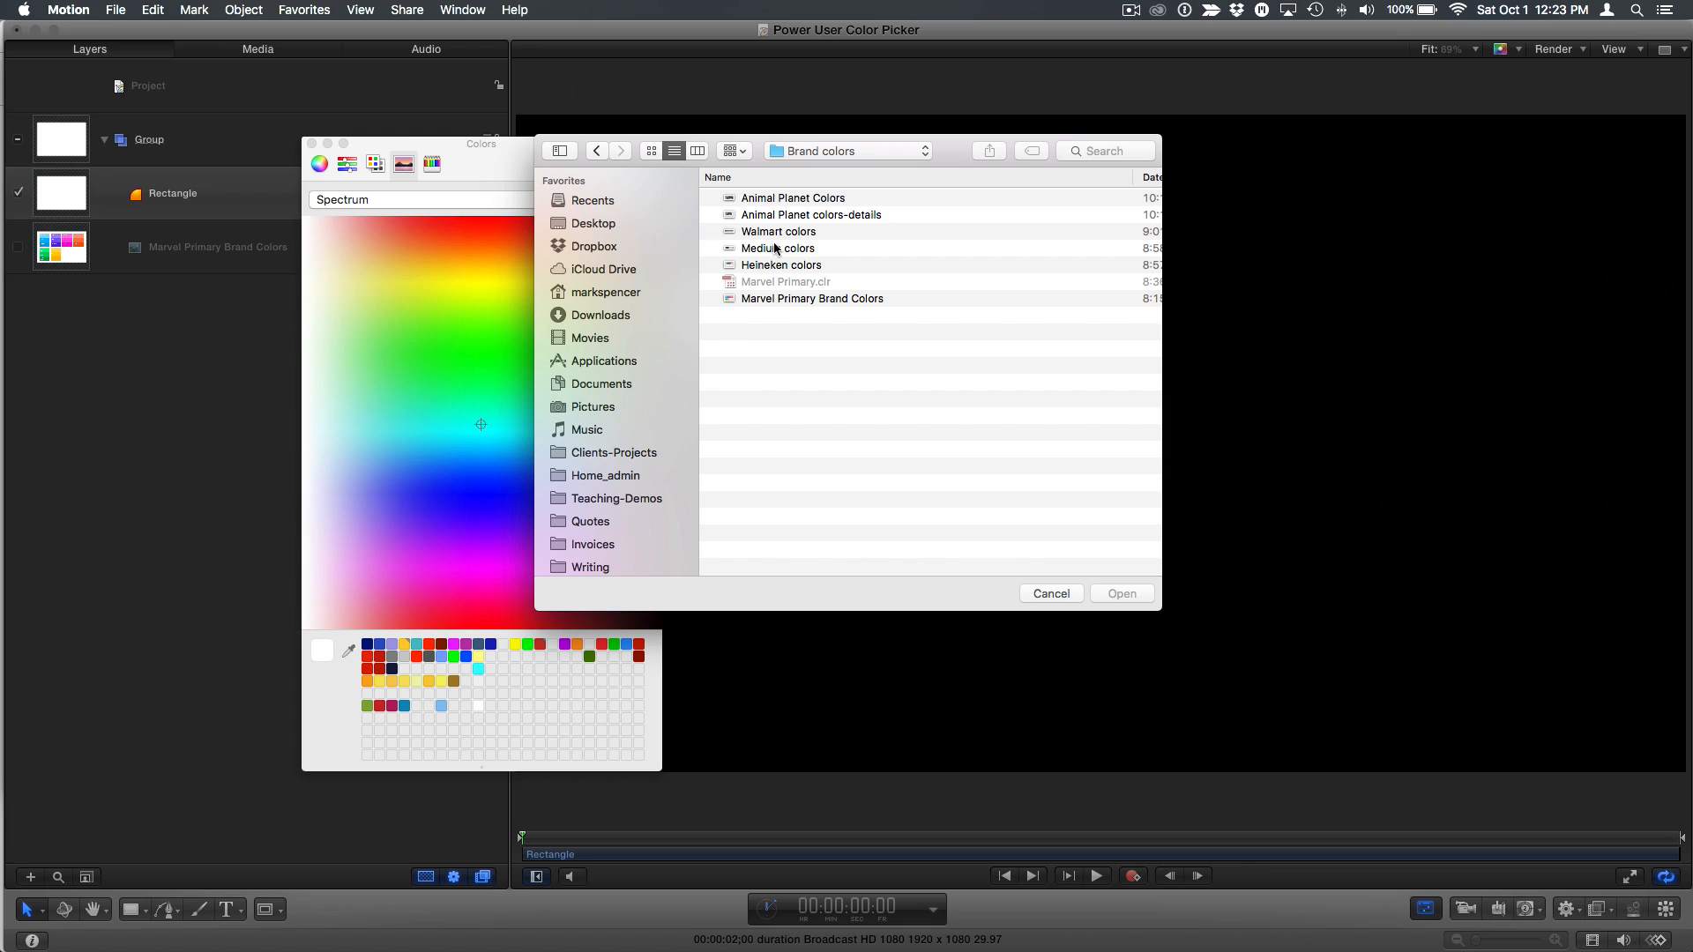
{"action": "mouse_move", "coordinate": [824, 227]}
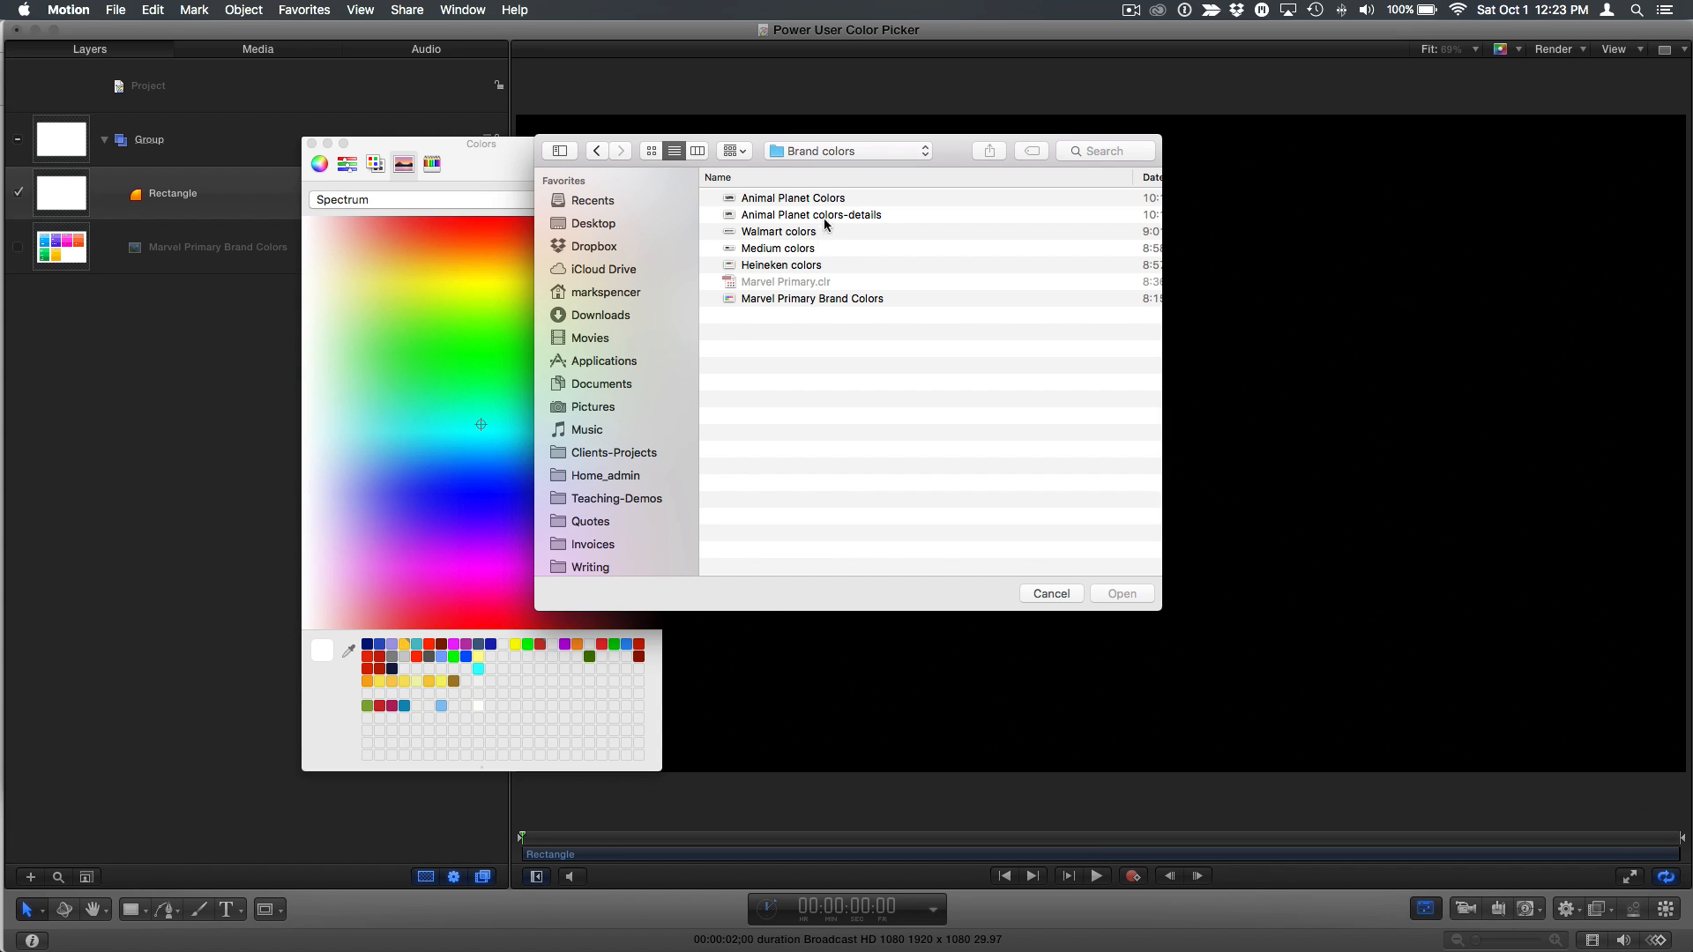
{"action": "left_click", "coordinate": [792, 197]}
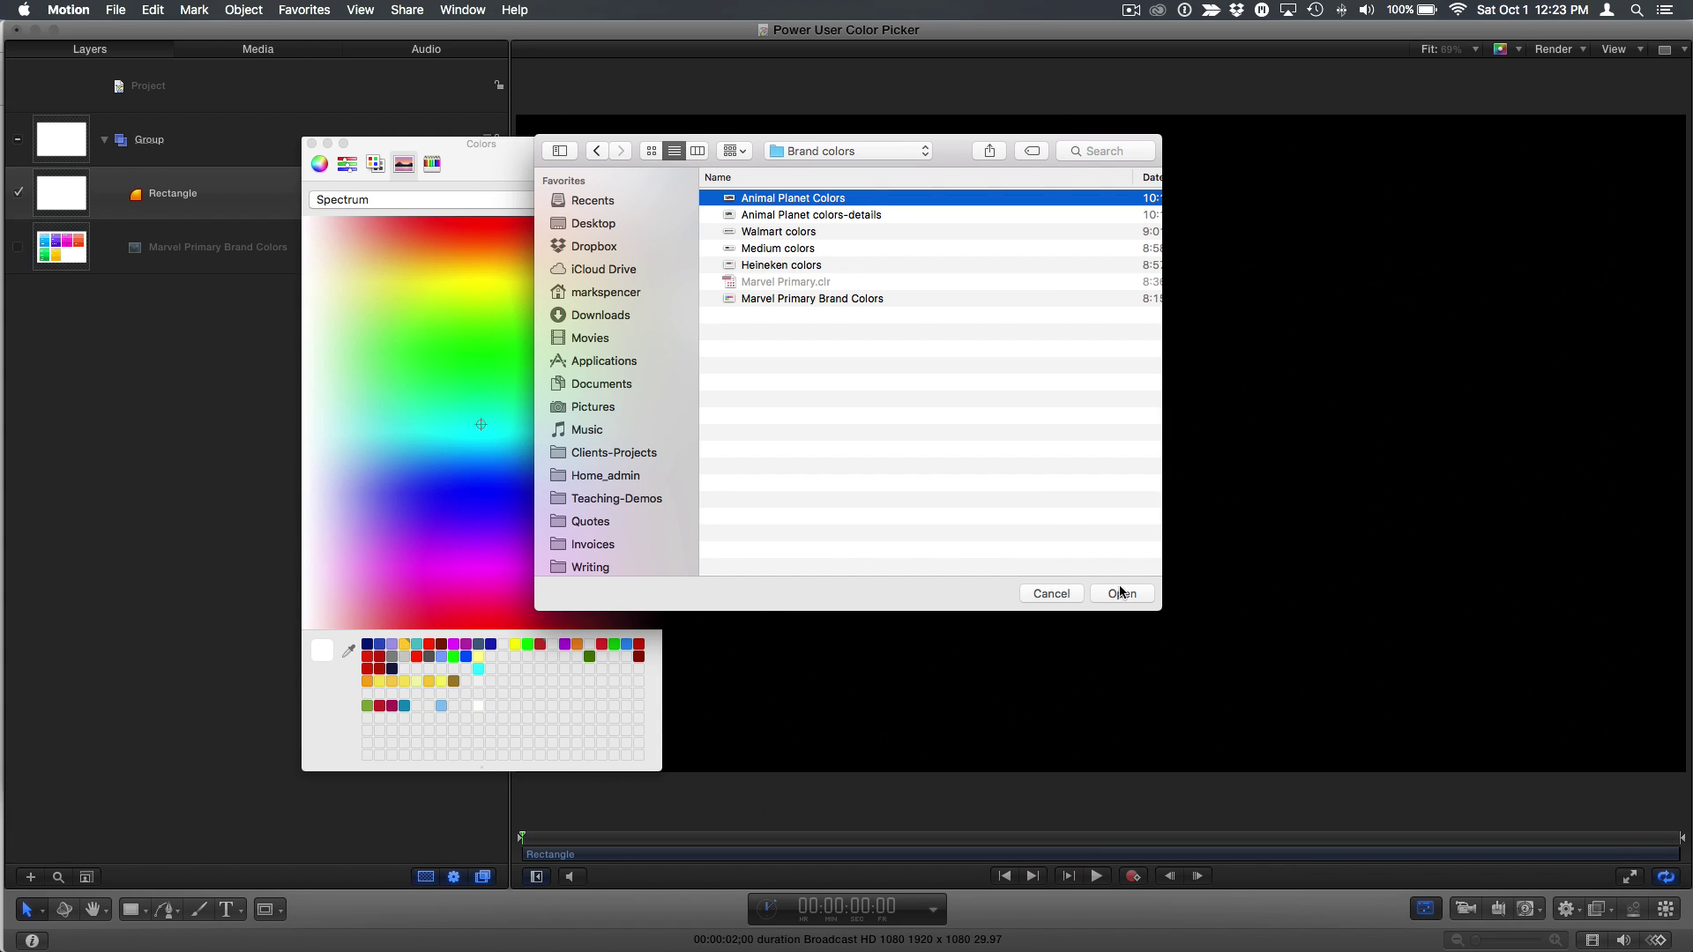
{"action": "left_click", "coordinate": [1121, 593]}
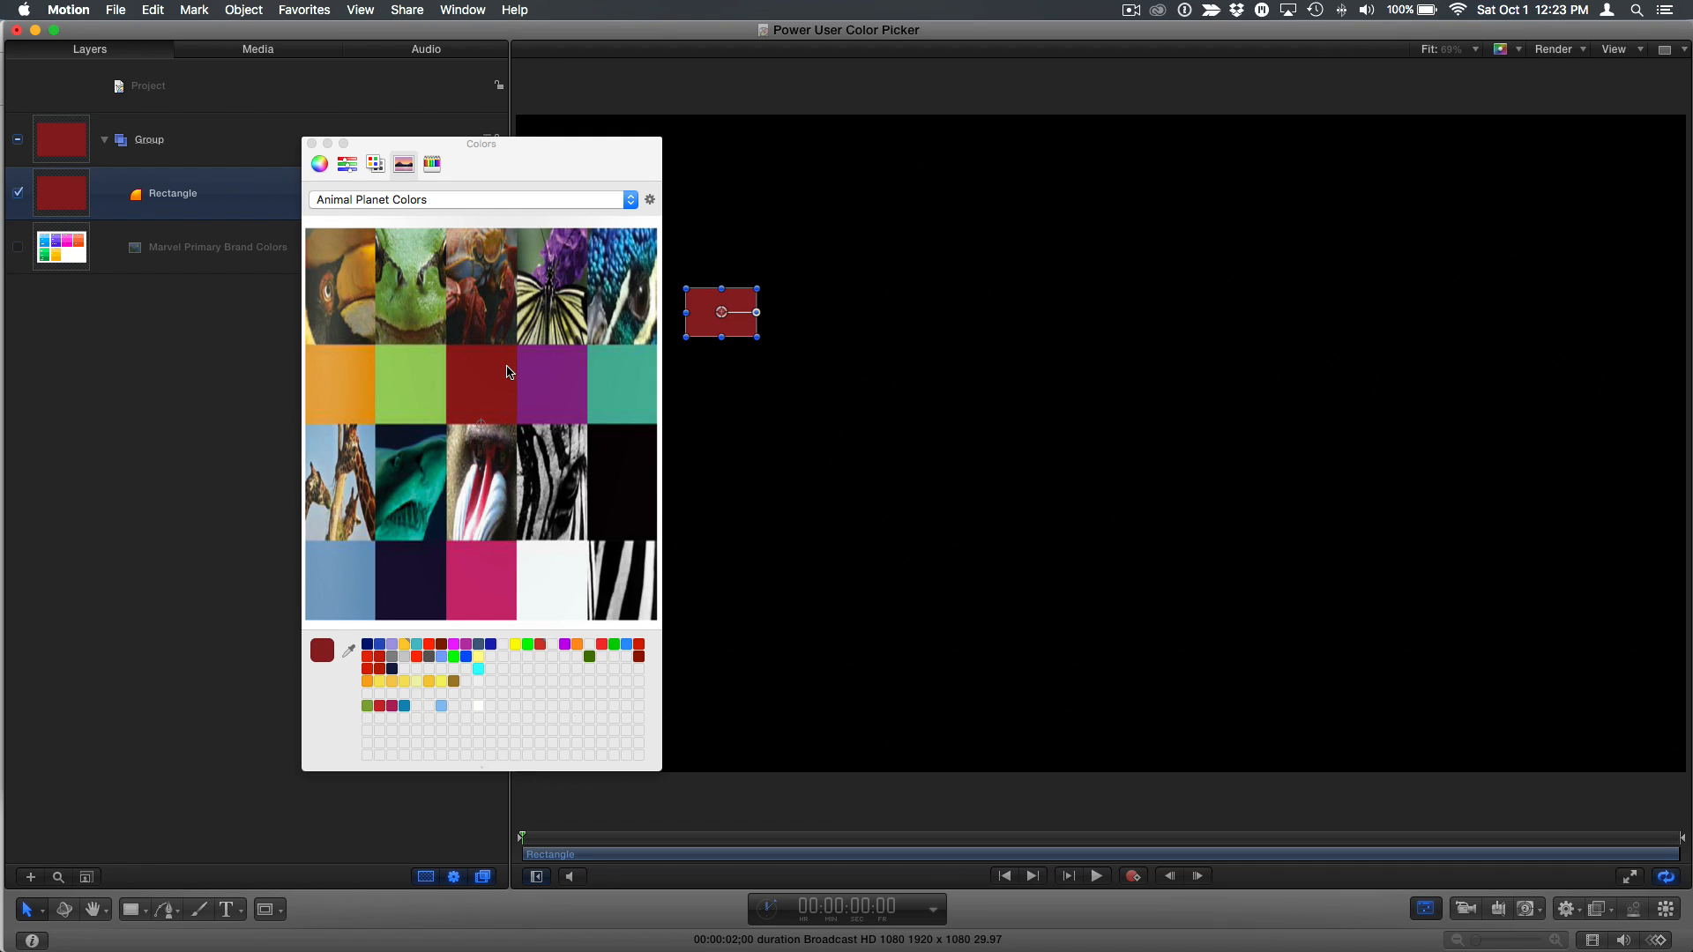
{"action": "mouse_move", "coordinate": [481, 424]}
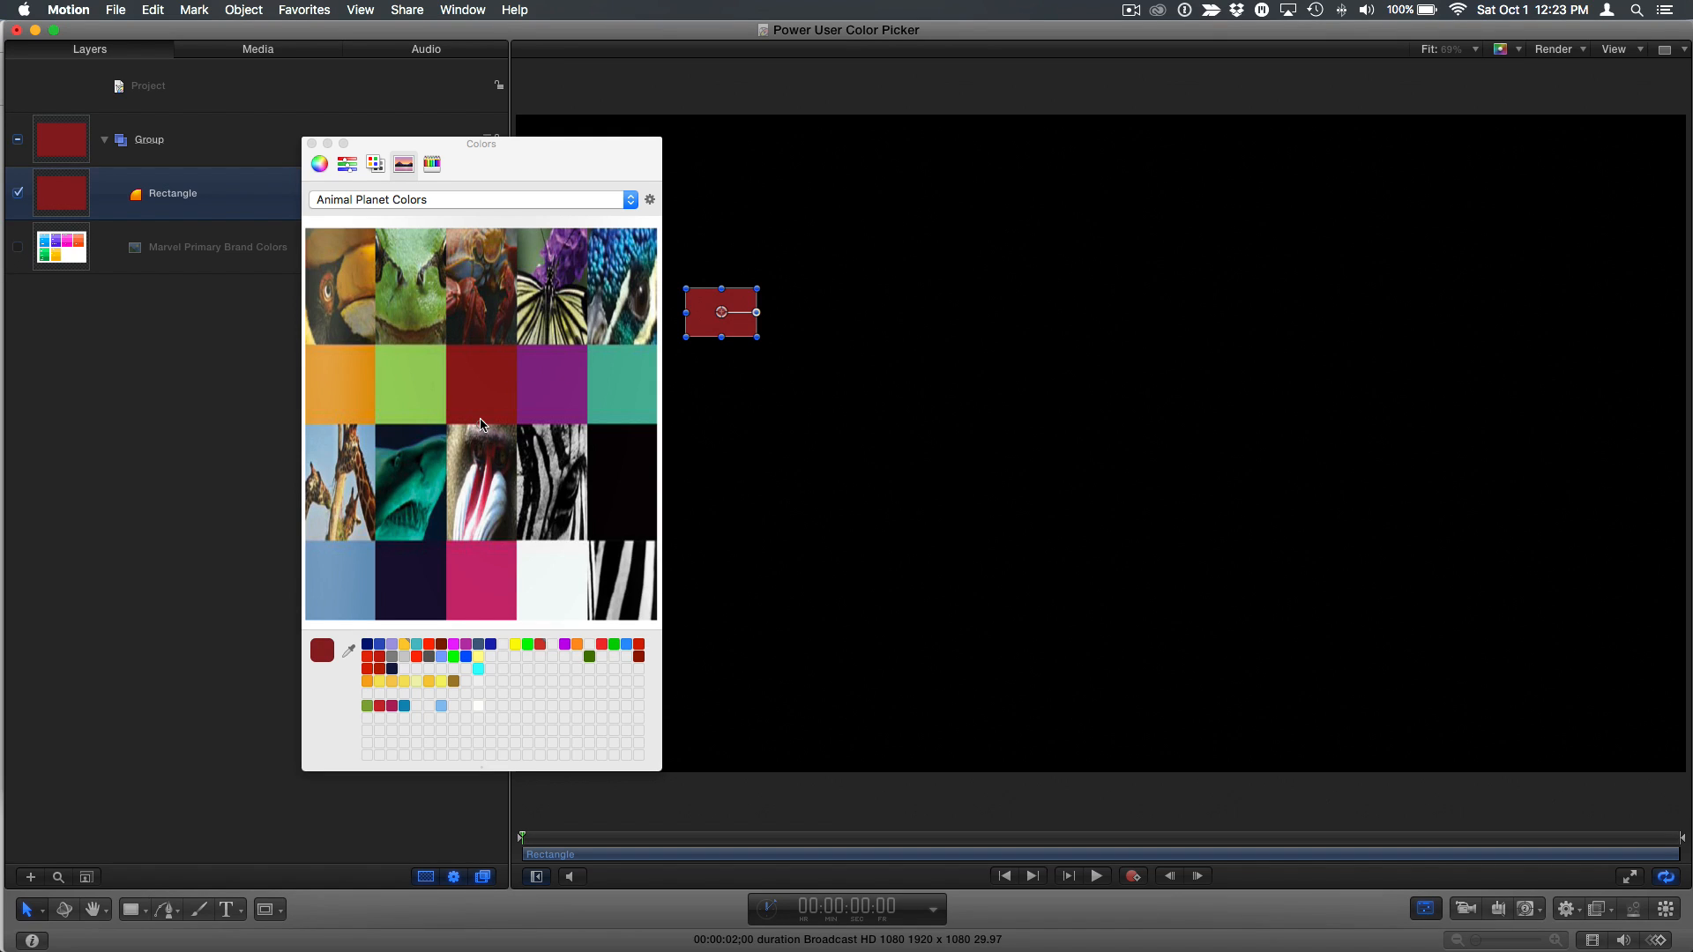
{"action": "mouse_move", "coordinate": [591, 177]}
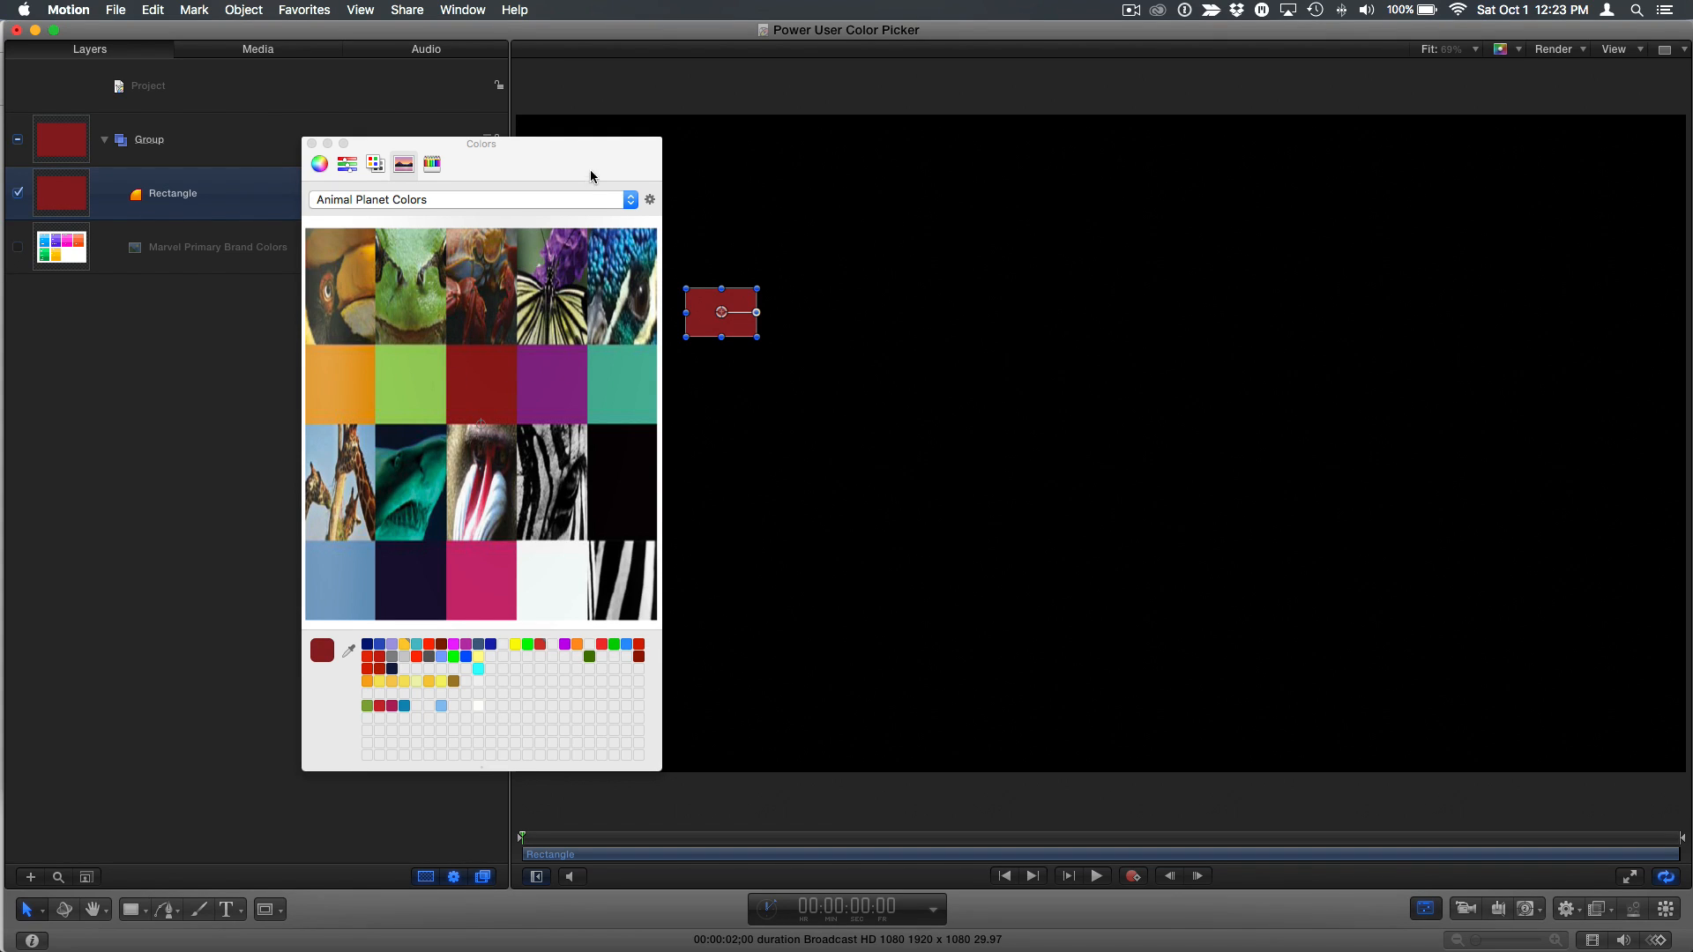
- Sample the green then the pink swatch from Animal Planet Colors onto the rectangle, leaving it magenta-pink
{"action": "left_click_drag", "start_coordinate": [481, 144], "coordinate": [448, 127]}
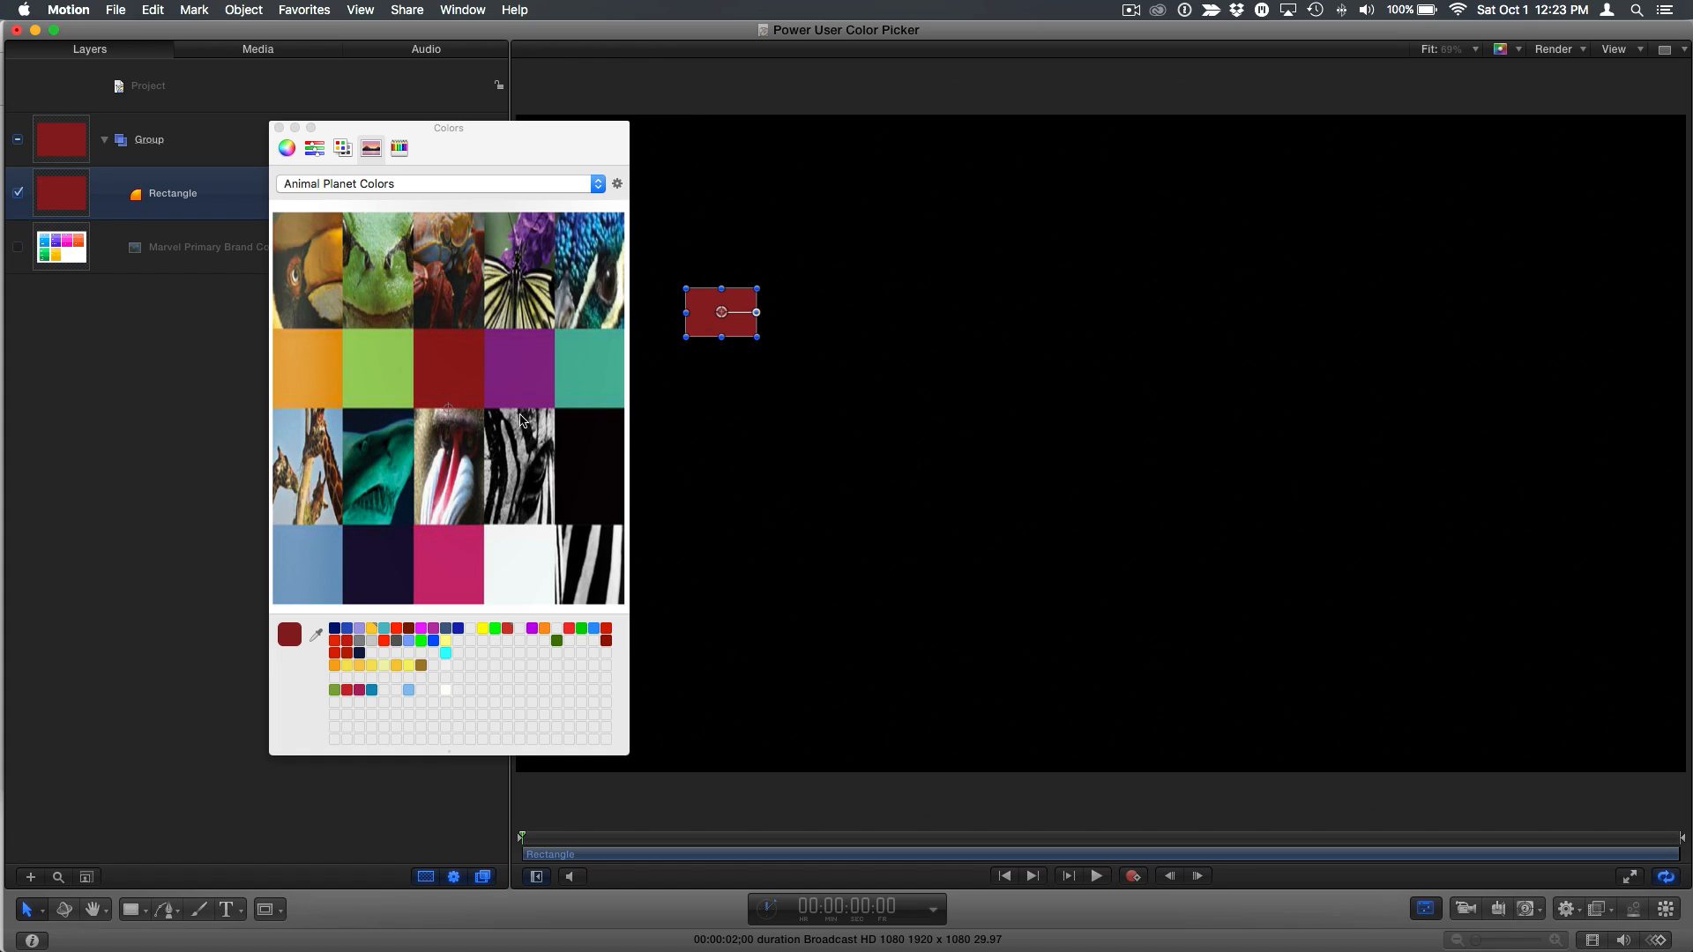
{"action": "mouse_move", "coordinate": [732, 313]}
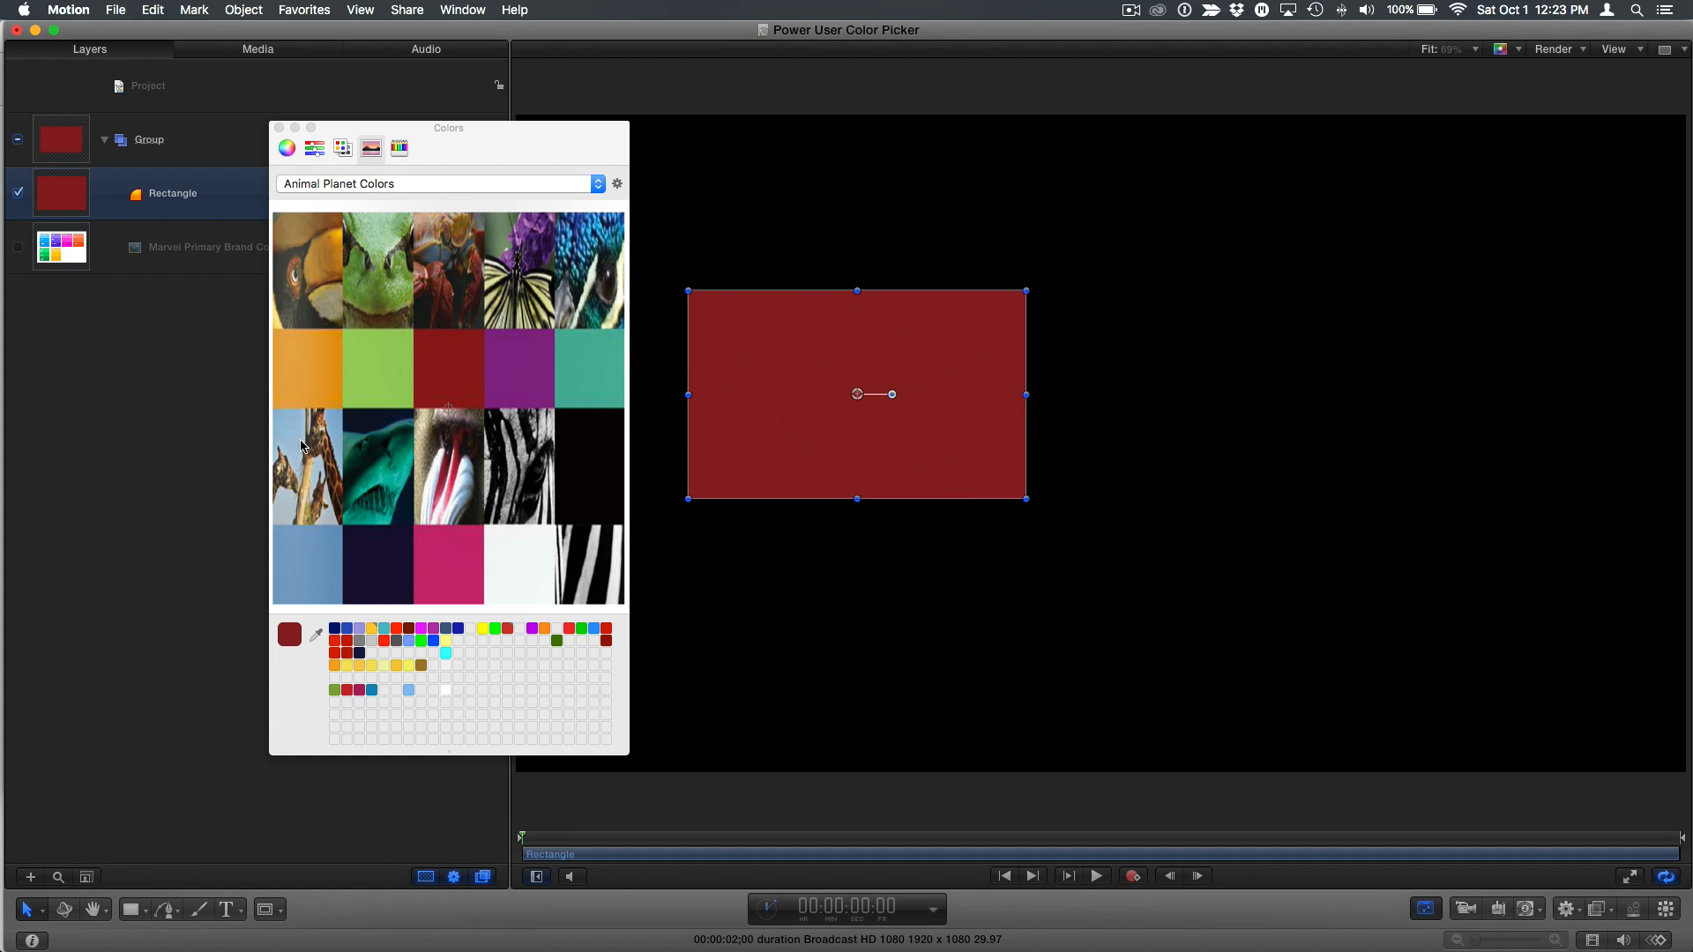
{"action": "mouse_move", "coordinate": [384, 372]}
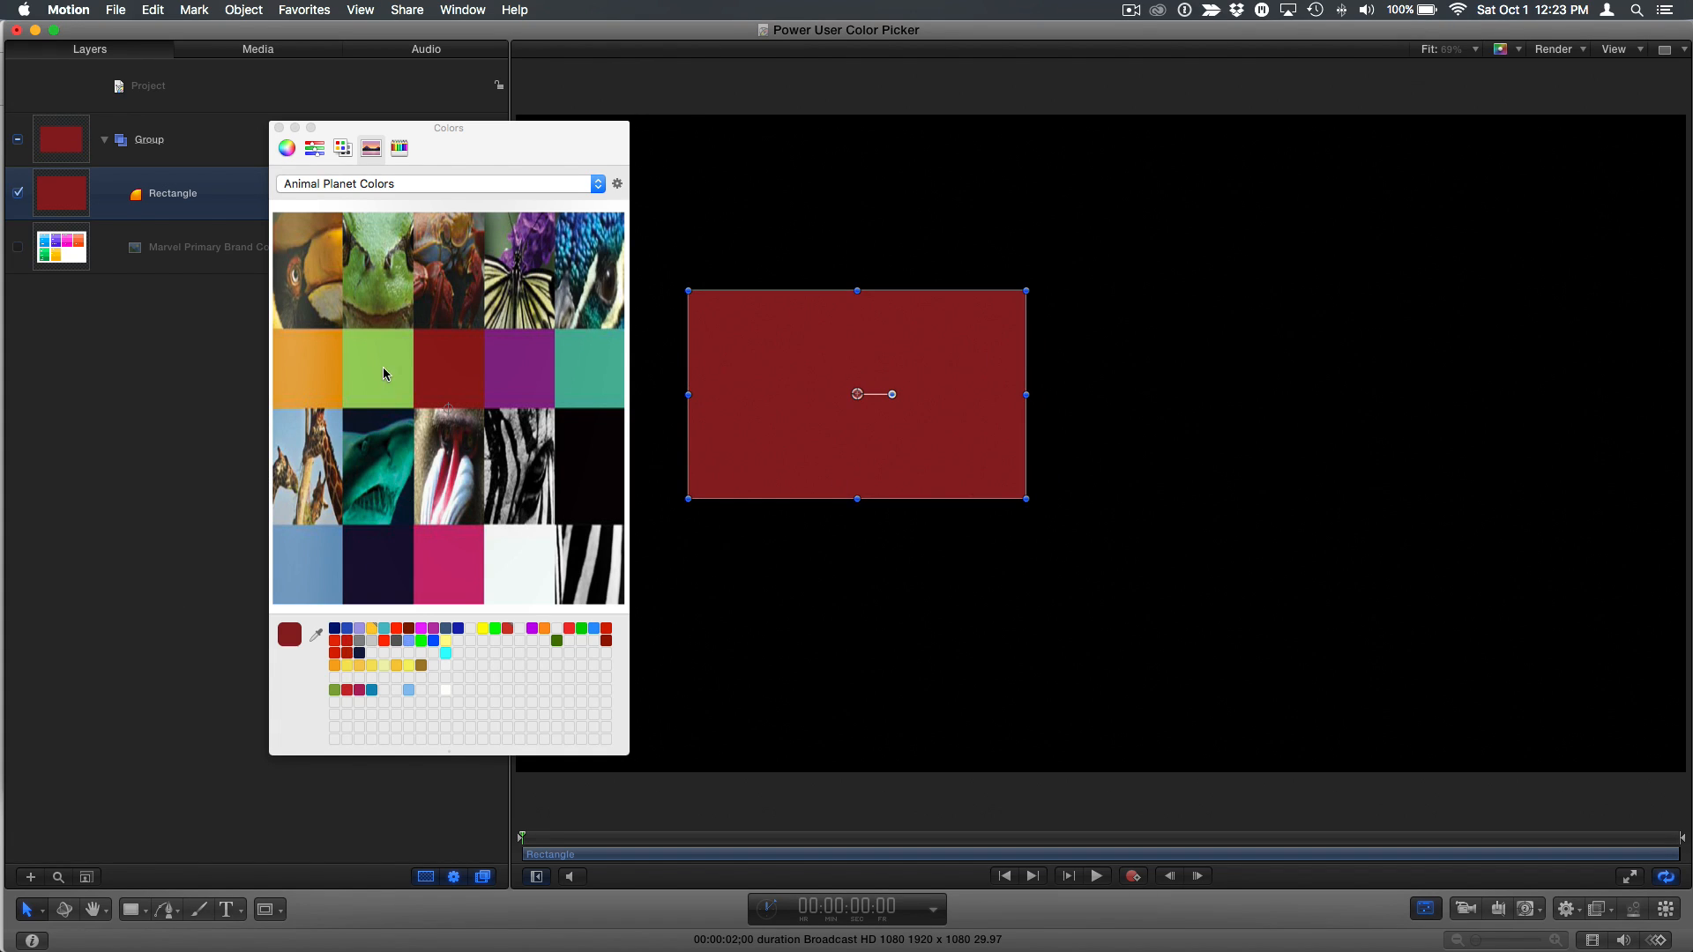
{"action": "mouse_move", "coordinate": [388, 379]}
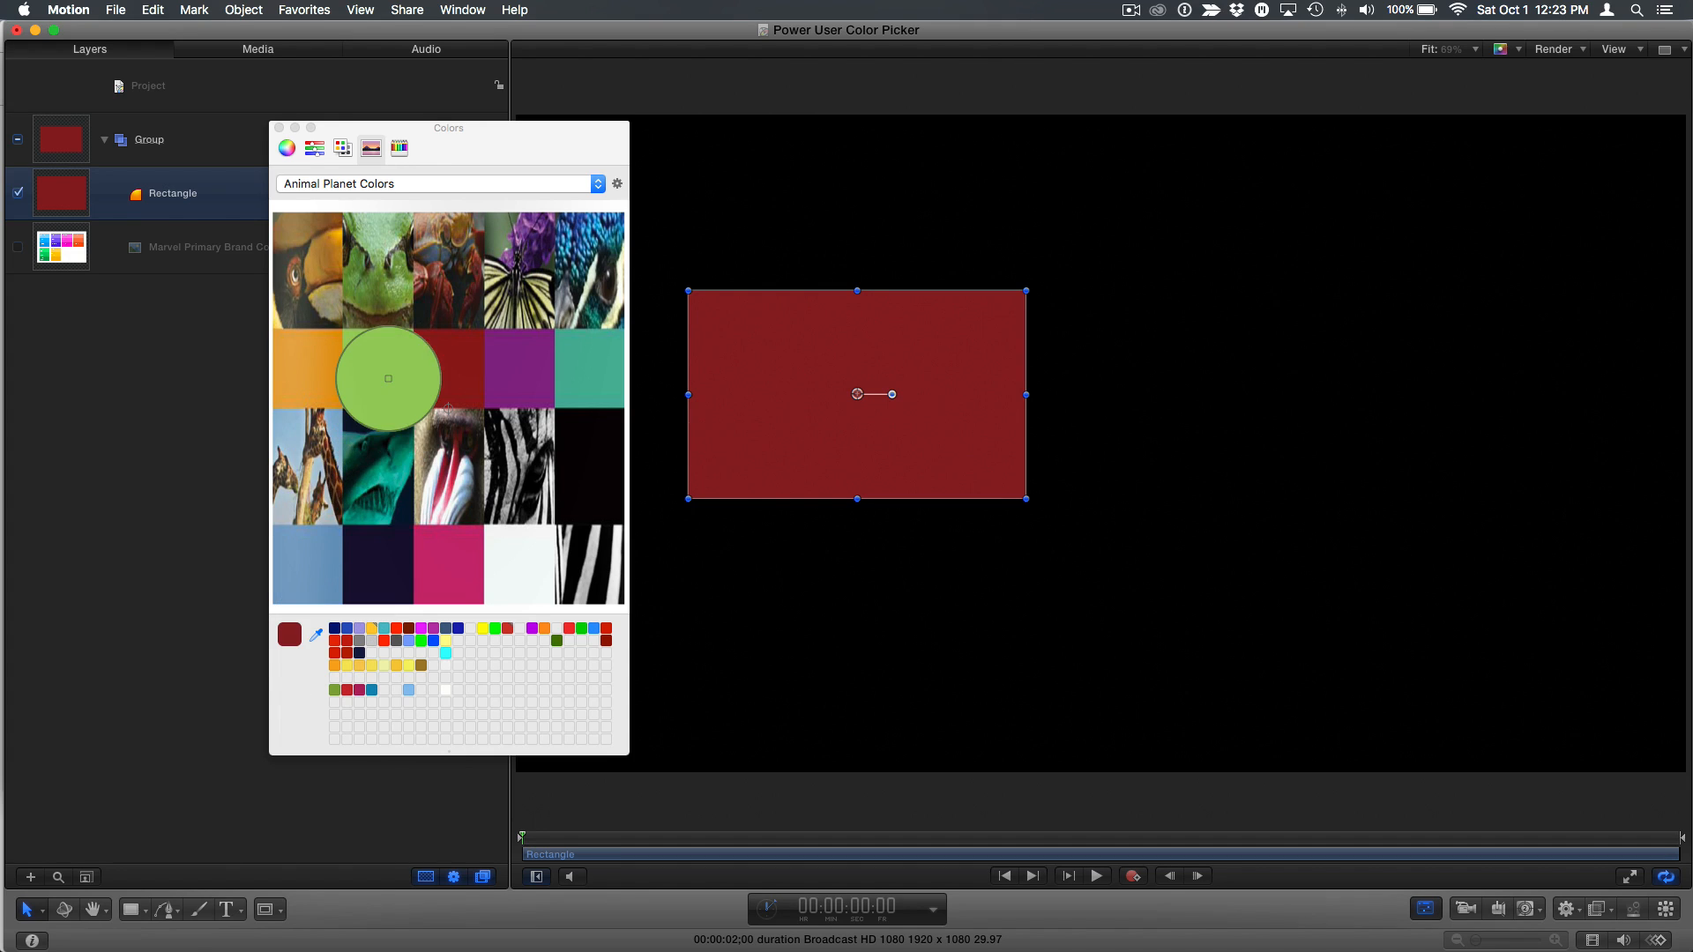
{"action": "left_click", "coordinate": [377, 369]}
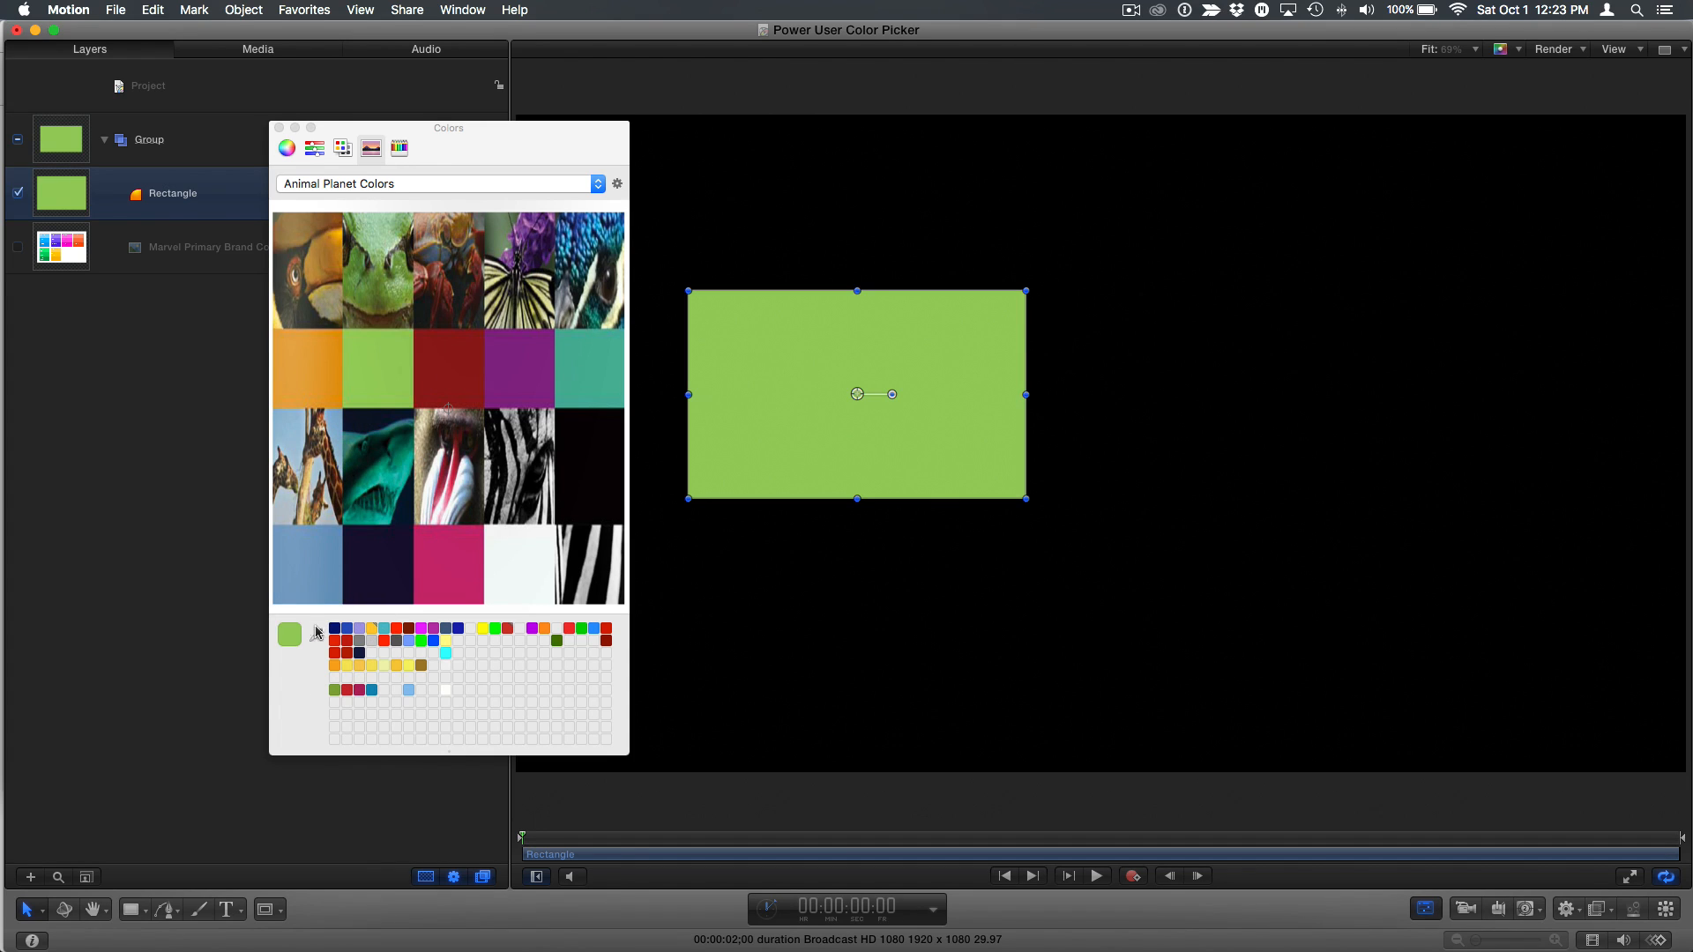
{"action": "left_click", "coordinate": [448, 562]}
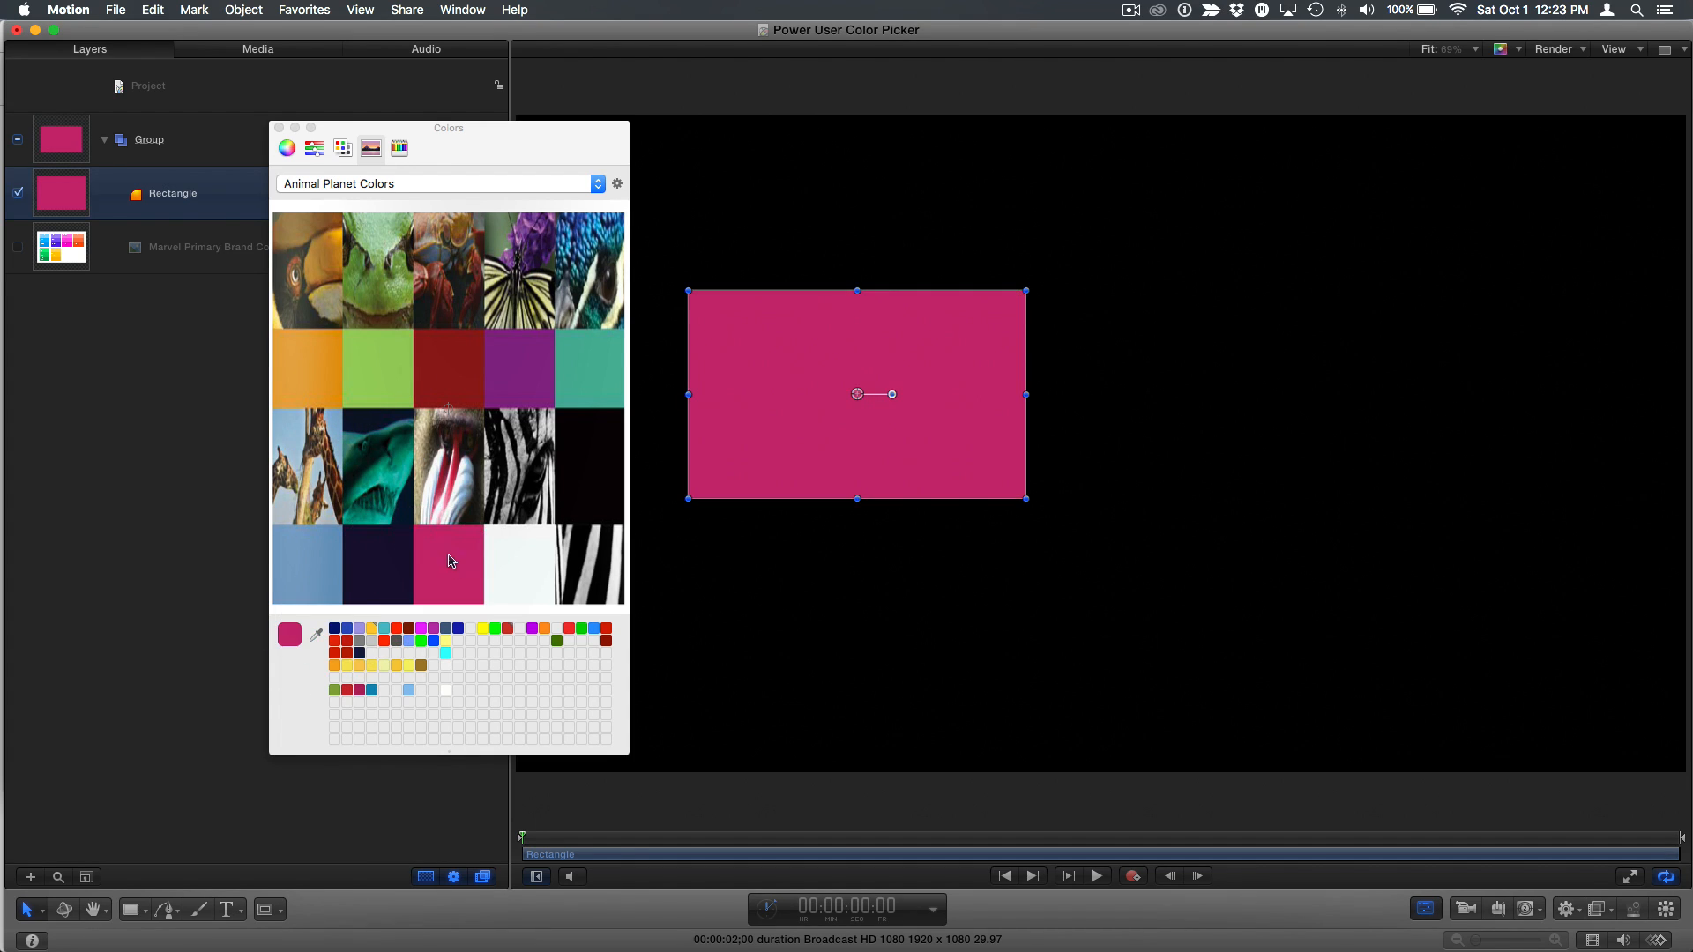
{"action": "mouse_move", "coordinate": [481, 446]}
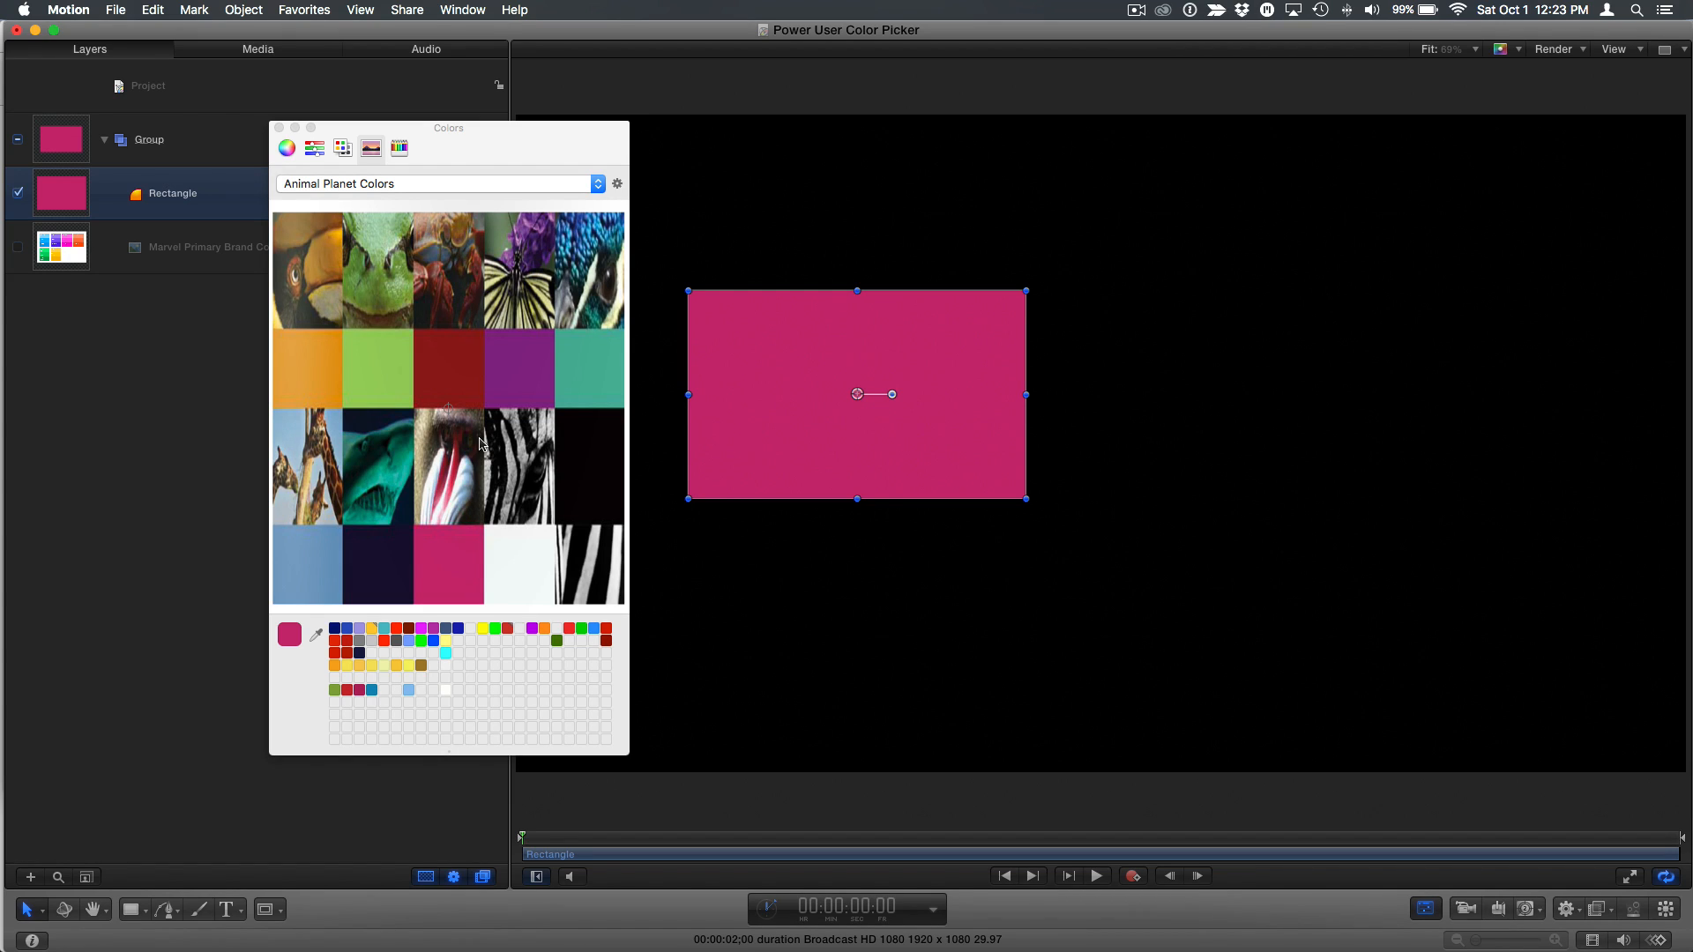
{"action": "mouse_move", "coordinate": [481, 191]}
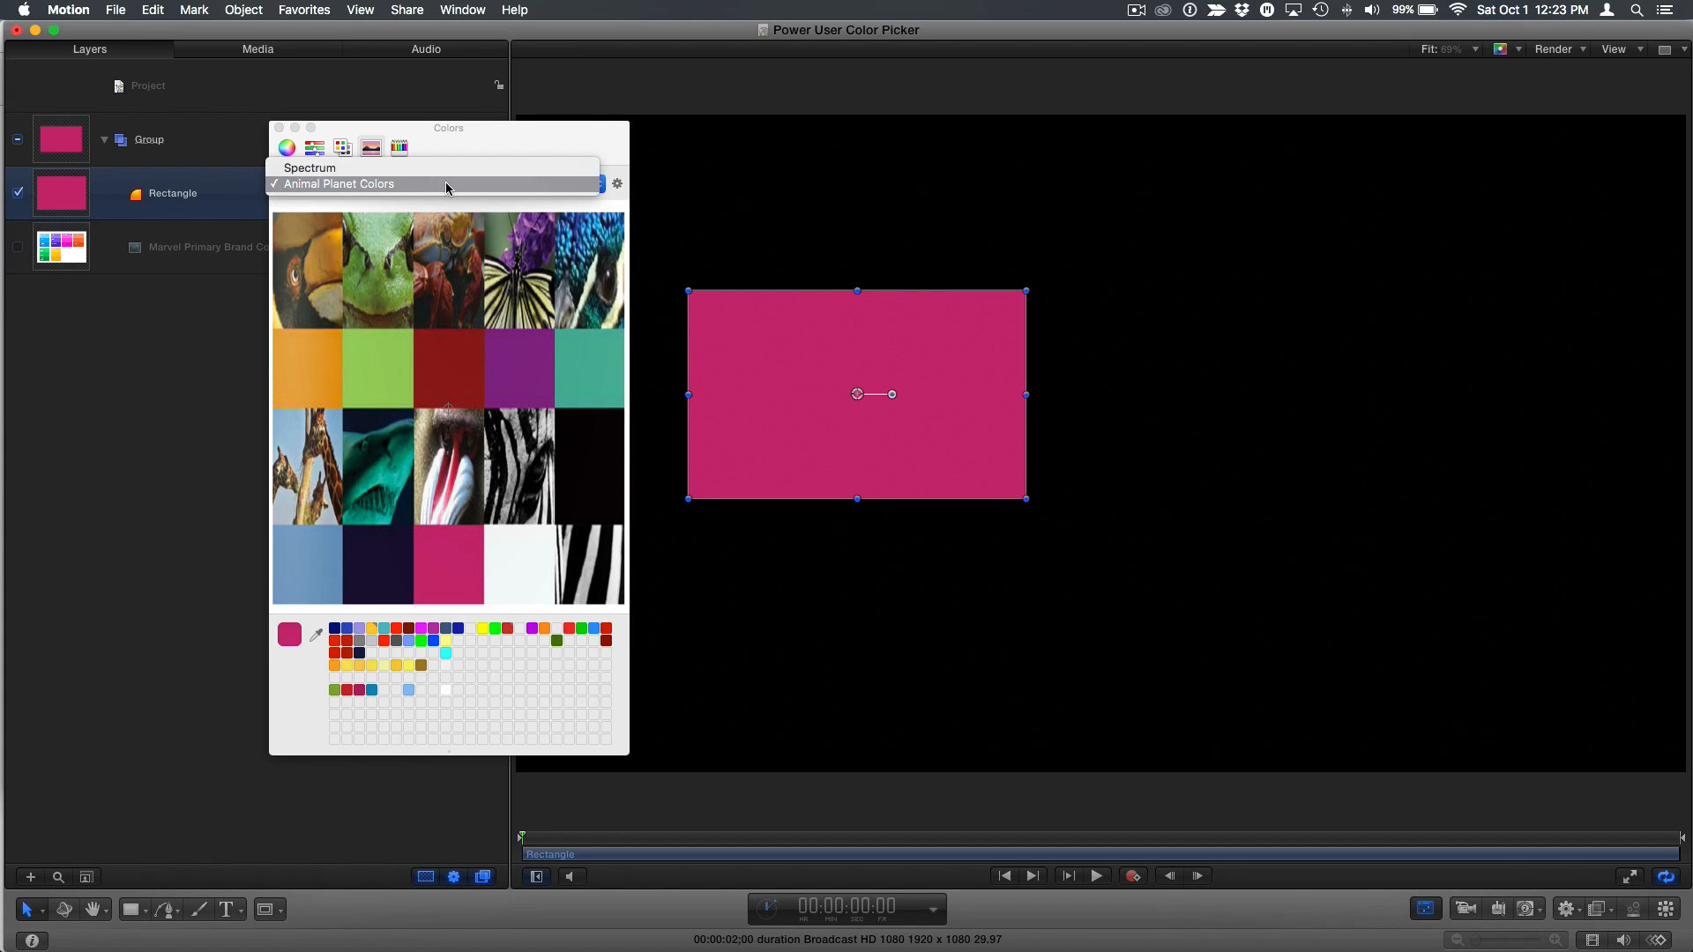
{"action": "left_click", "coordinate": [339, 183]}
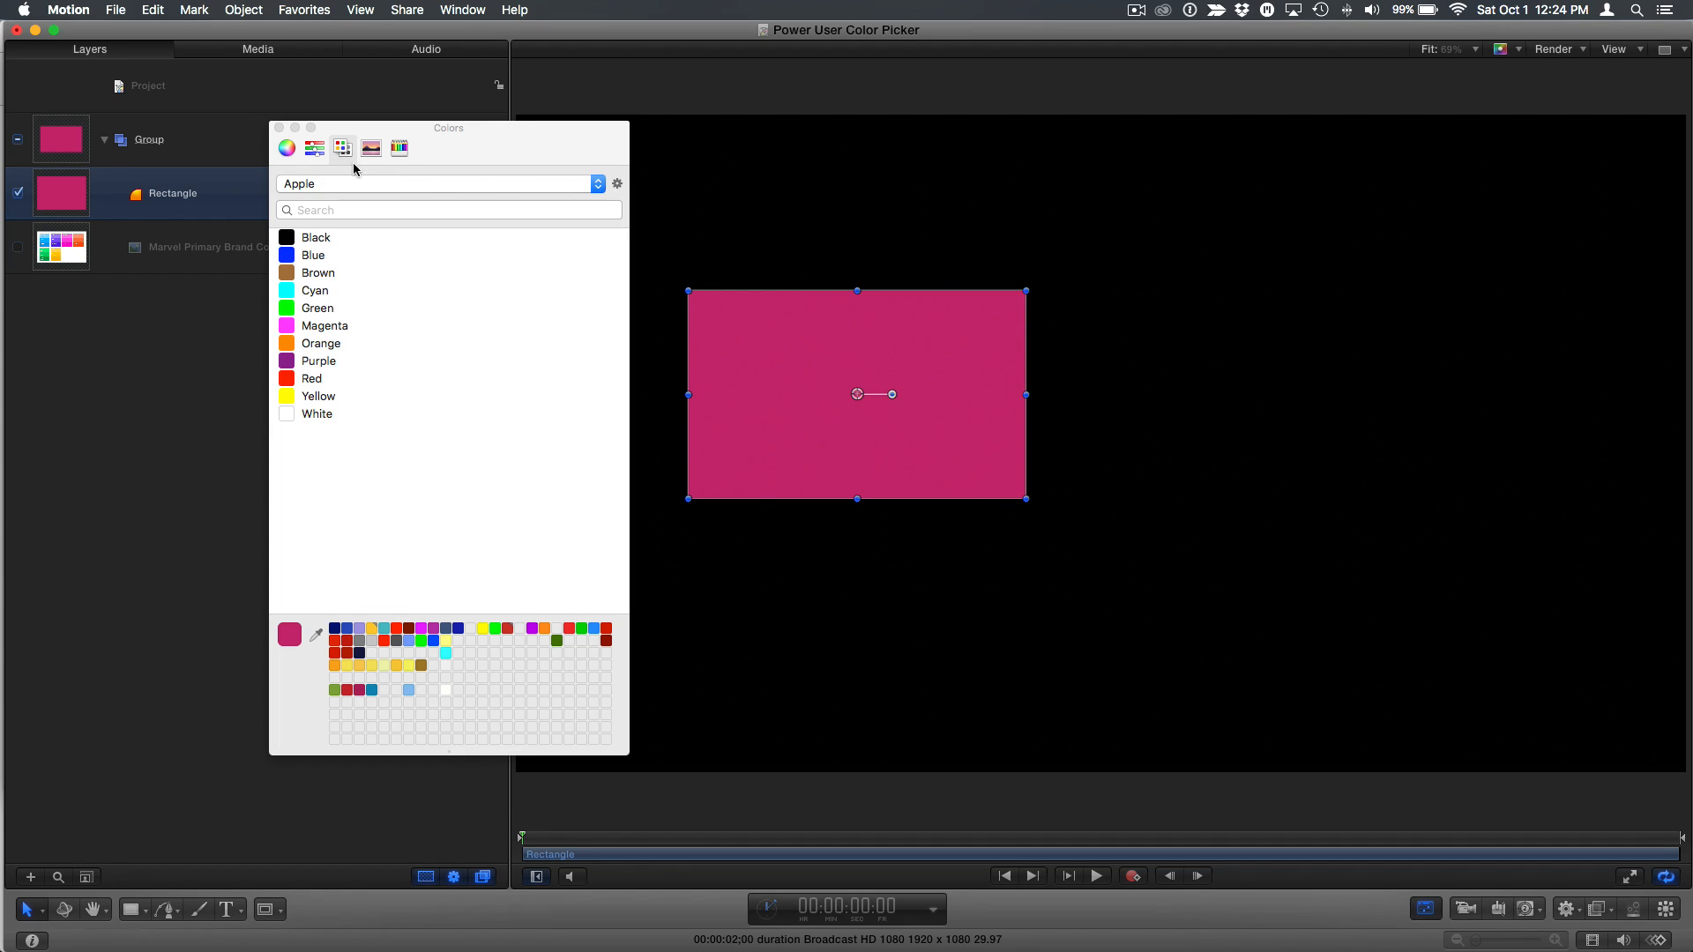
{"action": "mouse_move", "coordinate": [345, 154]}
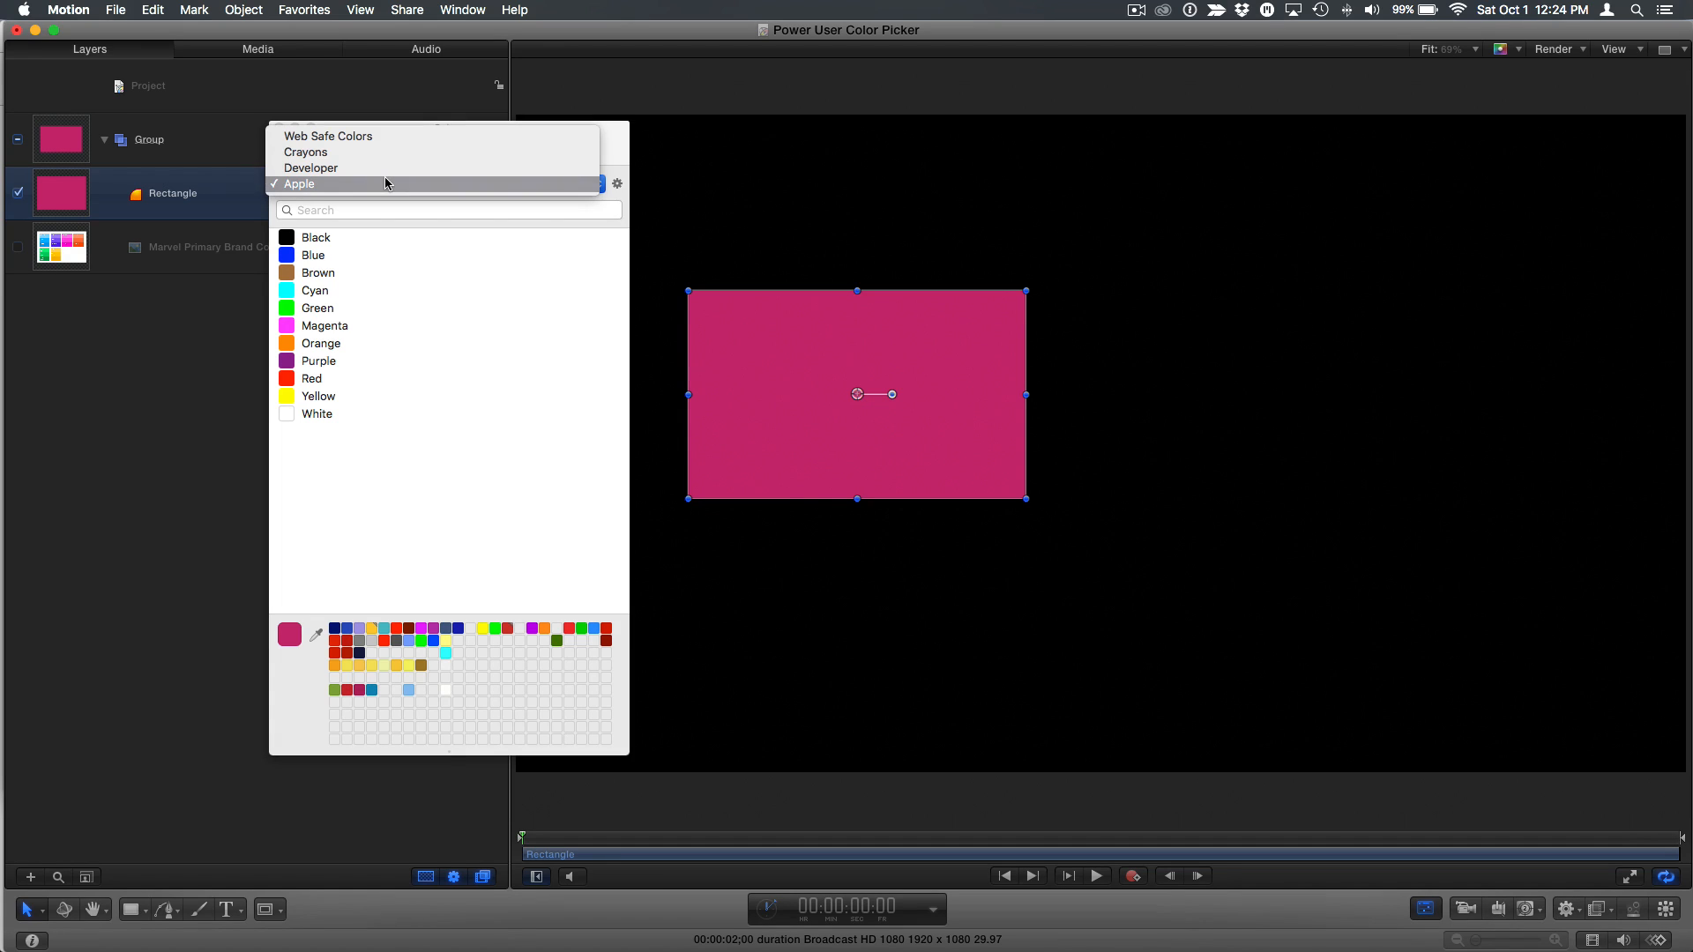
- Create a new colour list named Marvel and reveal the Marvel Primary Brand Colors layer
{"action": "left_click", "coordinate": [299, 183]}
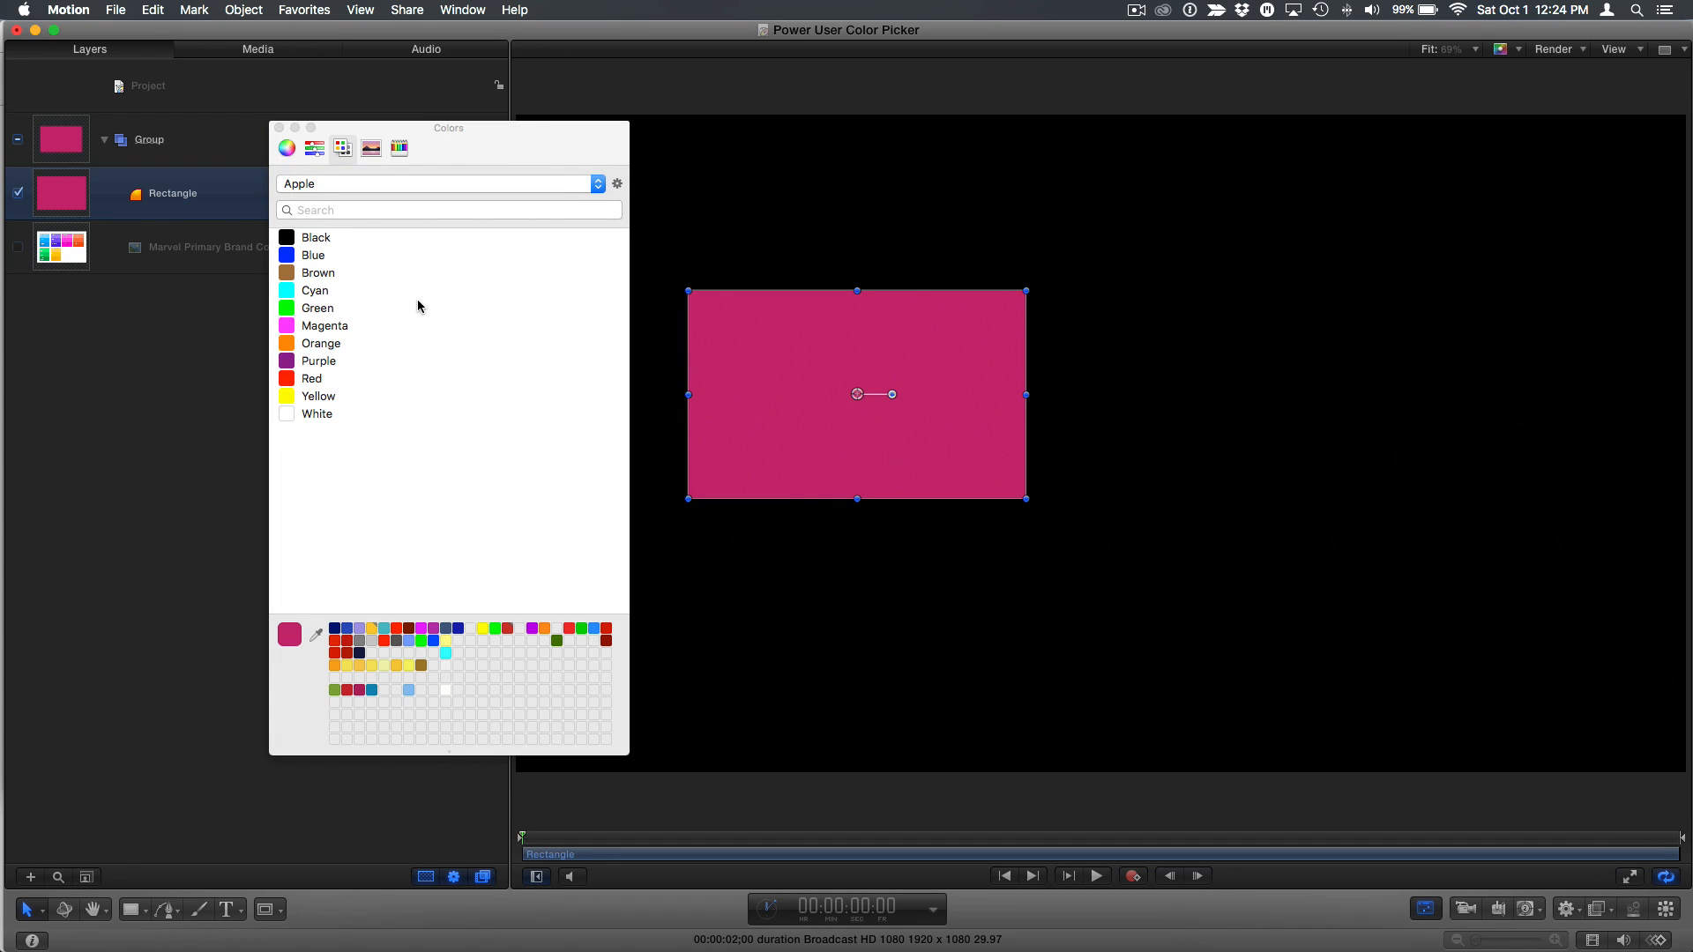
{"action": "left_click", "coordinate": [617, 184]}
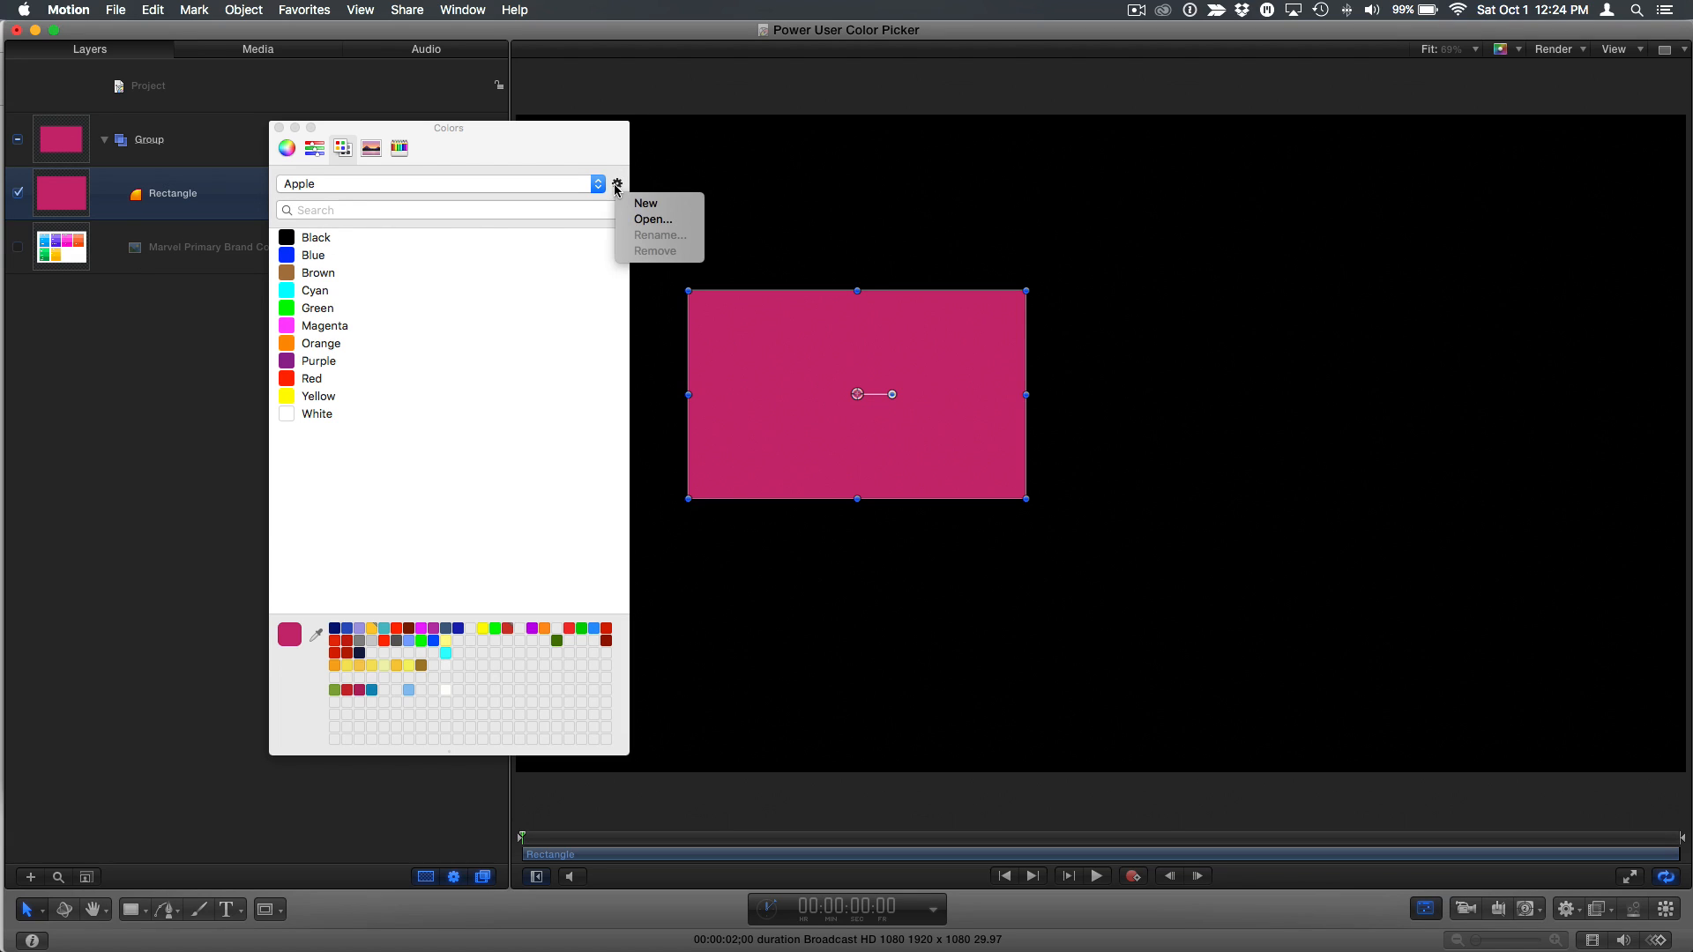
{"action": "mouse_move", "coordinate": [645, 203]}
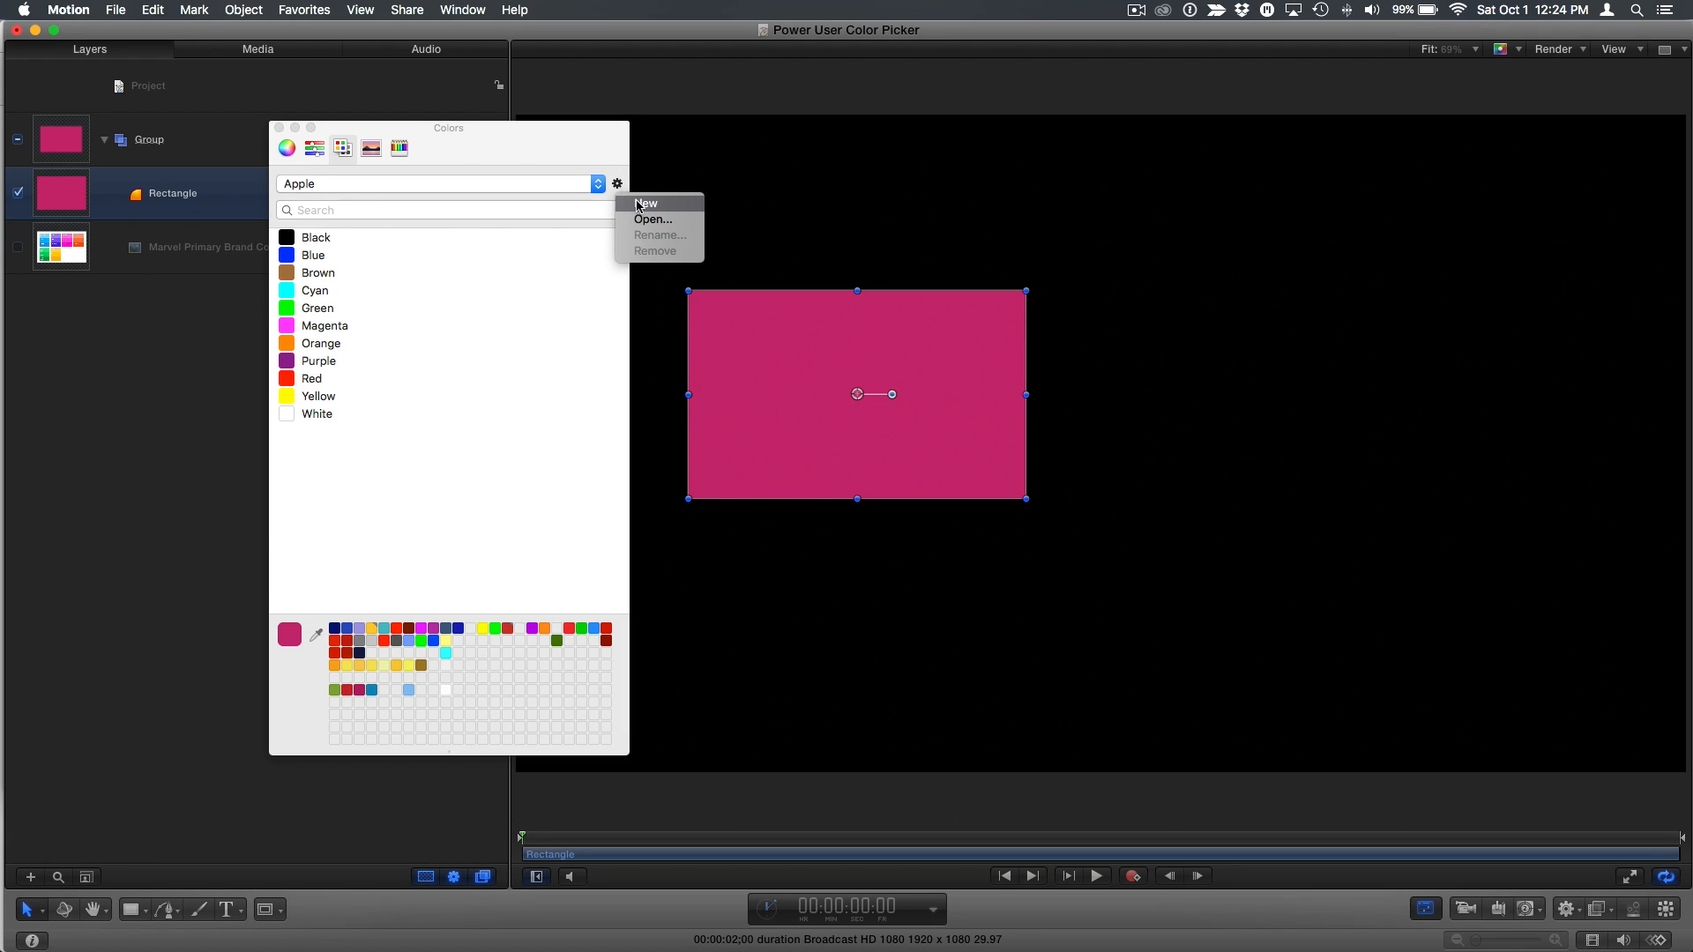
{"action": "left_click", "coordinate": [645, 204]}
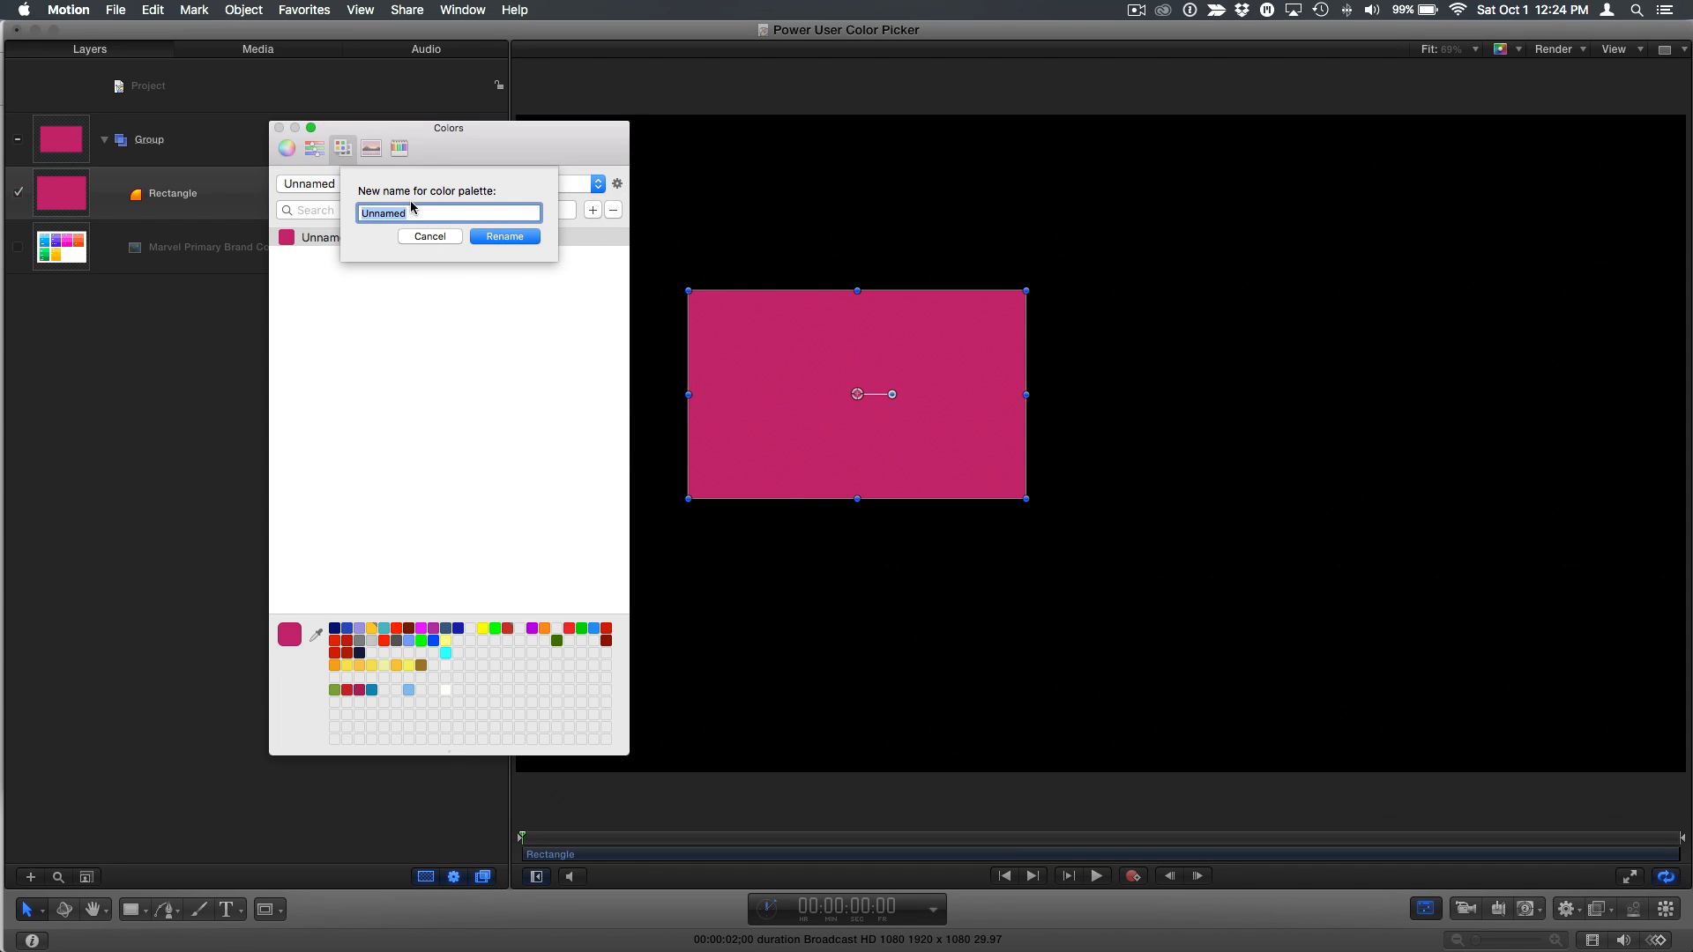
{"action": "type", "text": "Marvel"}
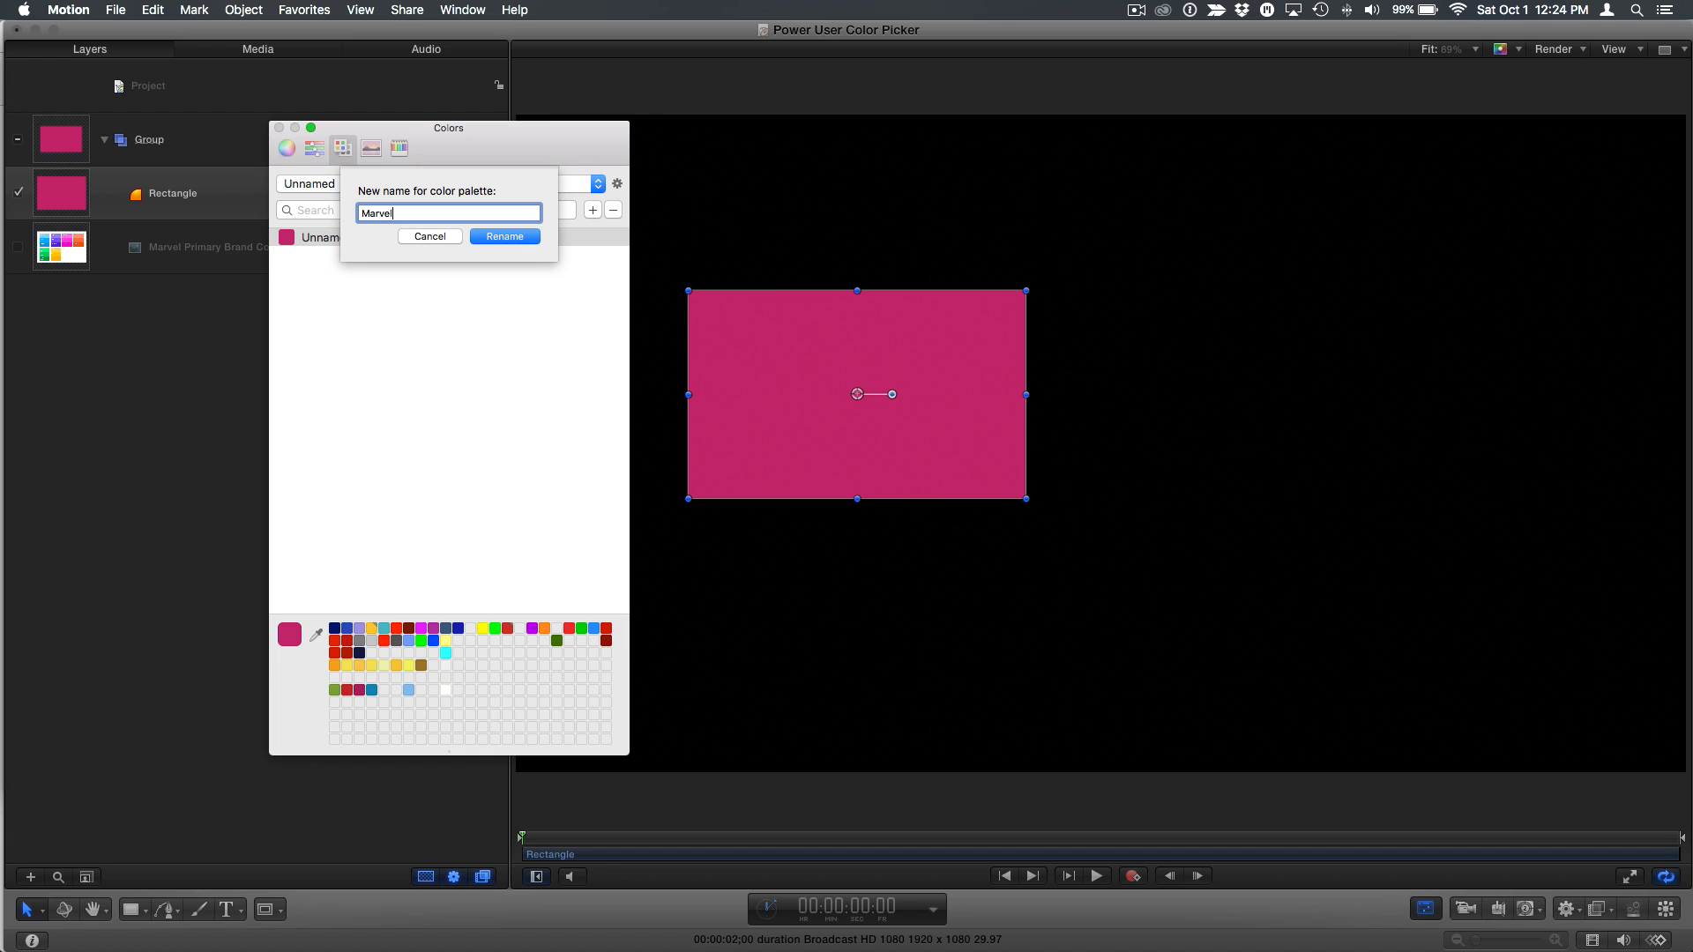
{"action": "left_click", "coordinate": [504, 236]}
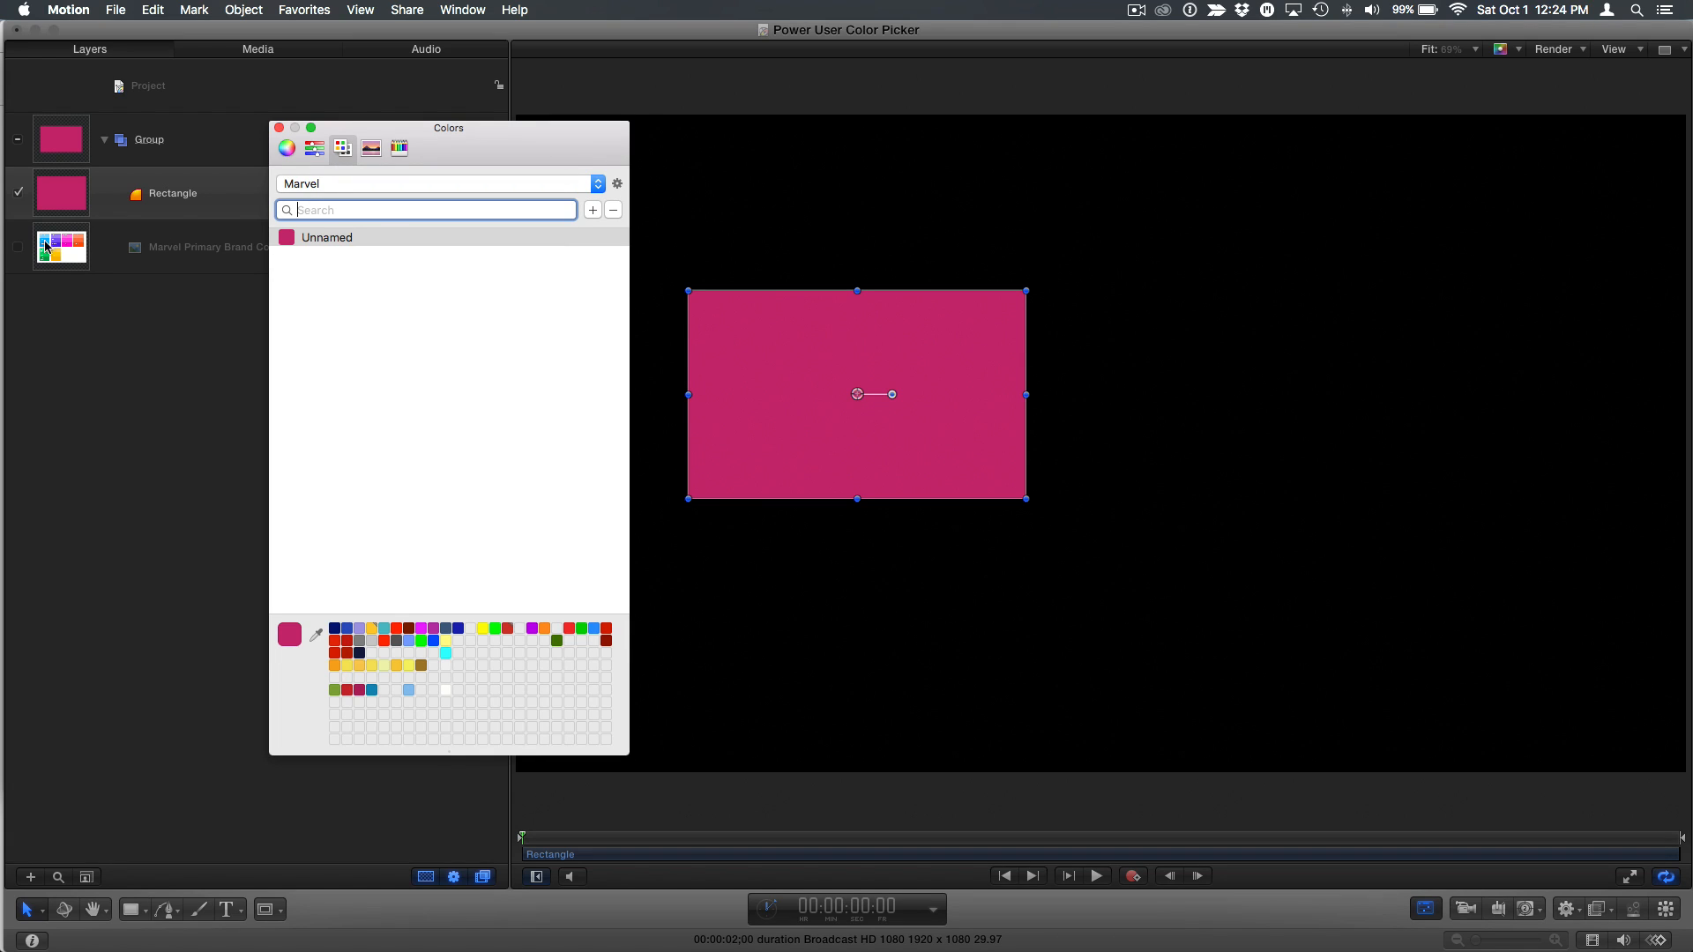
{"action": "left_click", "coordinate": [19, 247]}
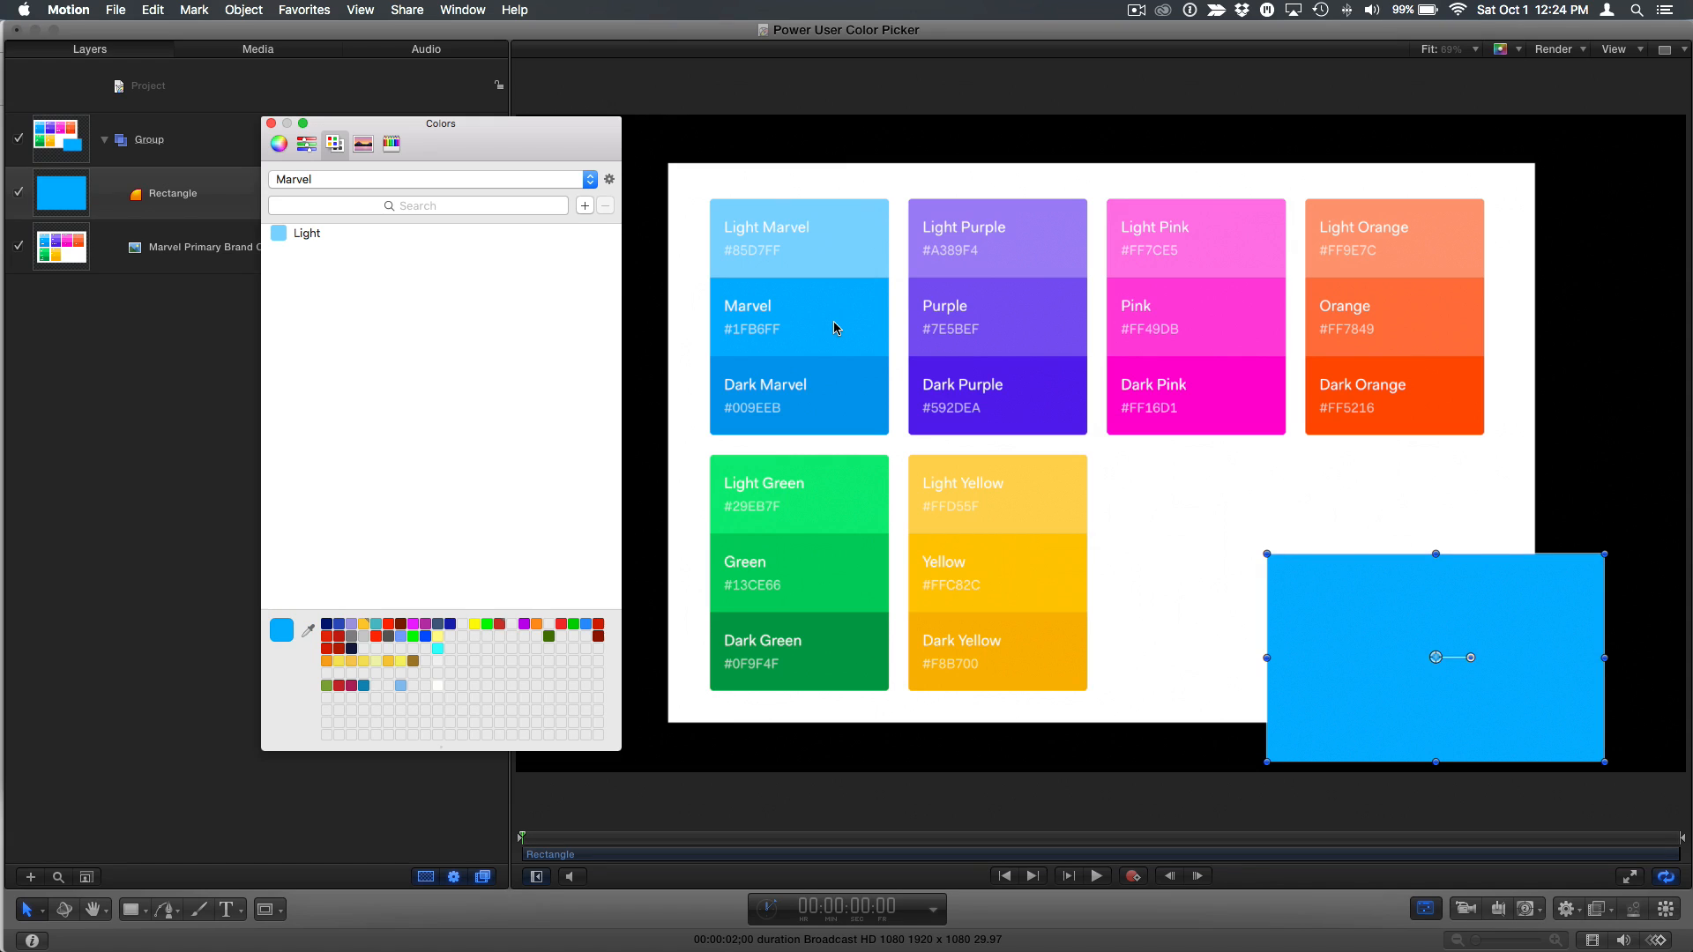
- Add a second swatch to the Marvel list and rename it Medium beside Light
{"action": "left_click", "coordinate": [309, 250]}
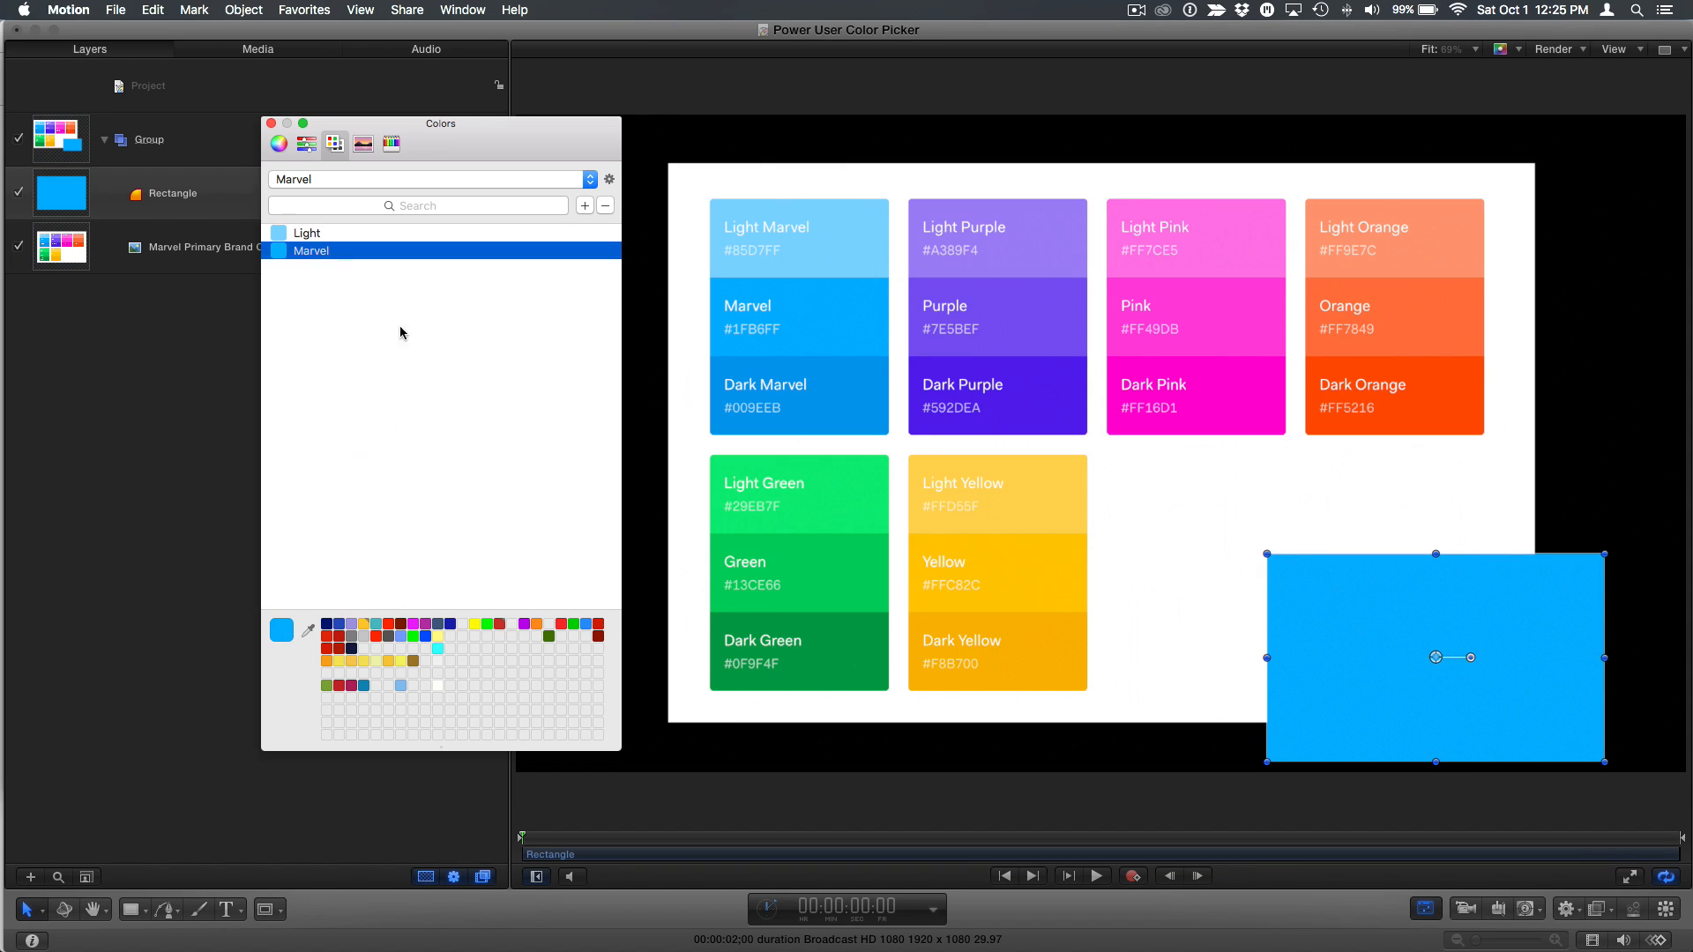
{"action": "double_click", "coordinate": [311, 250]}
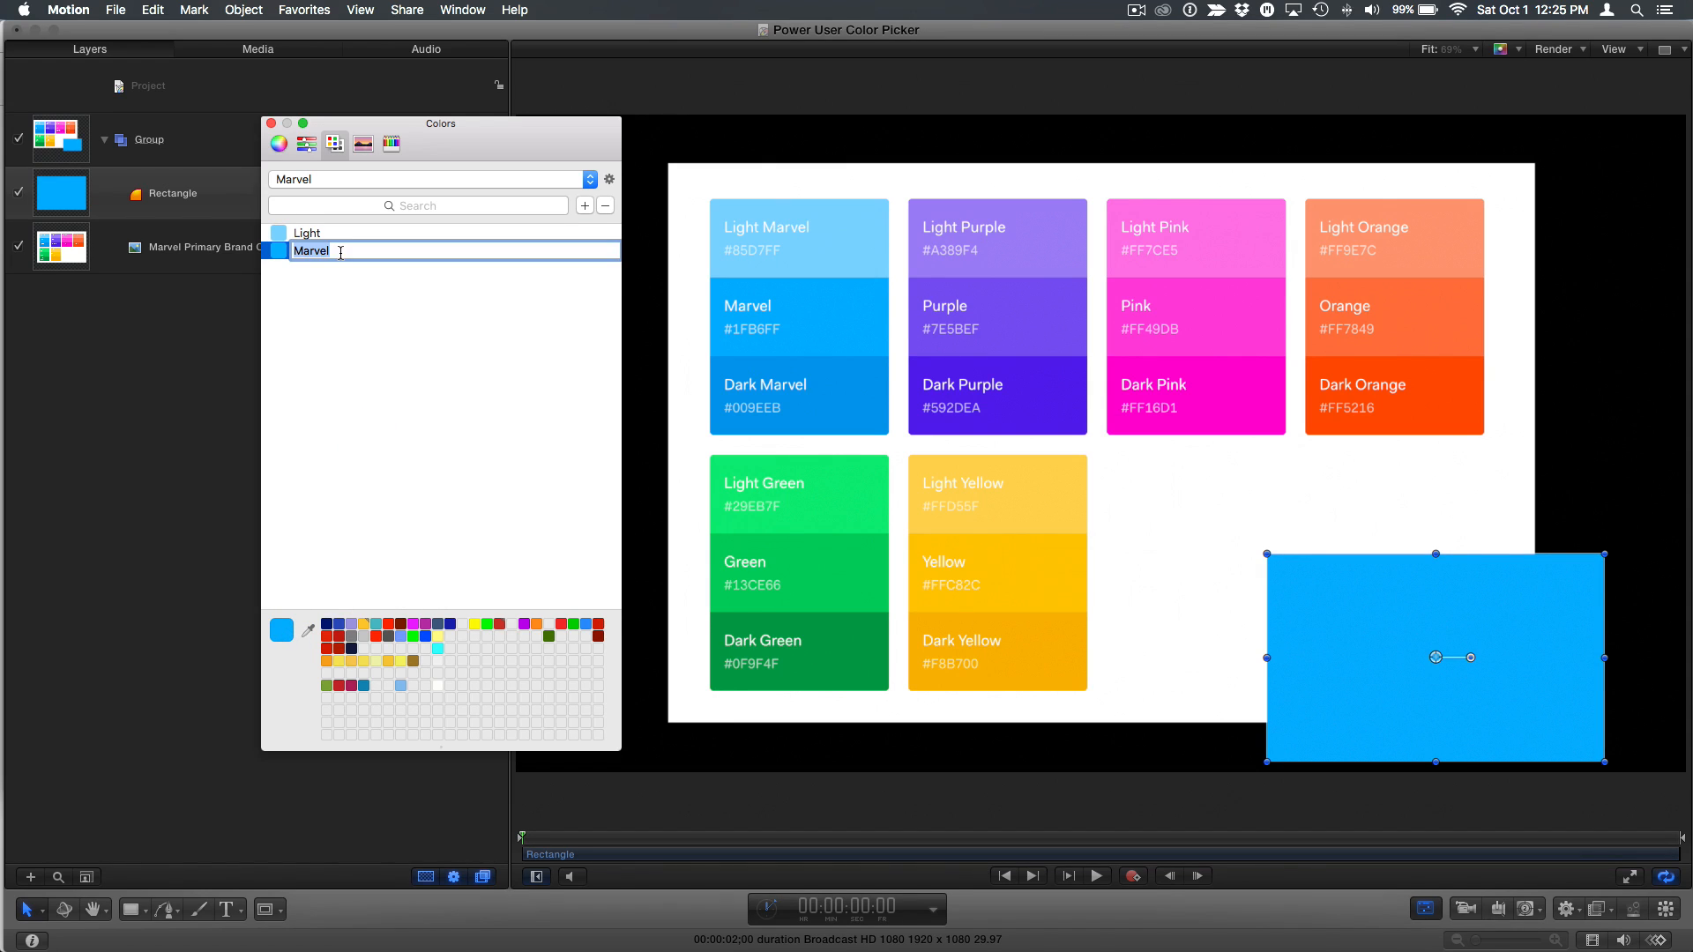
{"action": "type", "text": "Medium"}
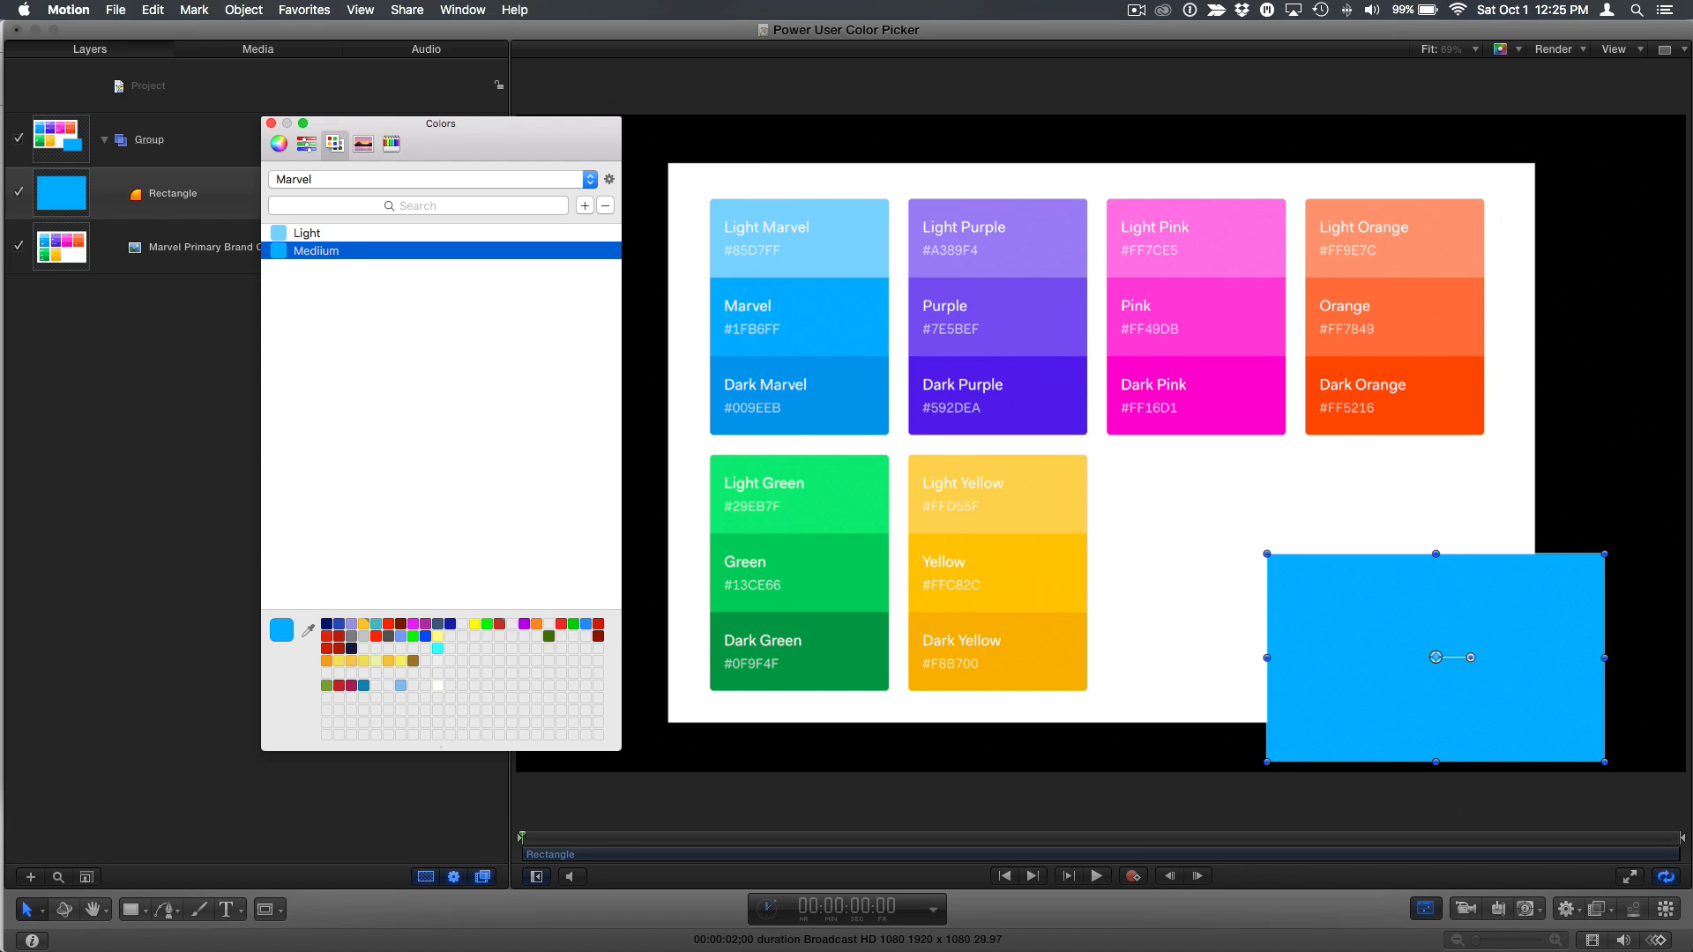
{"action": "mouse_move", "coordinate": [529, 353]}
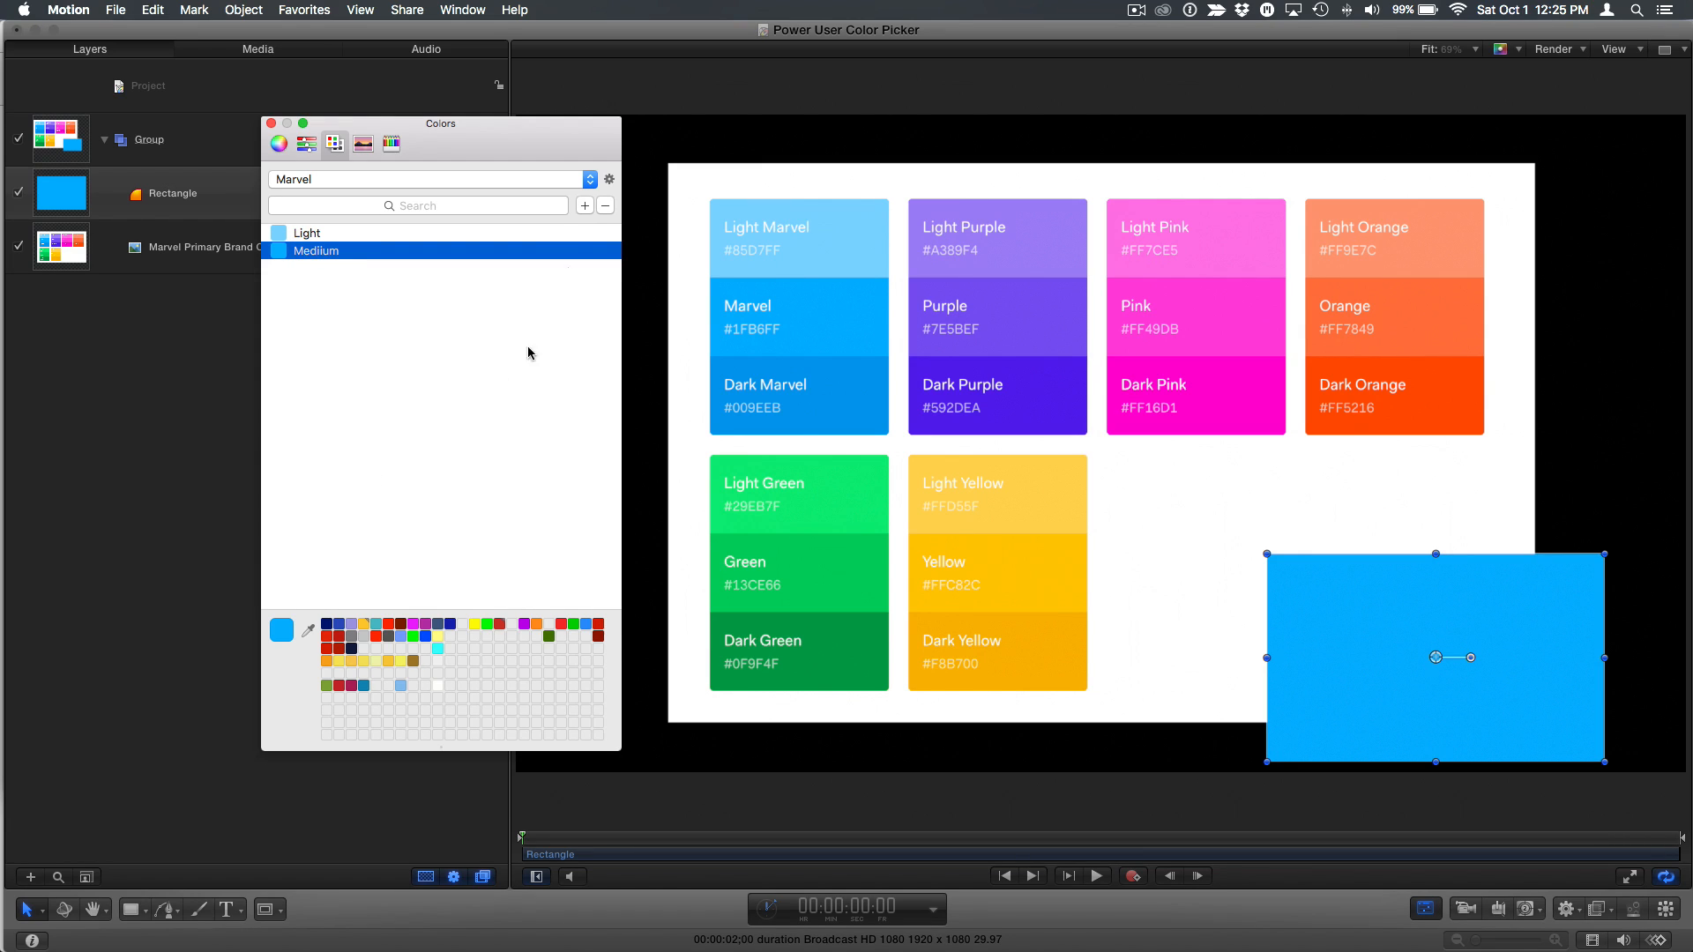
{"action": "left_click", "coordinate": [609, 179]}
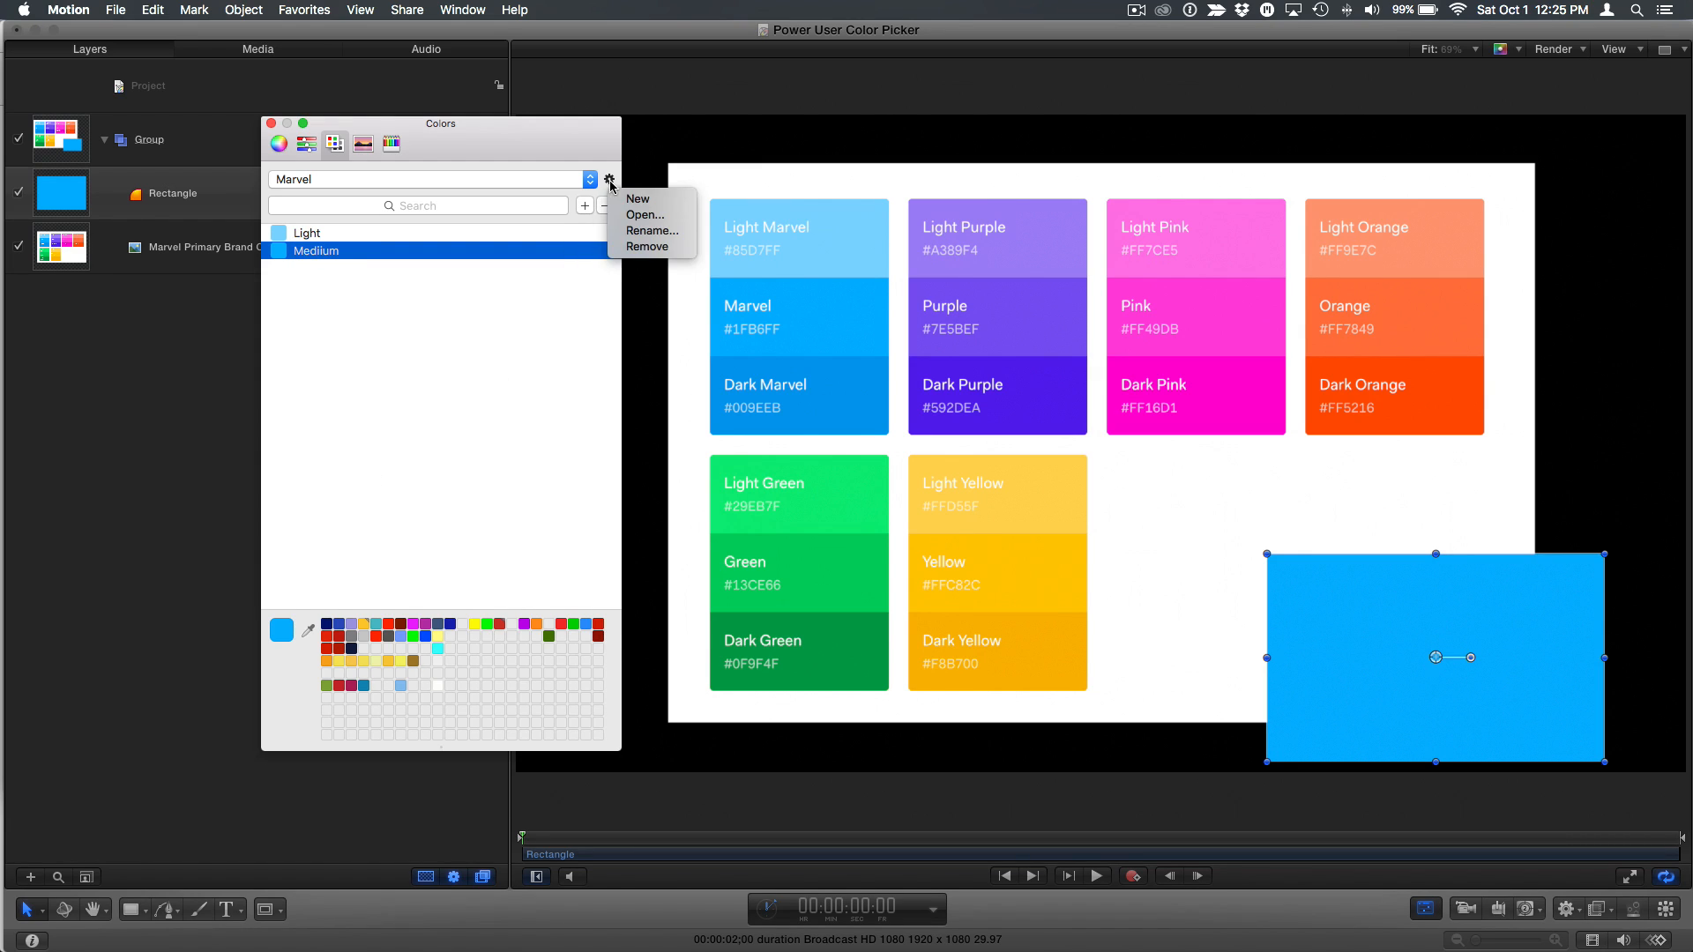
{"action": "mouse_move", "coordinate": [650, 231]}
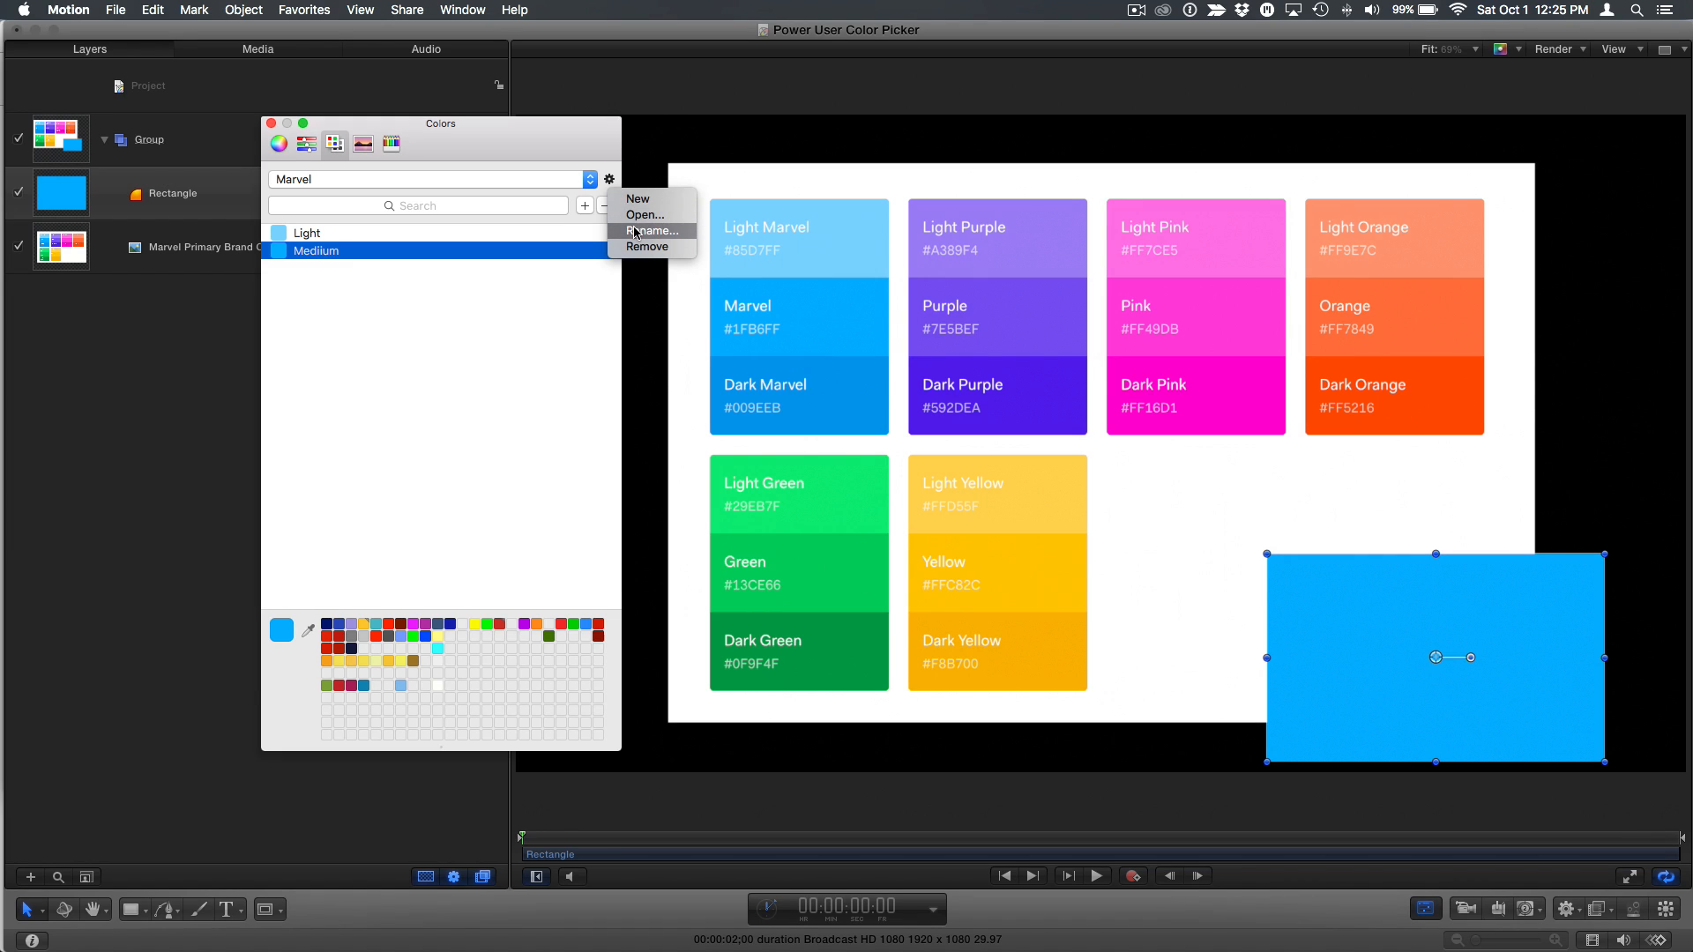
- Choose Marvel Primary.clr from Desktop > Brand colors as the palette file to open
{"action": "left_click", "coordinate": [645, 213]}
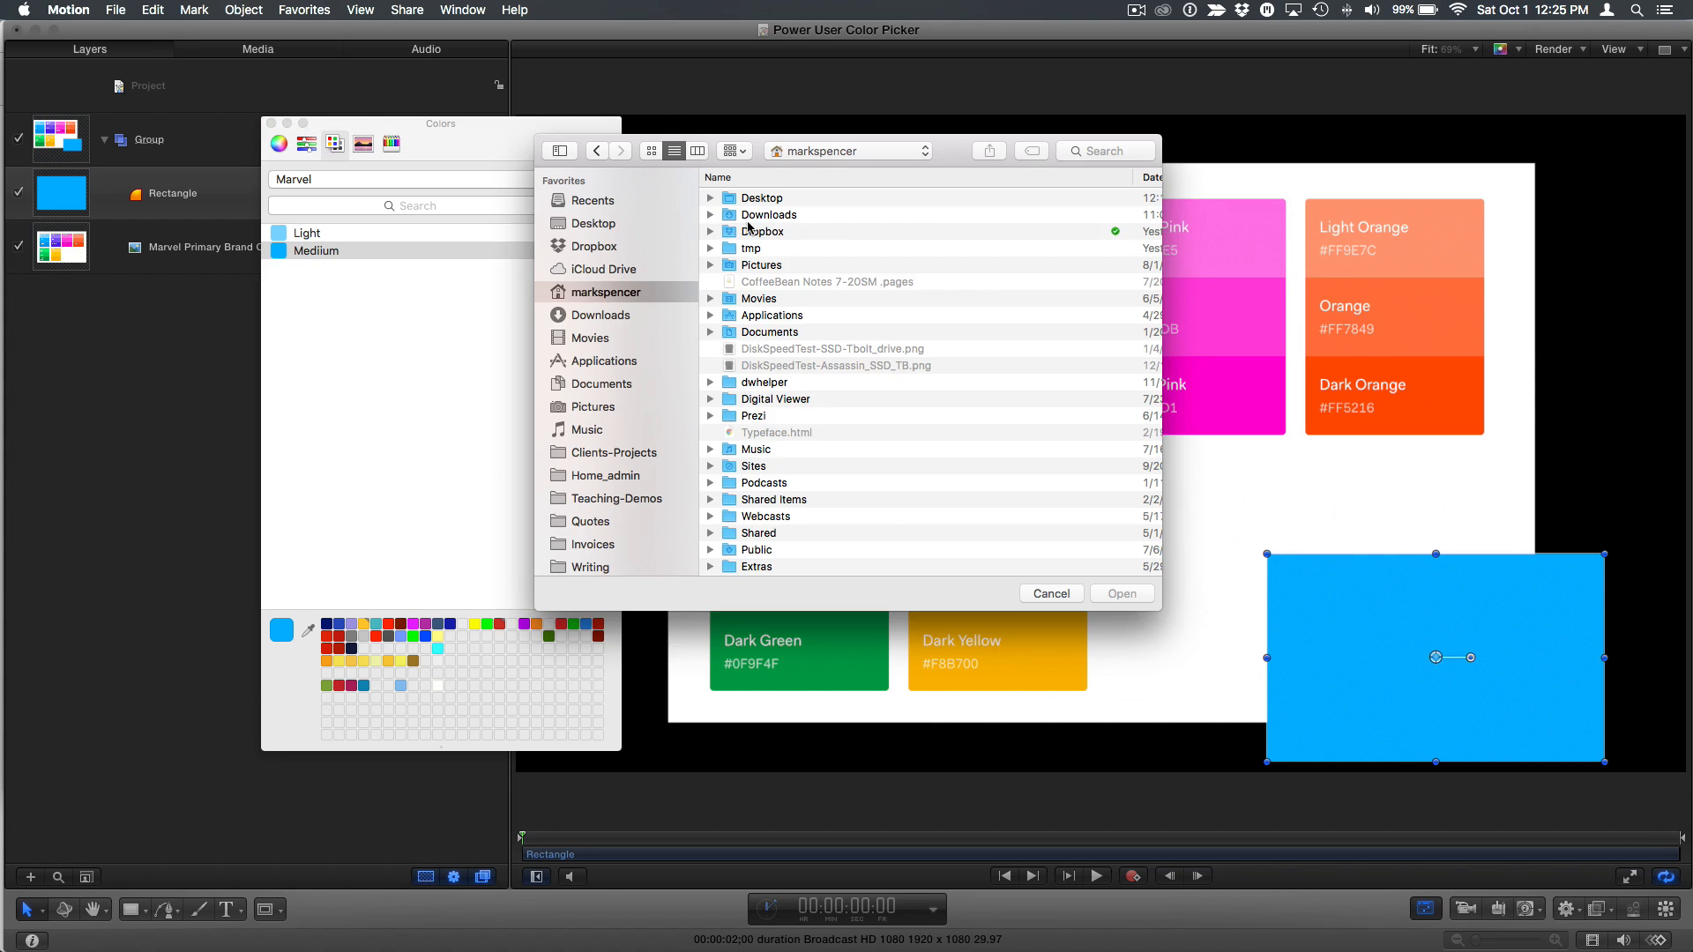
{"action": "mouse_move", "coordinate": [769, 227]}
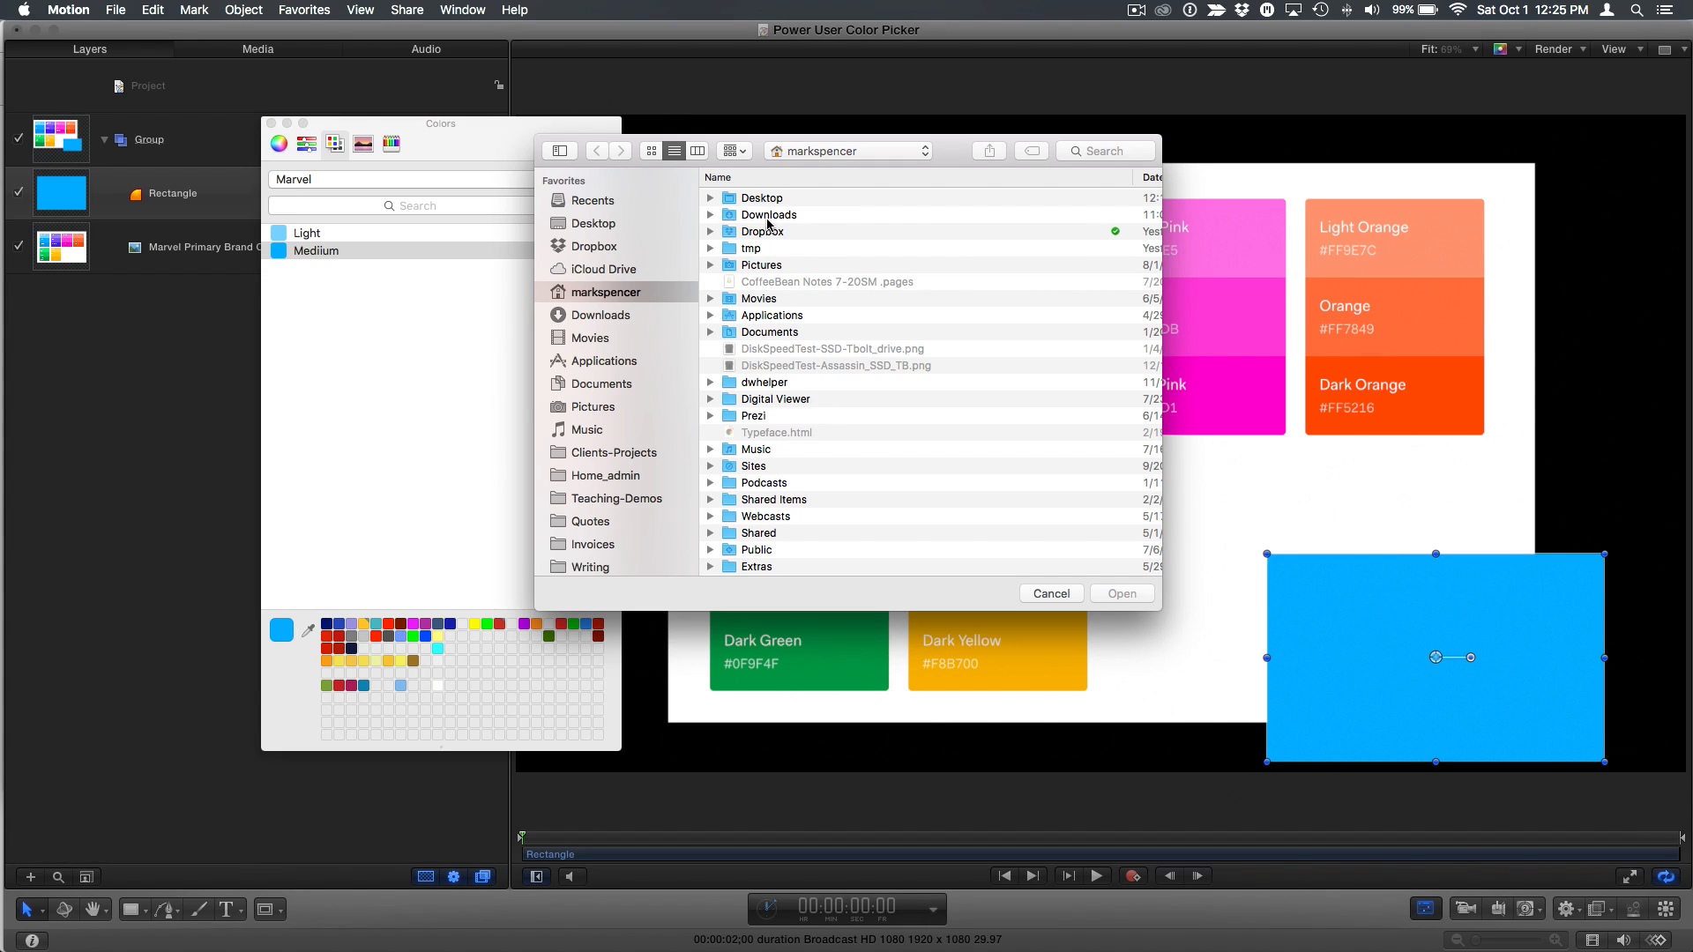
{"action": "left_click", "coordinate": [591, 223]}
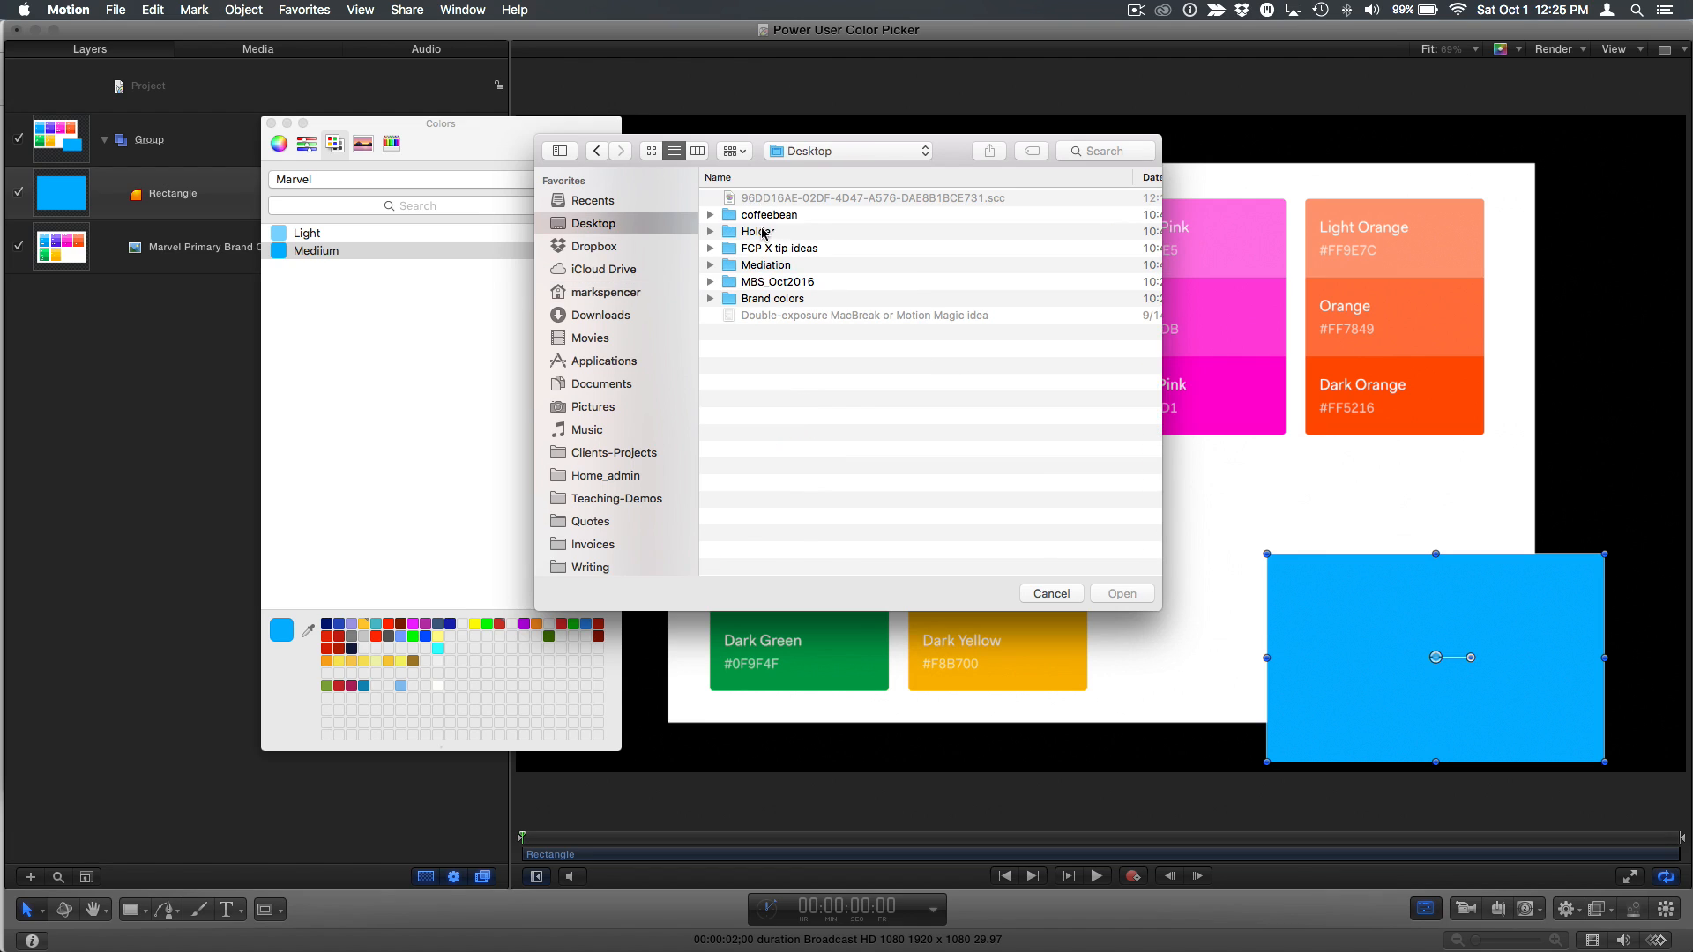
{"action": "double_click", "coordinate": [772, 298]}
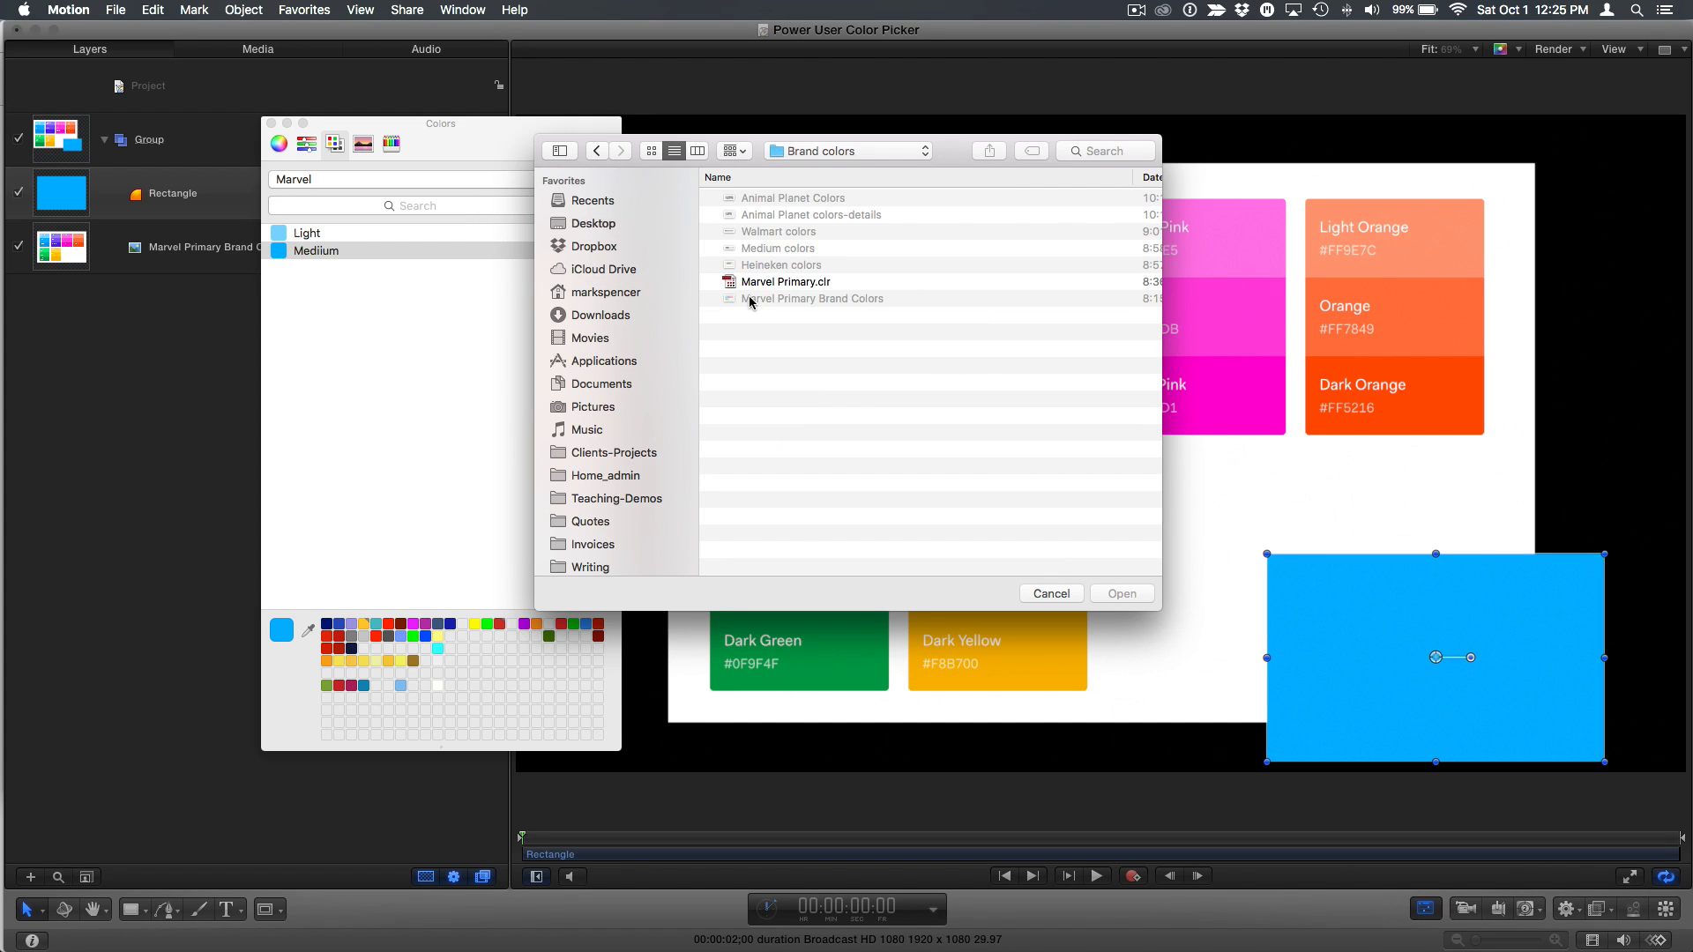
{"action": "mouse_move", "coordinate": [774, 283]}
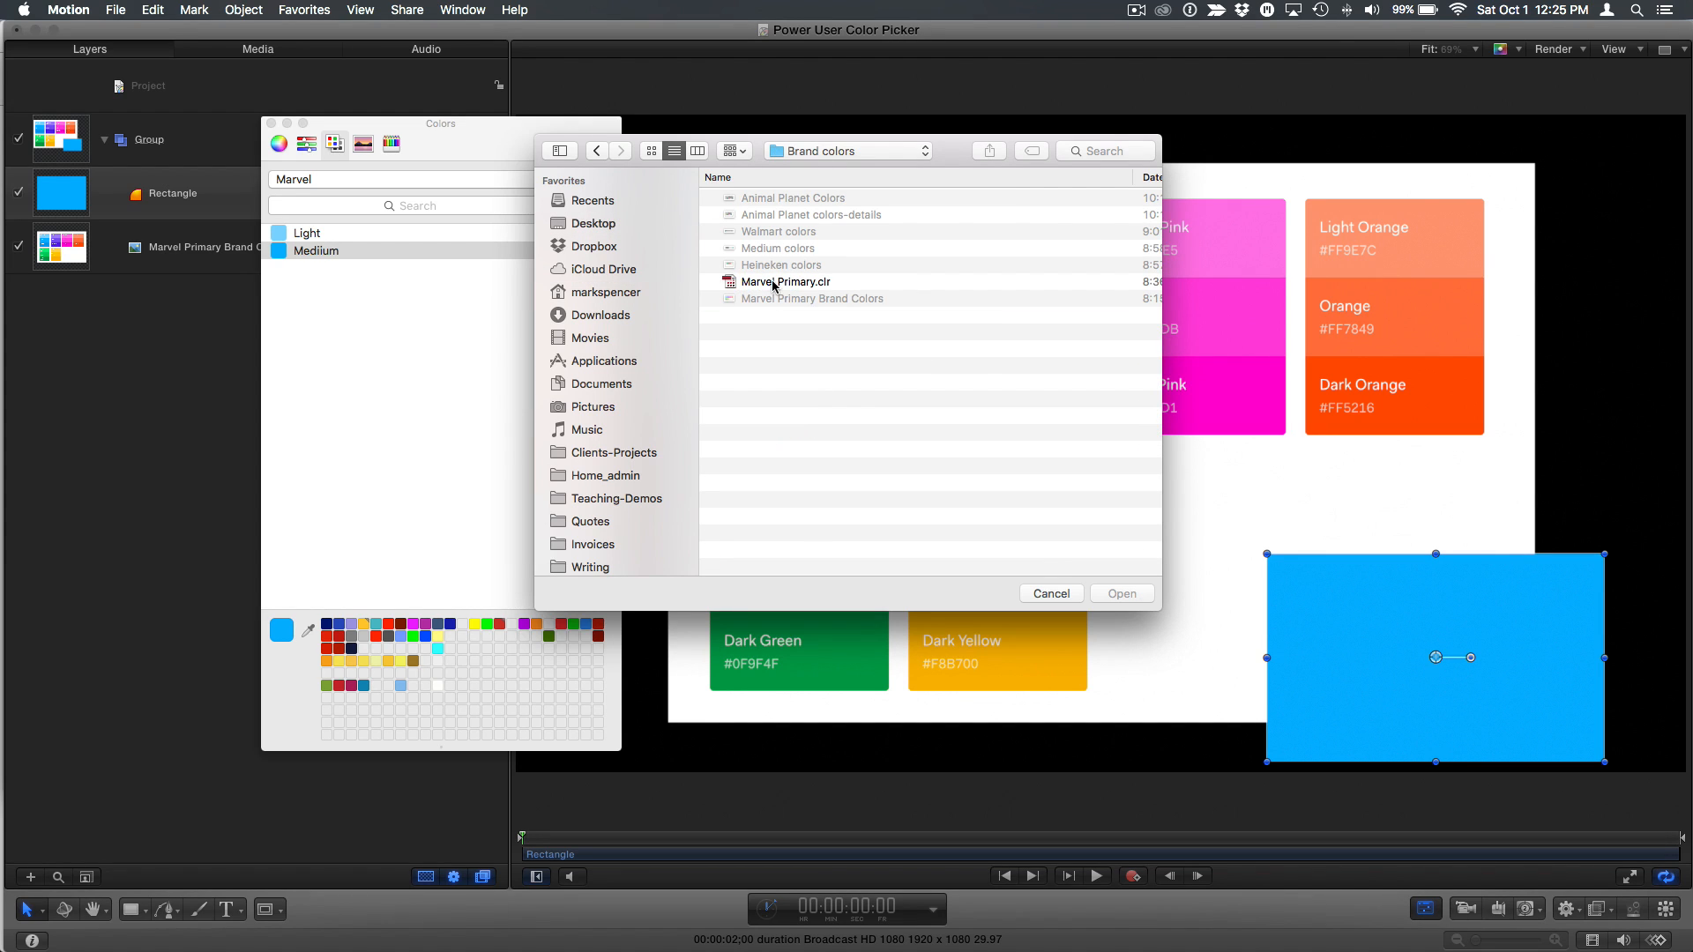
{"action": "left_click", "coordinate": [1120, 593]}
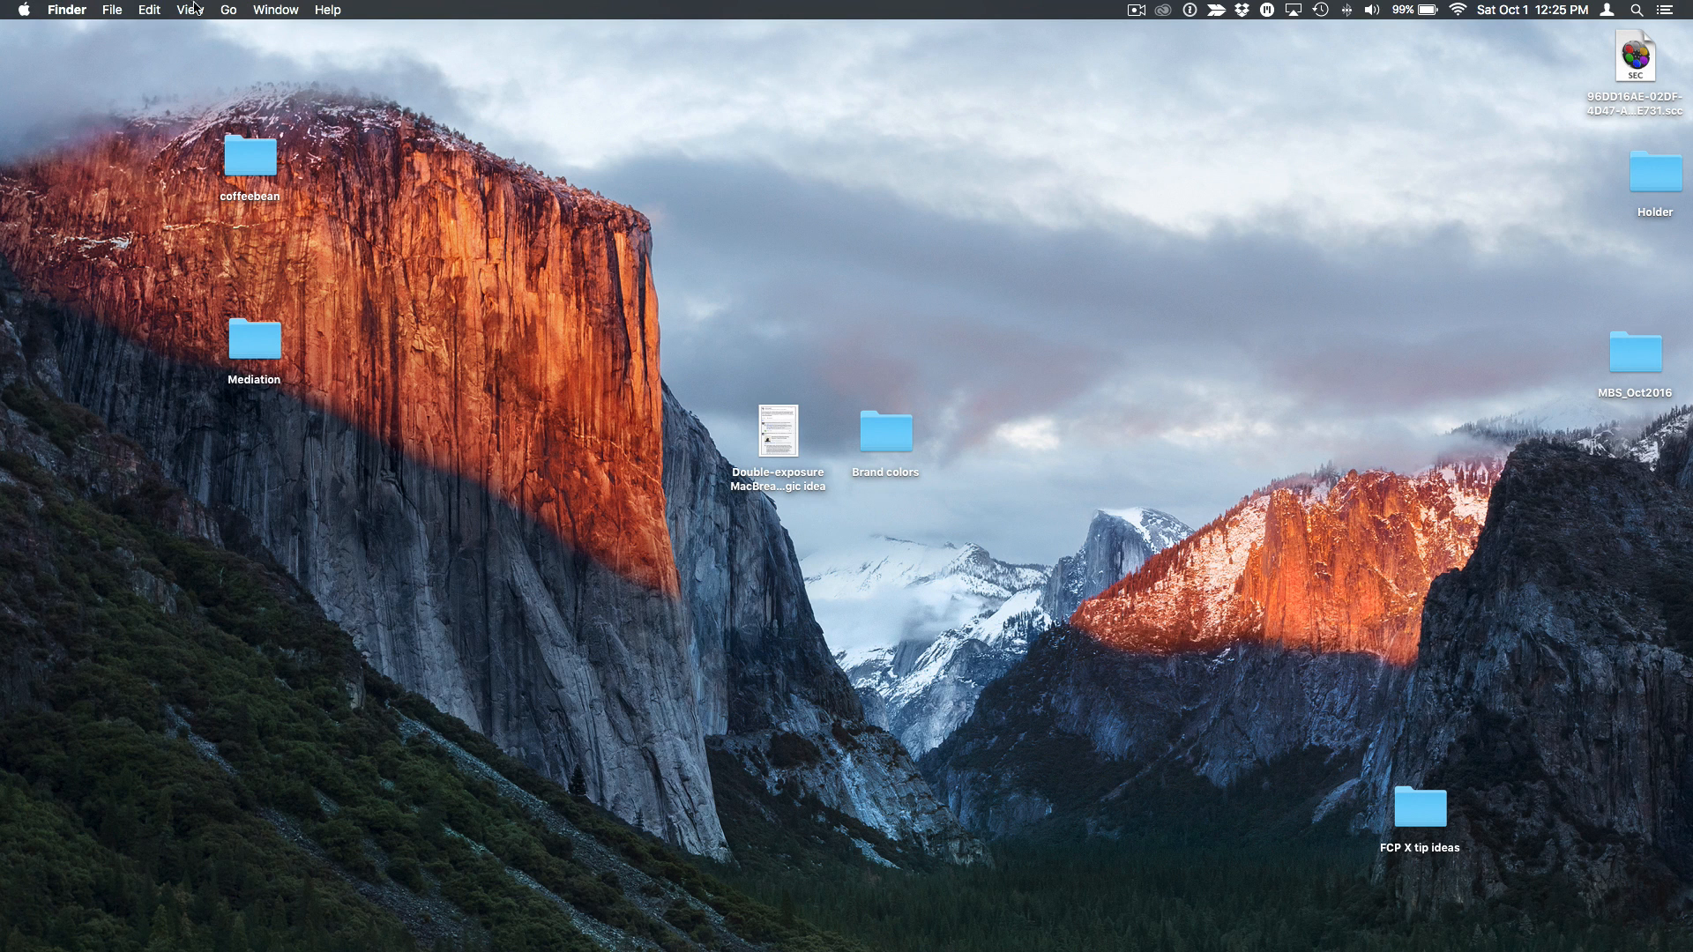
- Go to the user Library's Colors folder holding Marvel Primary.clr and Marvel.clr
{"action": "left_click", "coordinate": [228, 10]}
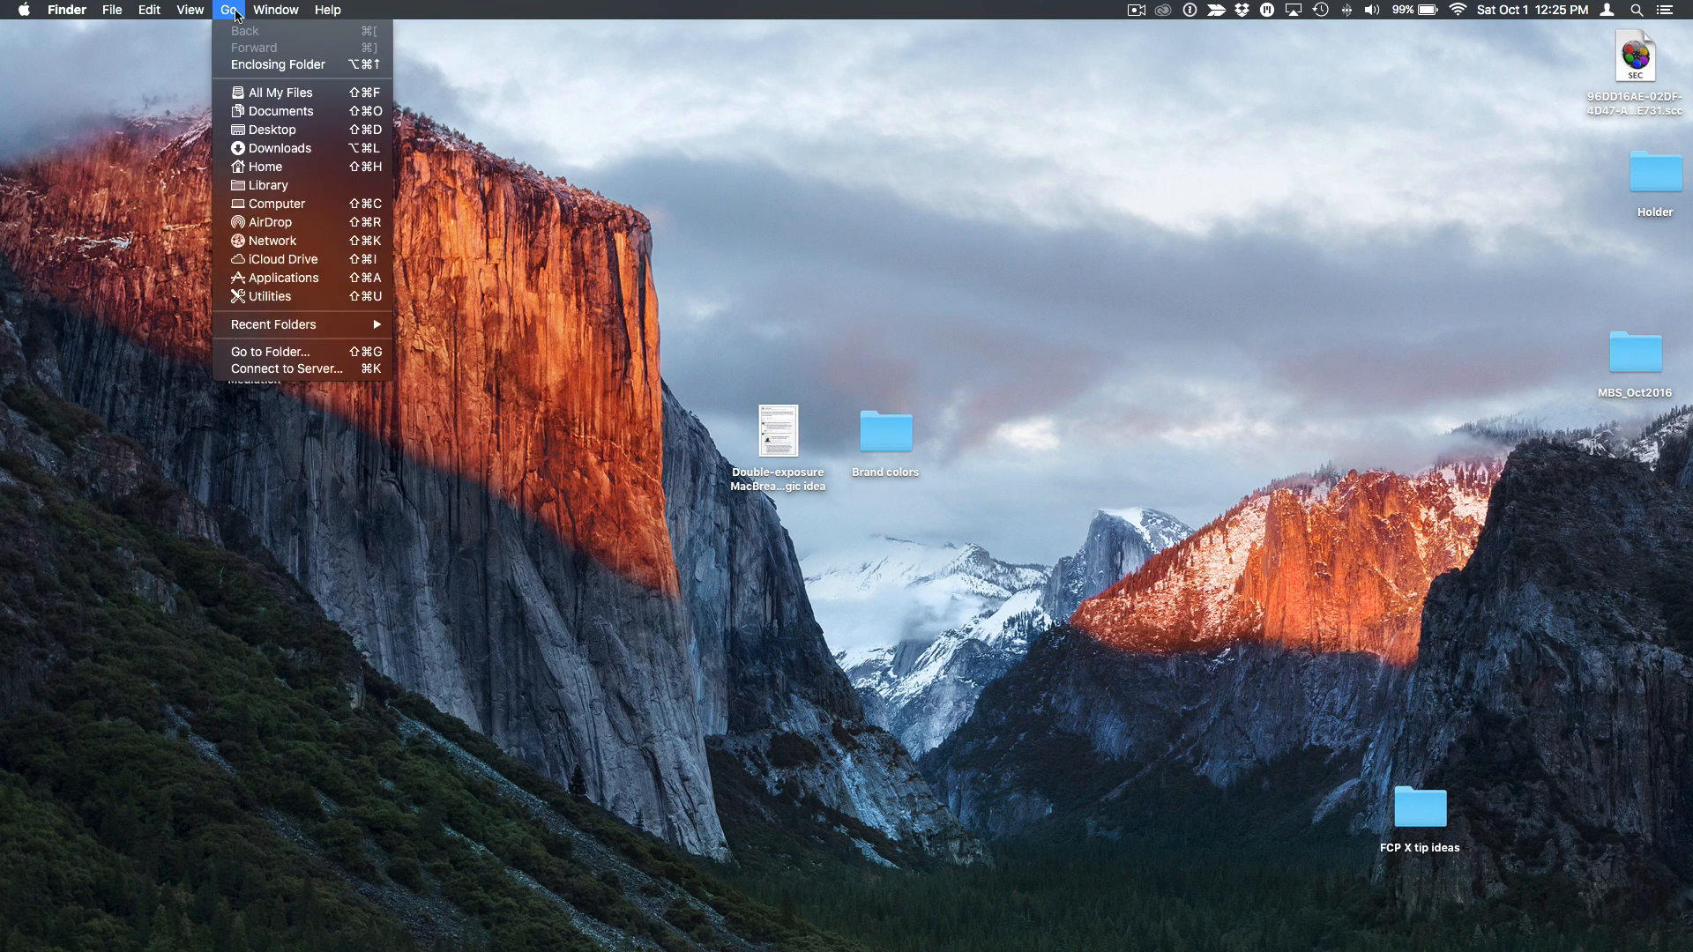
{"action": "mouse_move", "coordinate": [269, 184]}
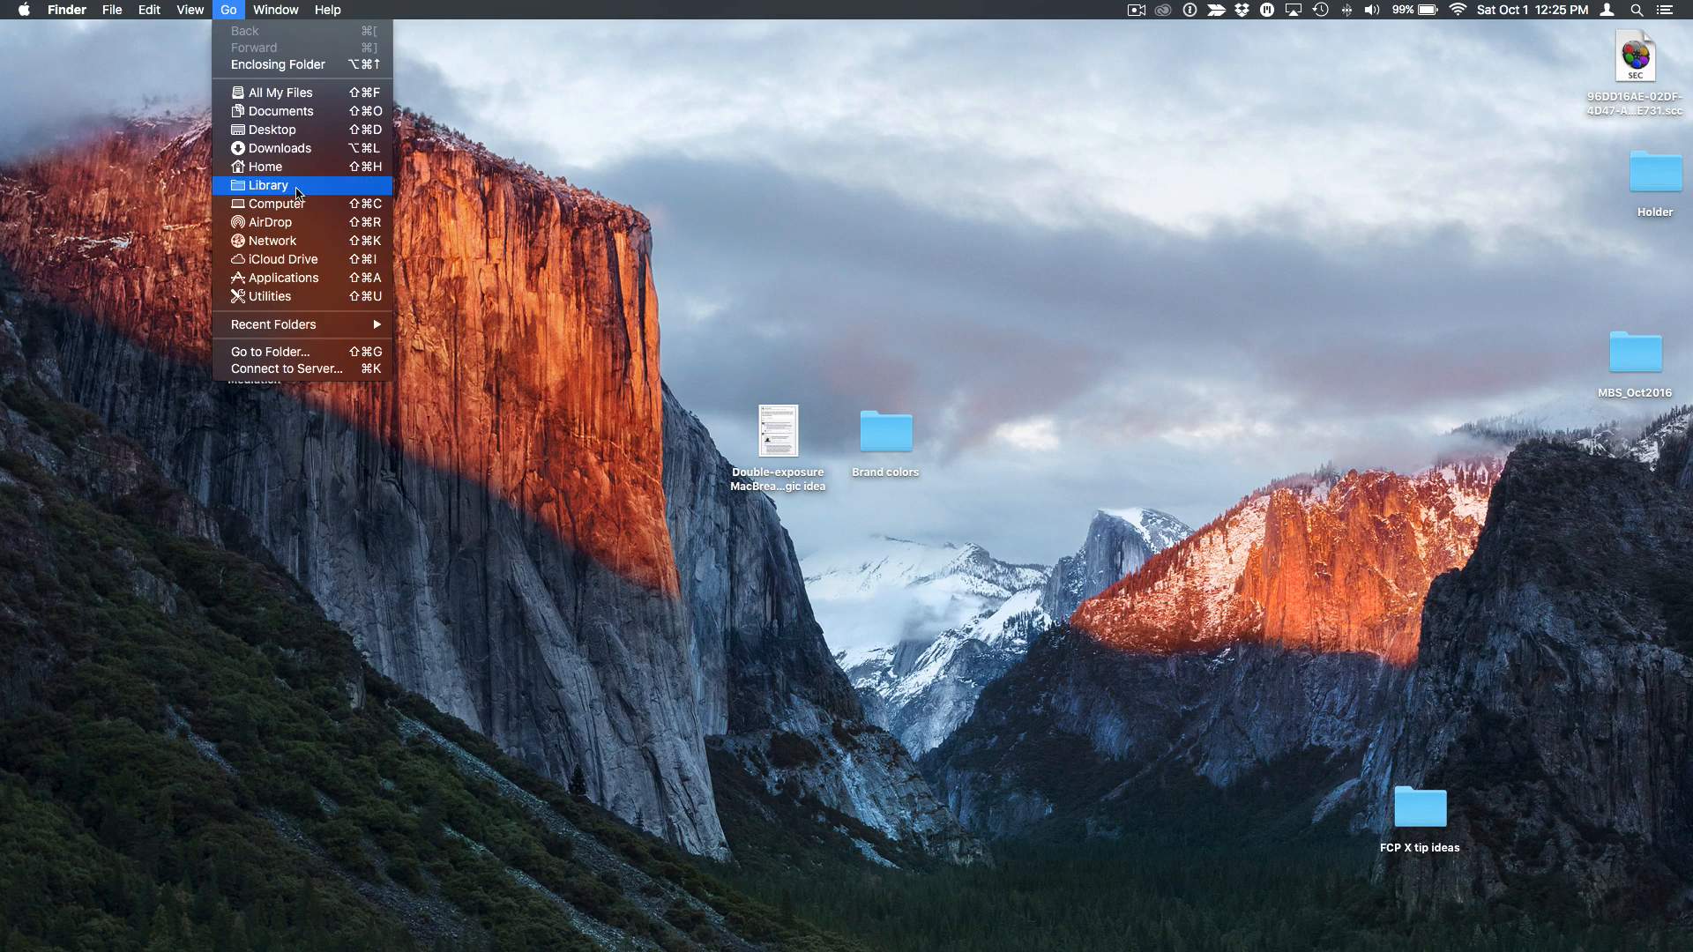
{"action": "left_click", "coordinate": [264, 185]}
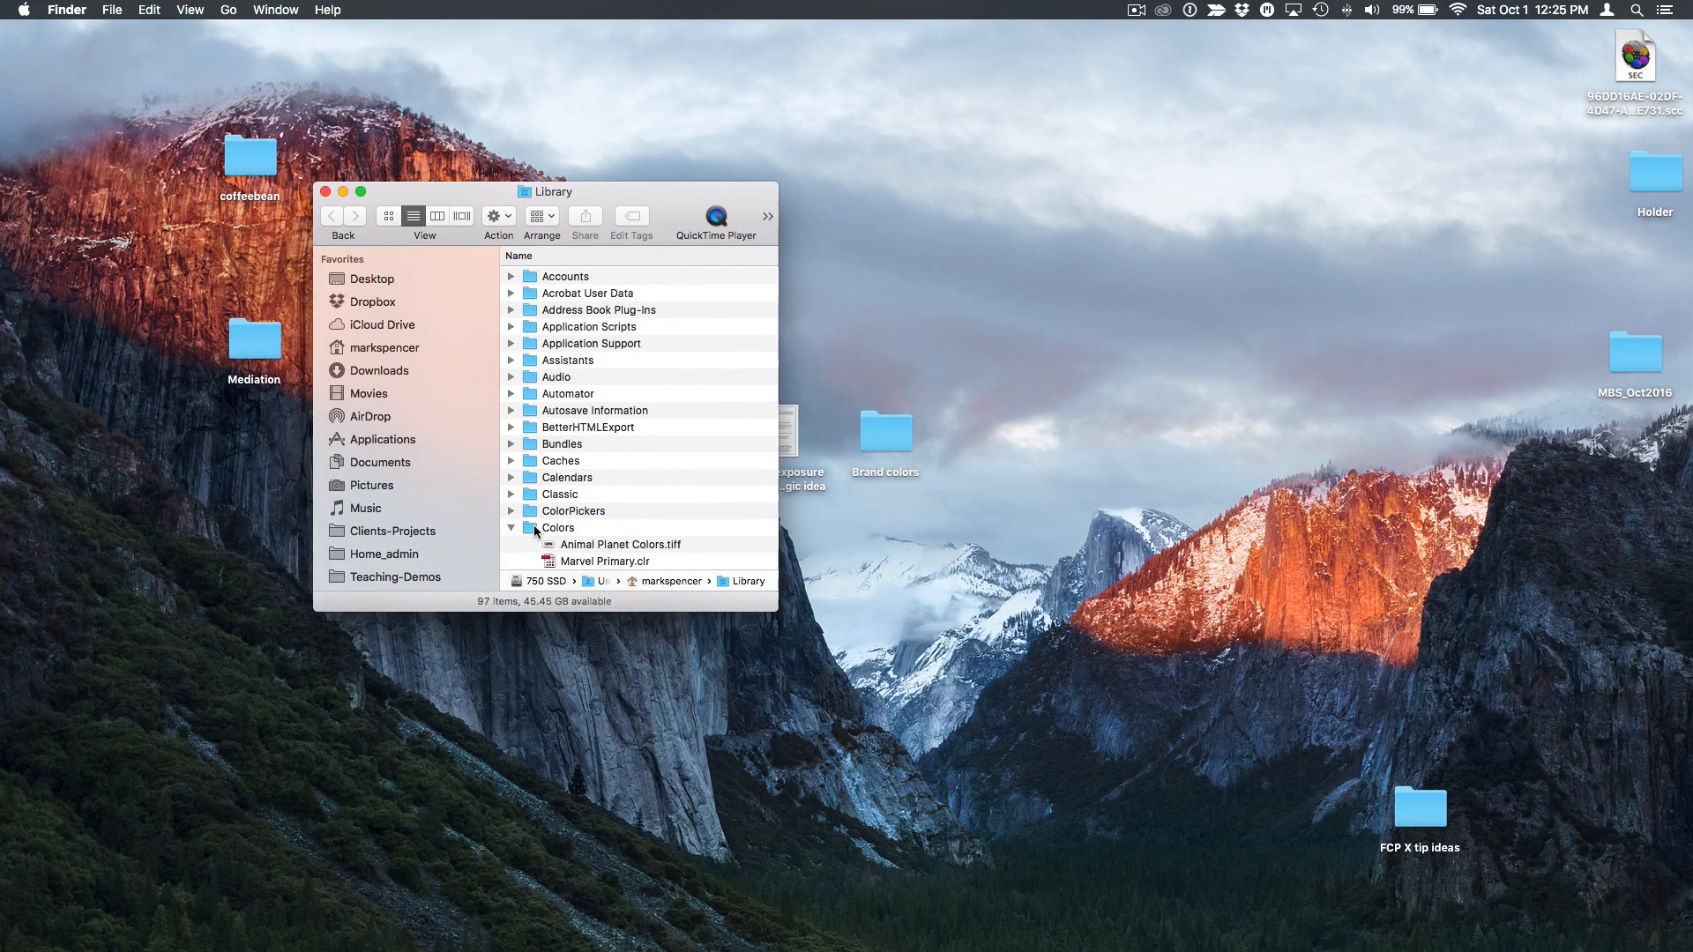
{"action": "double_click", "coordinate": [559, 528]}
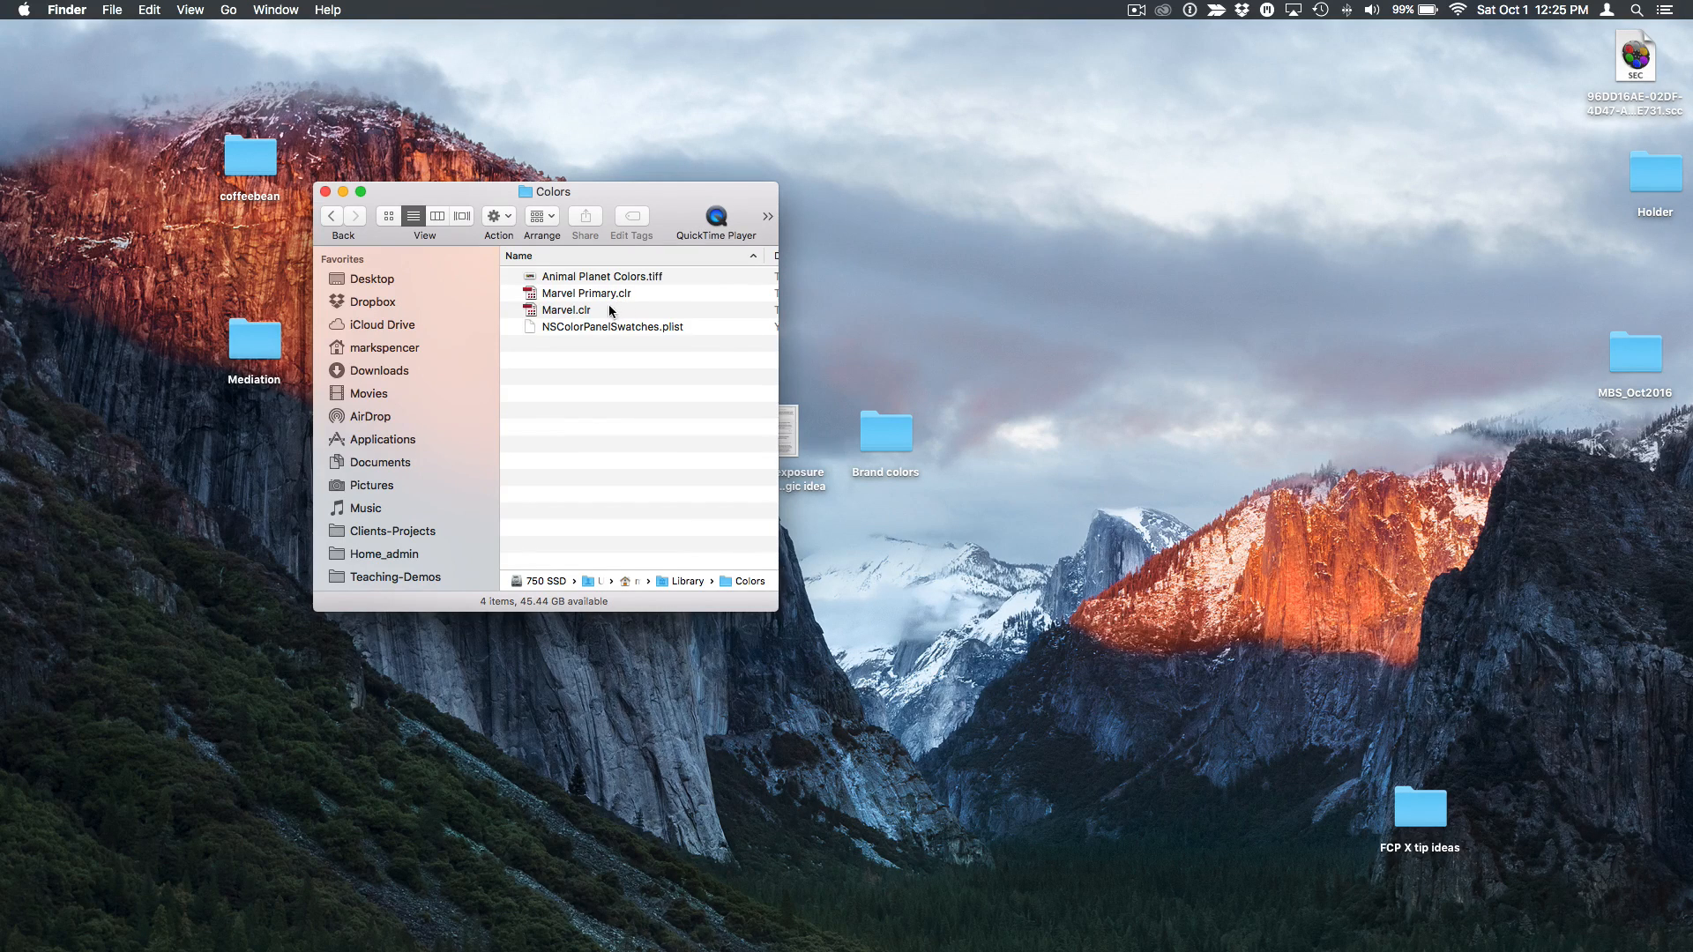
{"action": "mouse_move", "coordinate": [620, 312]}
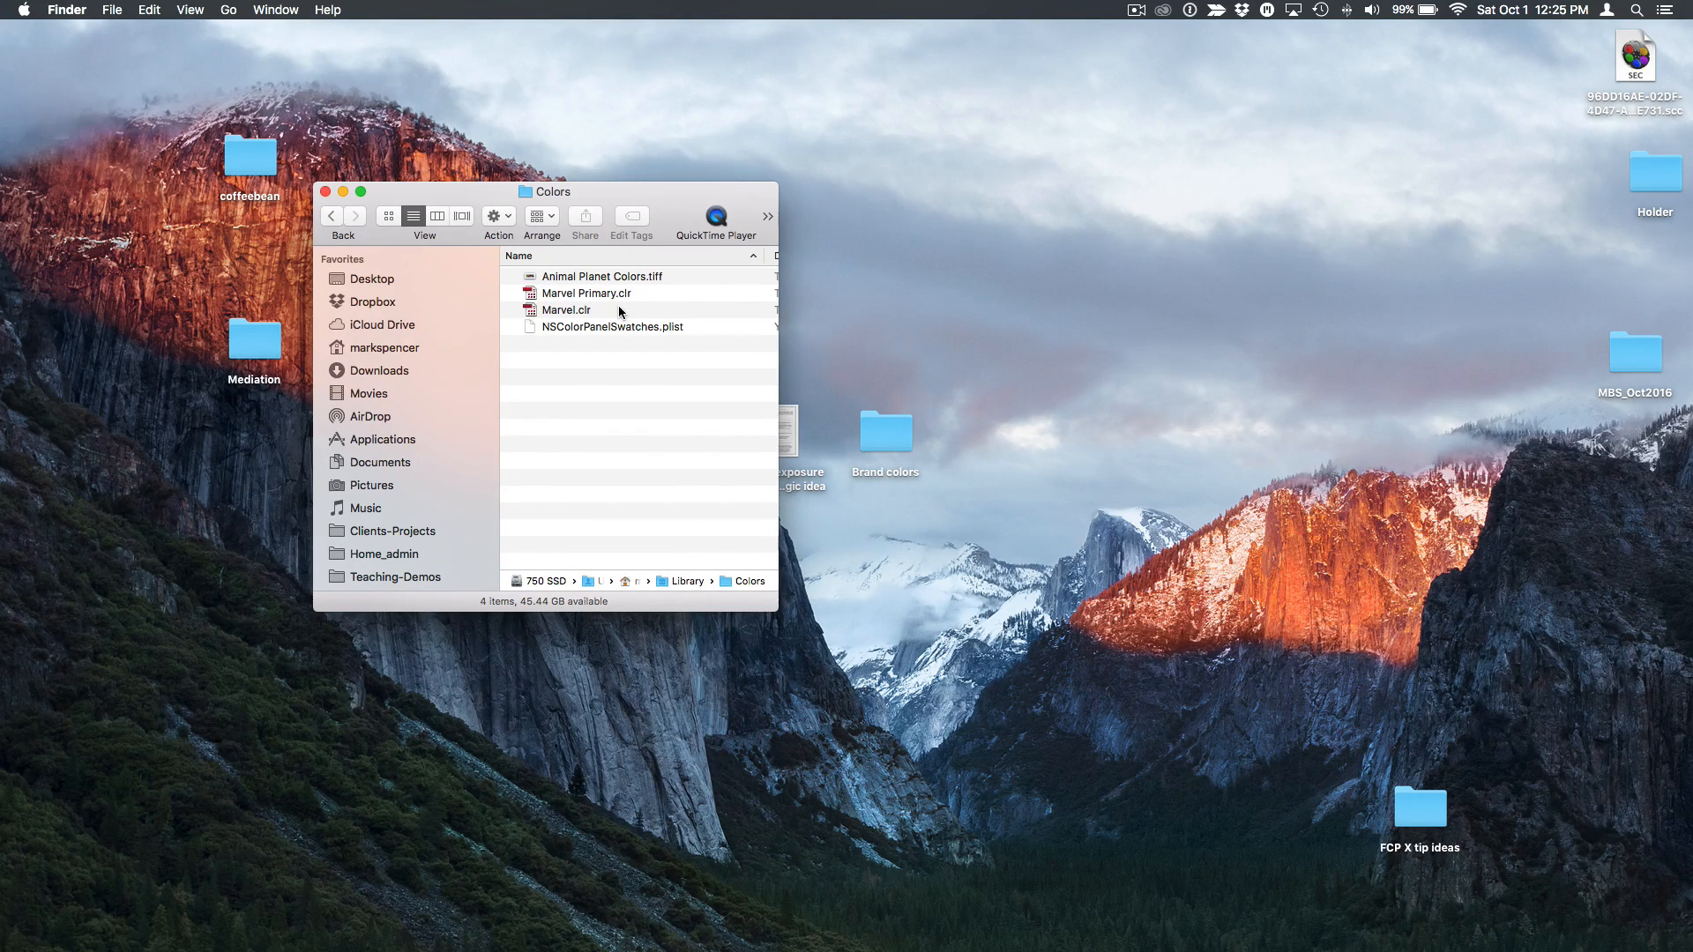
{"action": "mouse_move", "coordinate": [557, 336]}
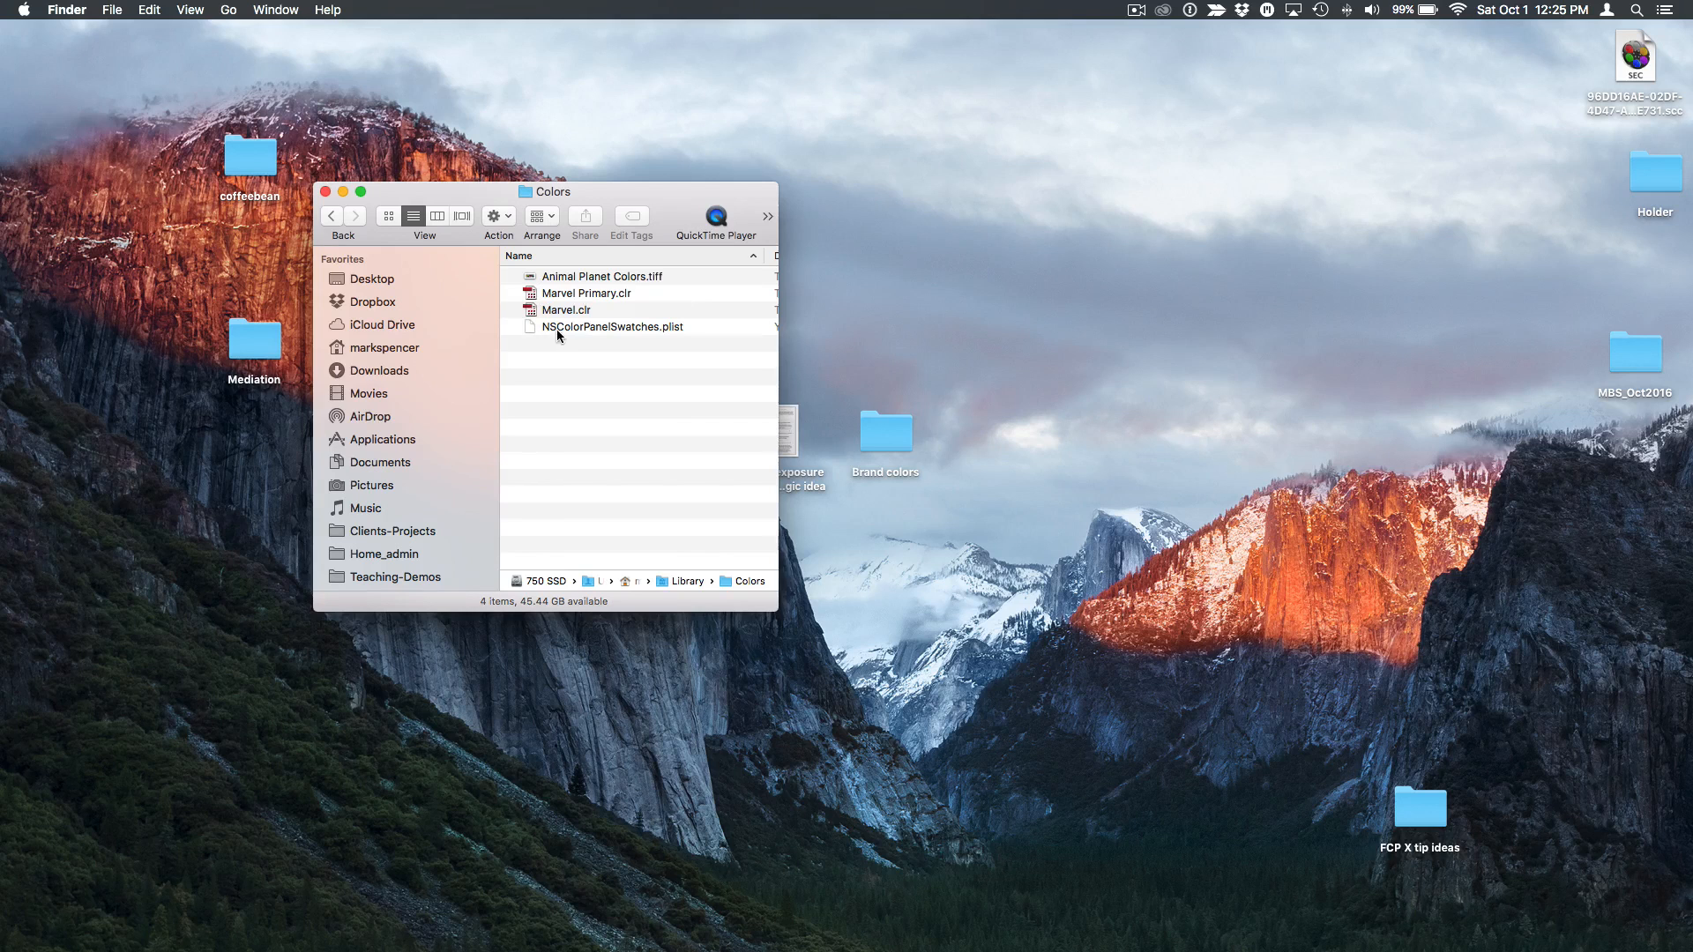
{"action": "left_click", "coordinate": [586, 293]}
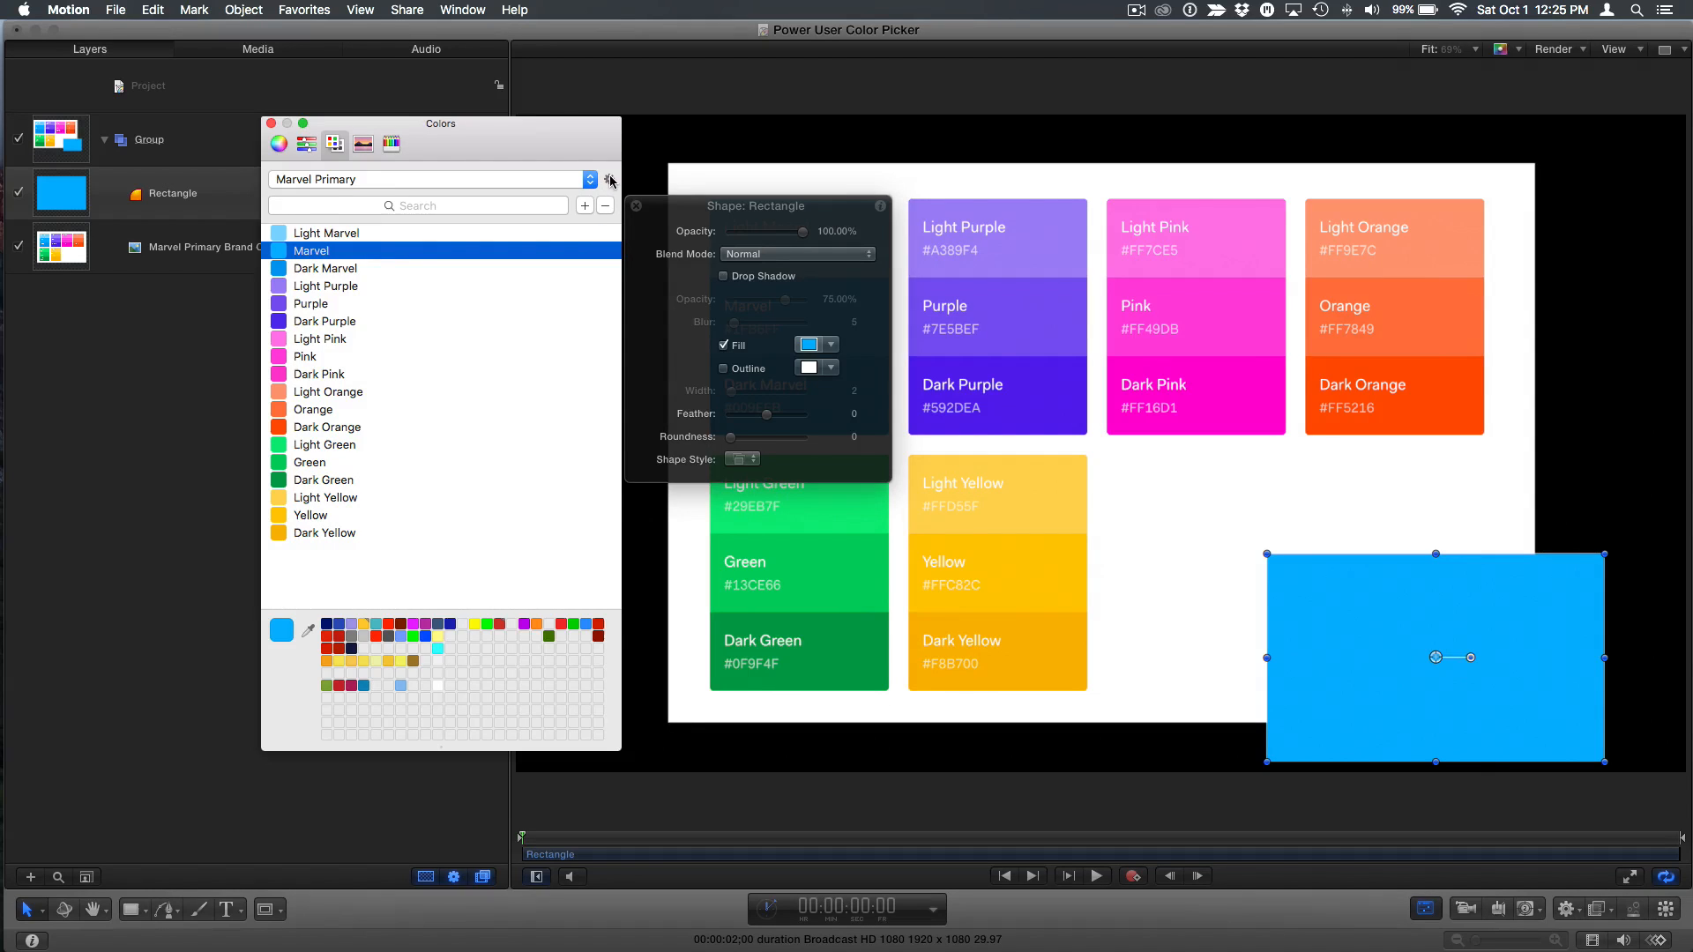
- Show the Marvel Primary palette listing the brand colours in the Colors window
{"action": "left_click", "coordinate": [608, 179]}
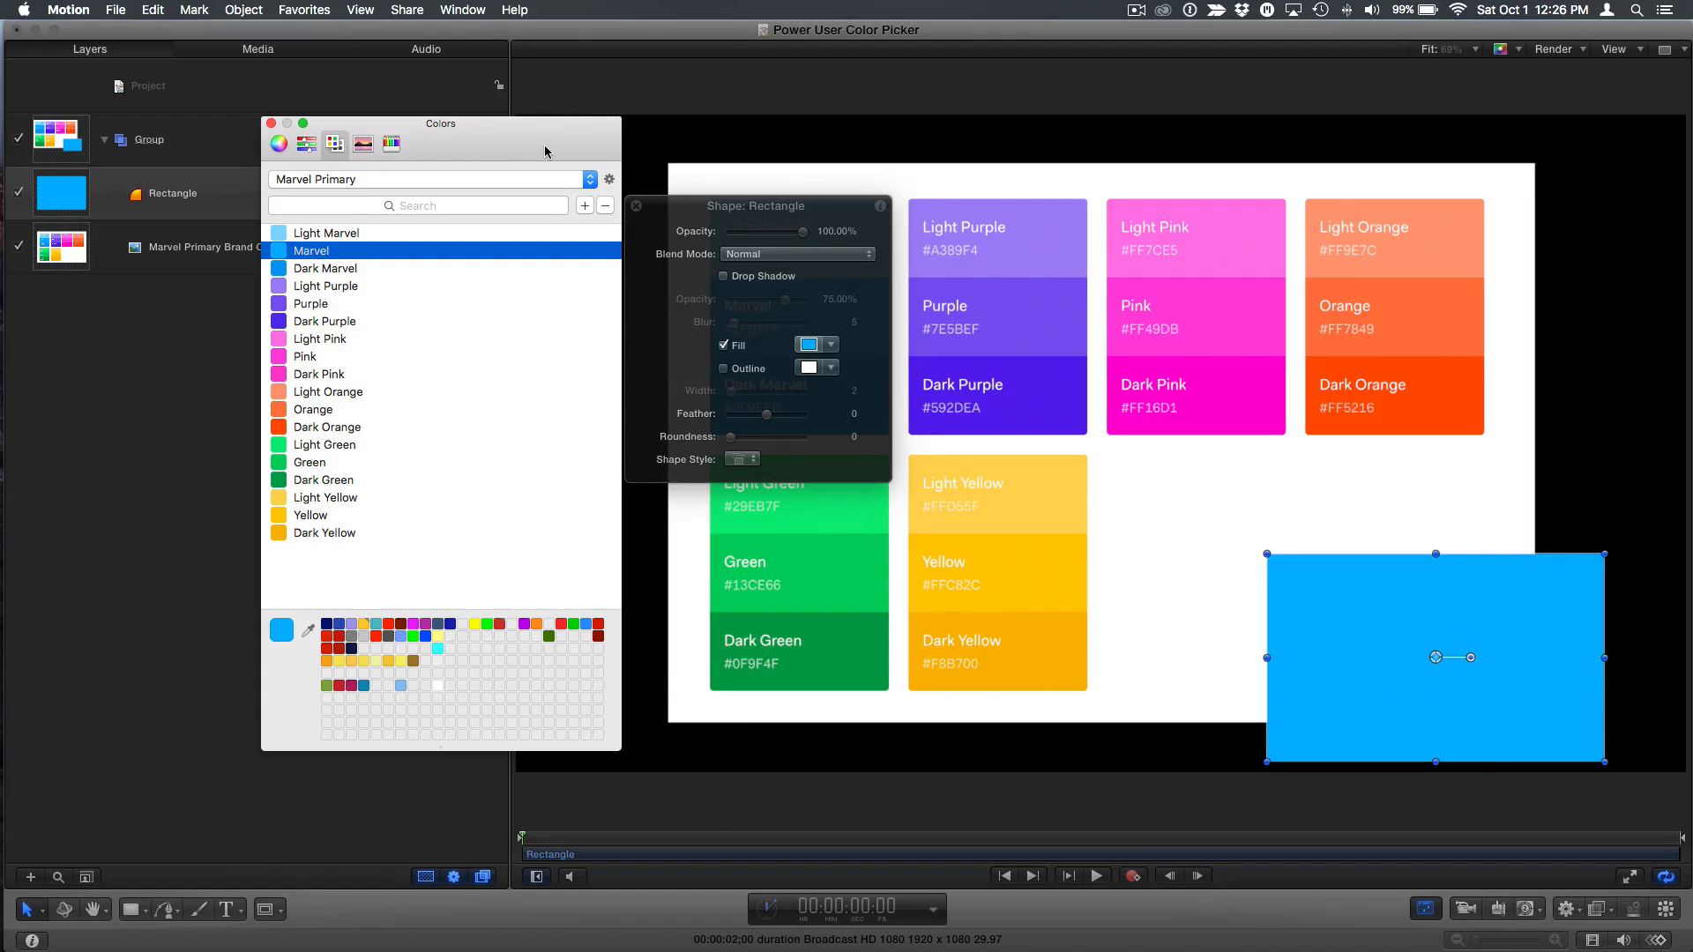
{"action": "mouse_move", "coordinate": [402, 557]}
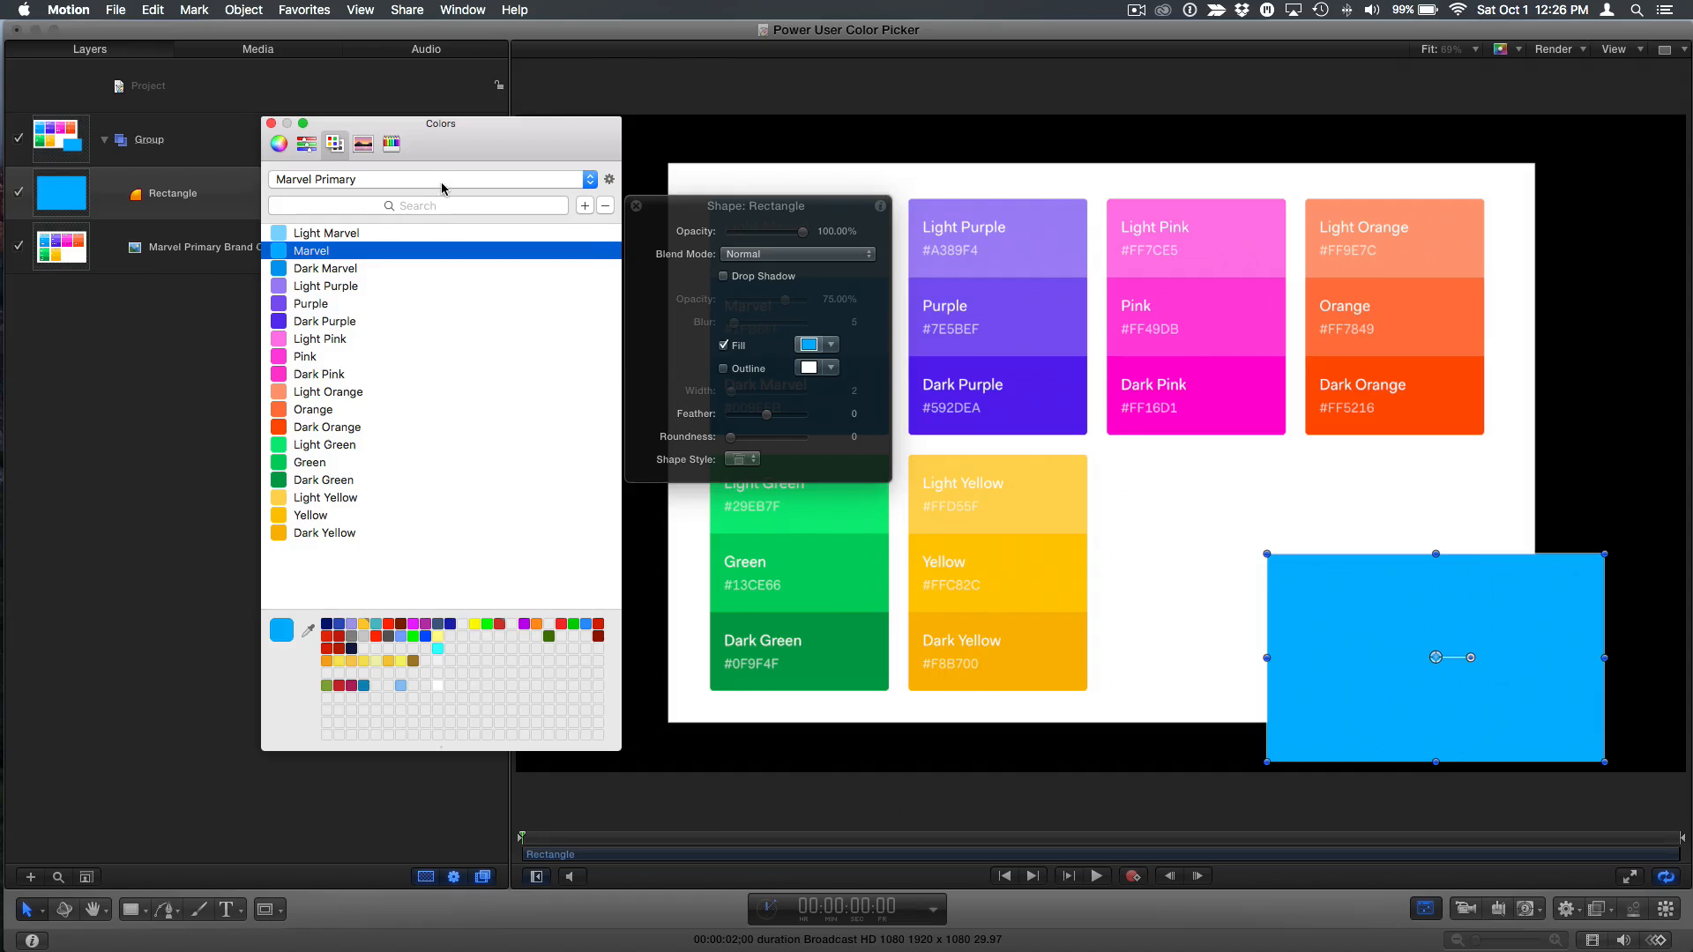
{"action": "mouse_move", "coordinate": [452, 375]}
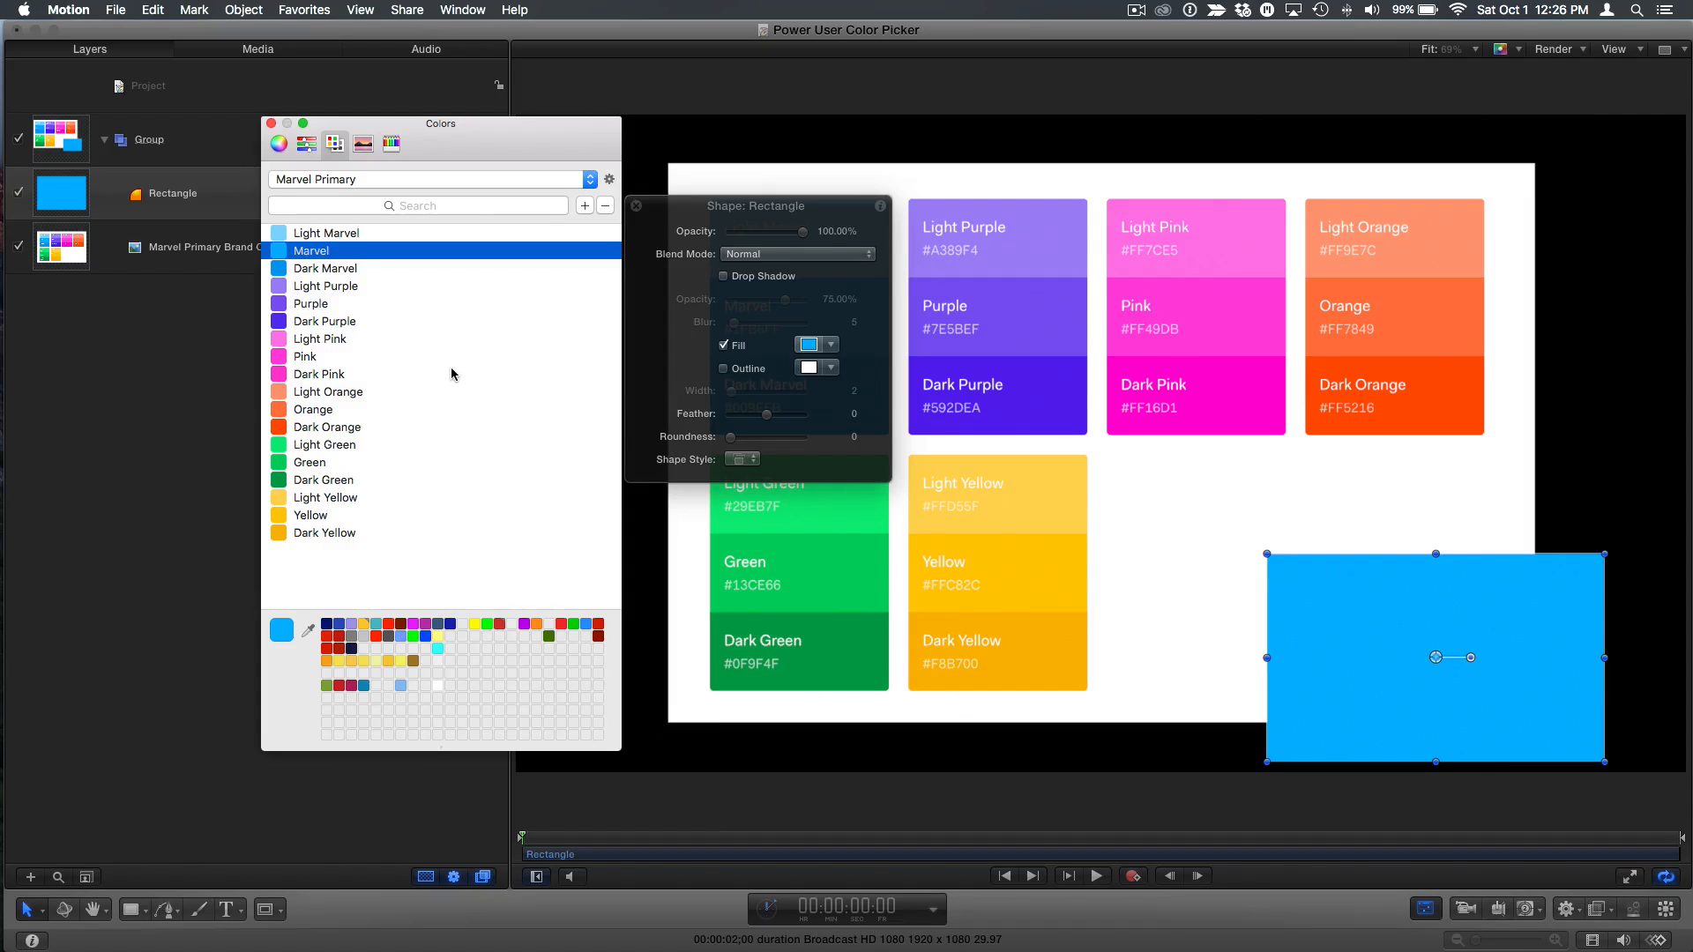
{"action": "mouse_move", "coordinate": [484, 164]}
{"action": "type", "text": "592"}
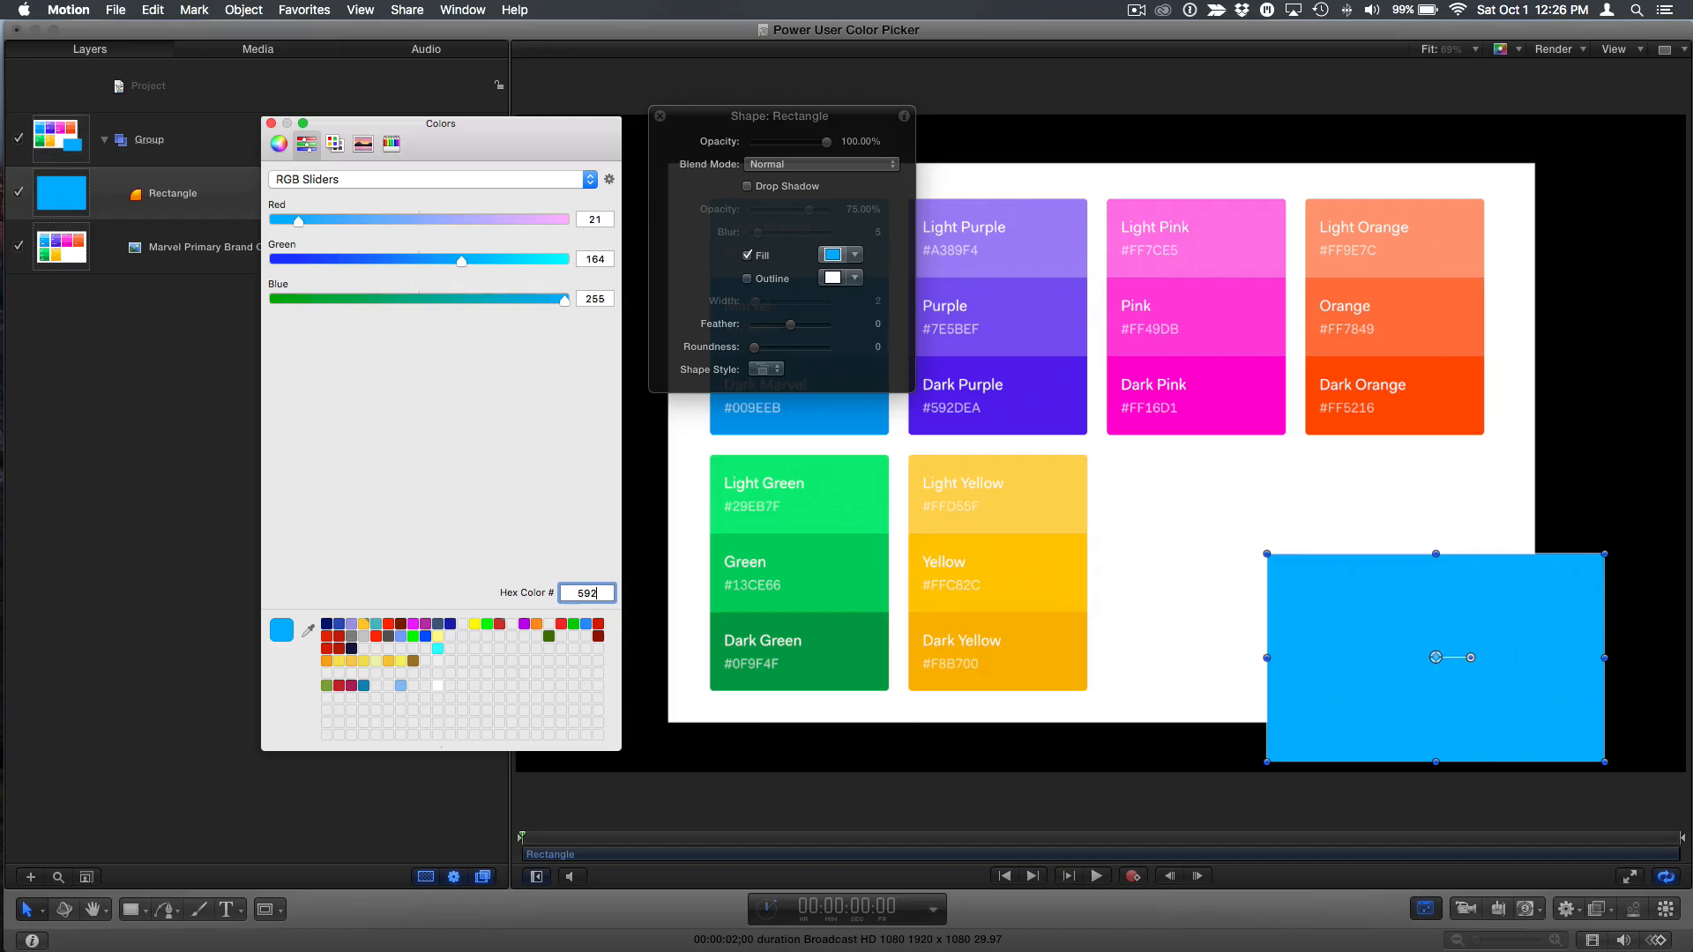
- Fill the rectangle Dark Purple via hex 592DEA, checking the saved palettes list along the way
{"action": "type", "text": "DEA"}
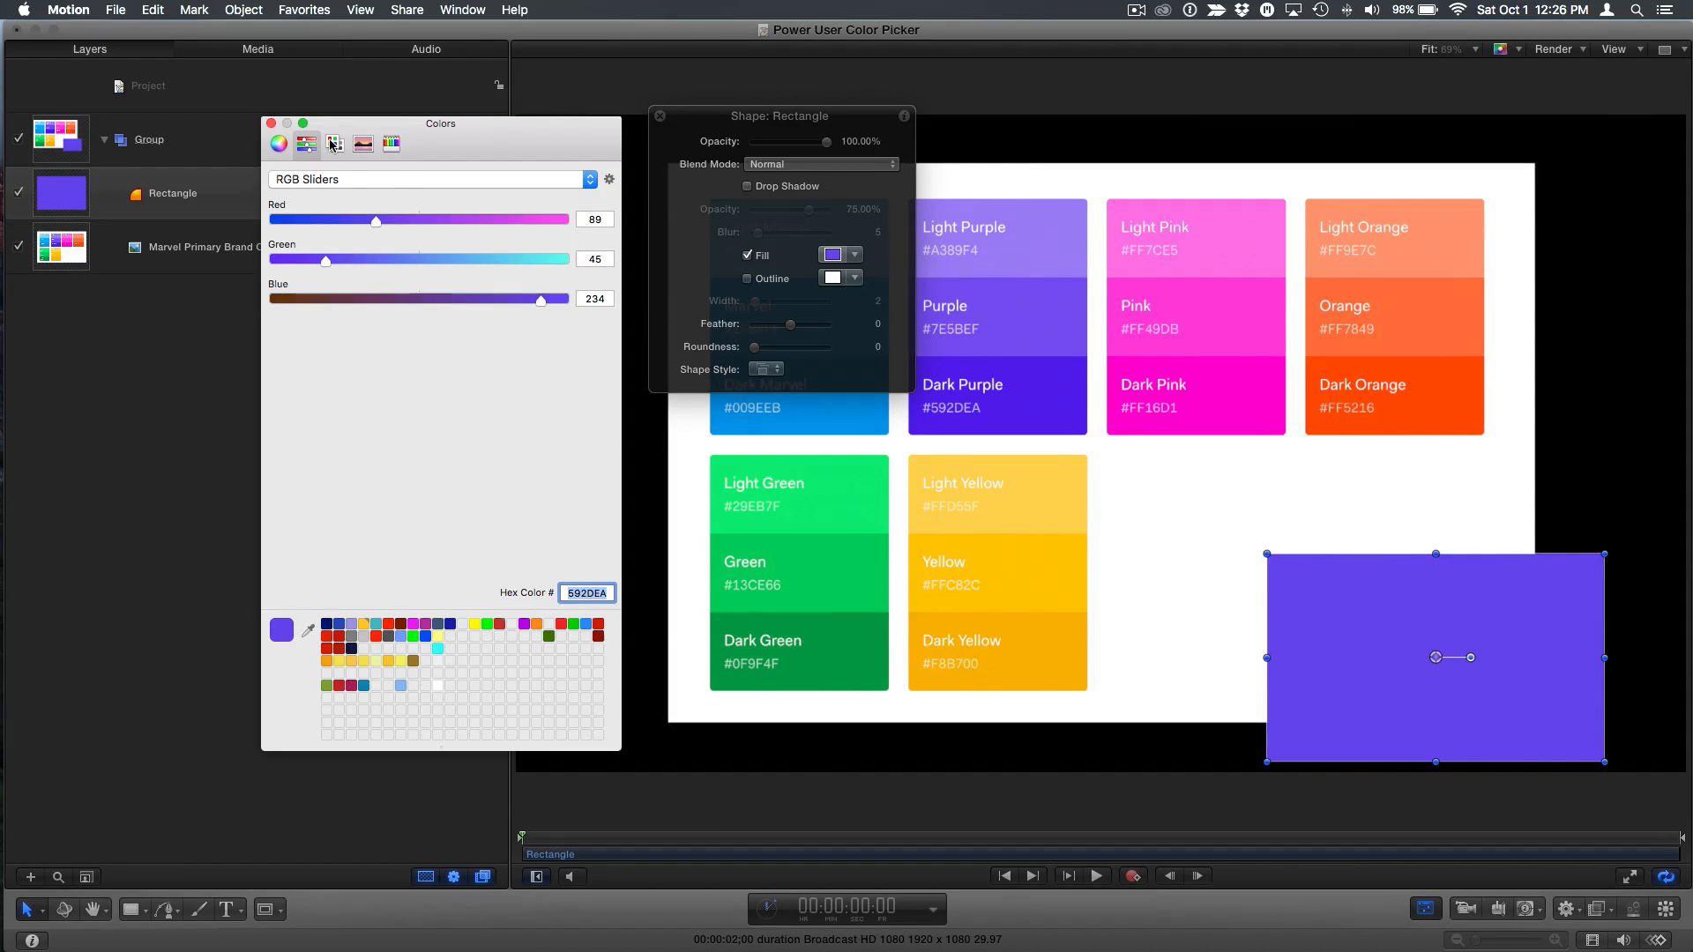
{"action": "left_click", "coordinate": [335, 142]}
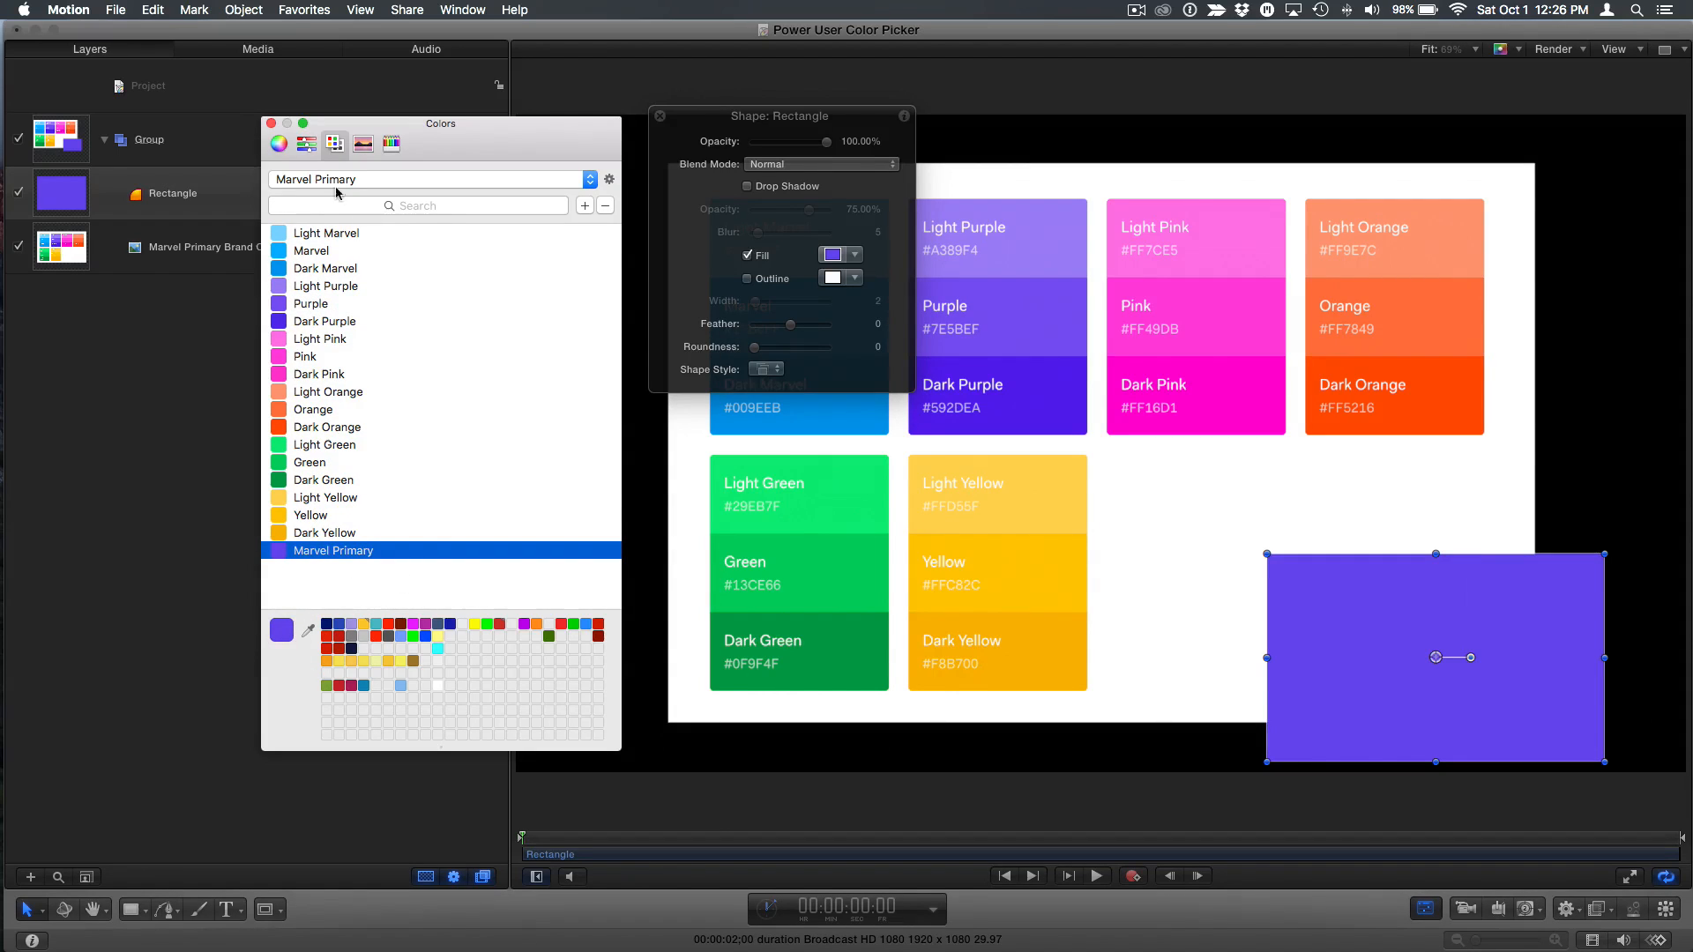
{"action": "left_click", "coordinate": [307, 143]}
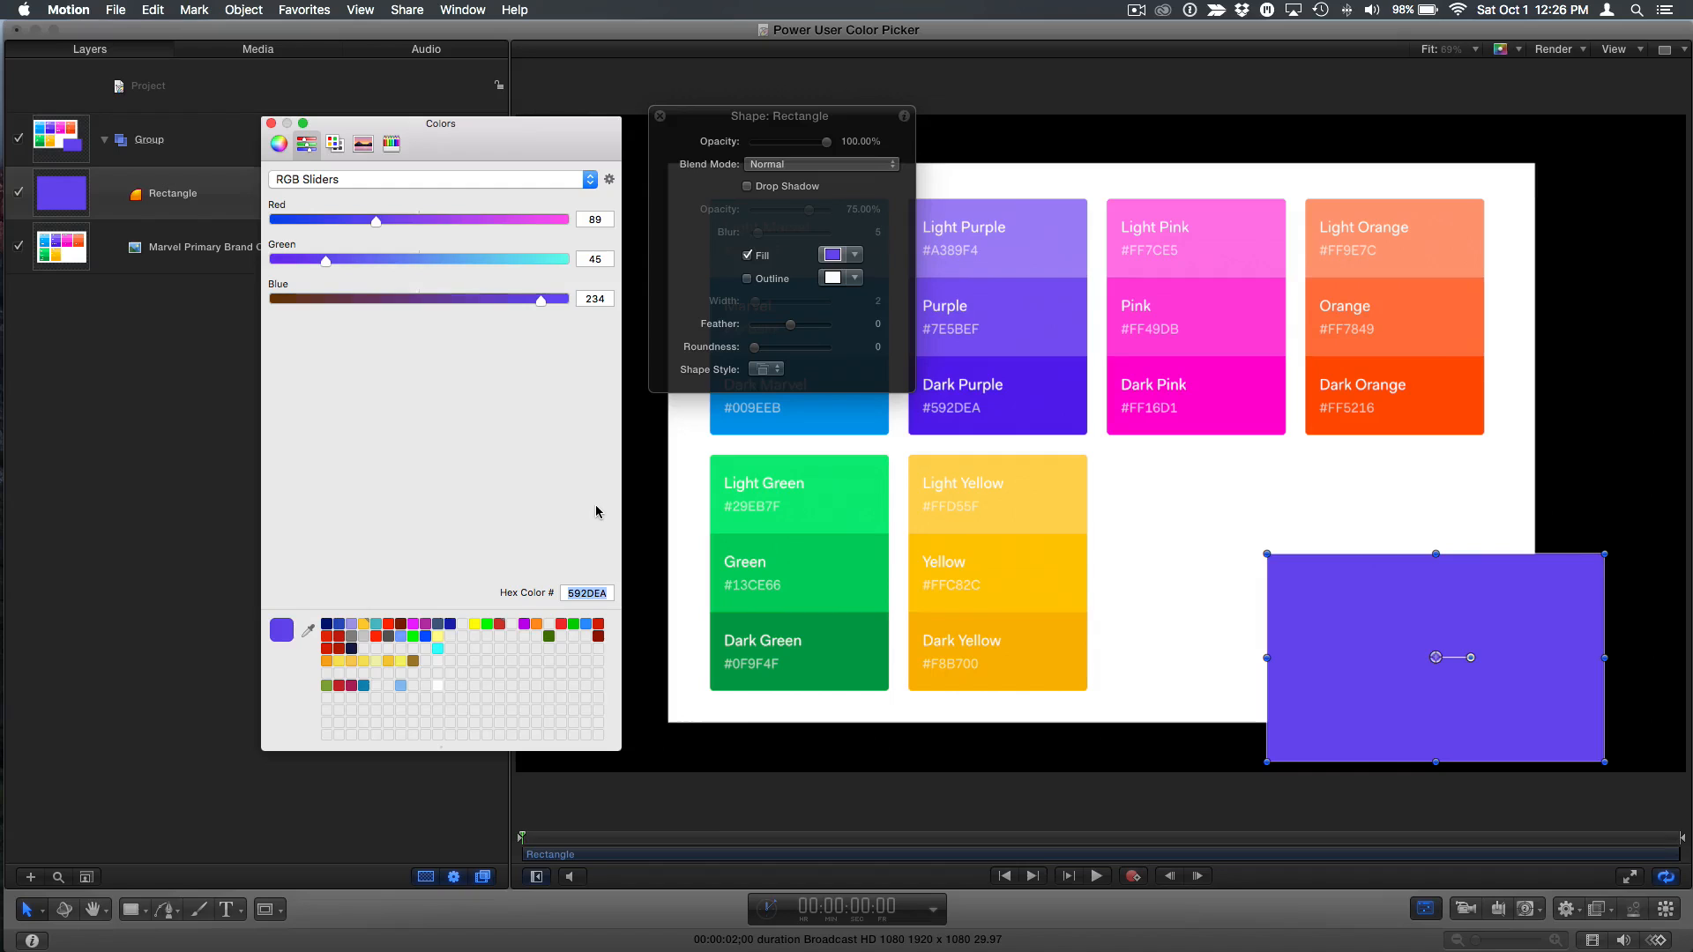
{"action": "mouse_move", "coordinate": [386, 491]}
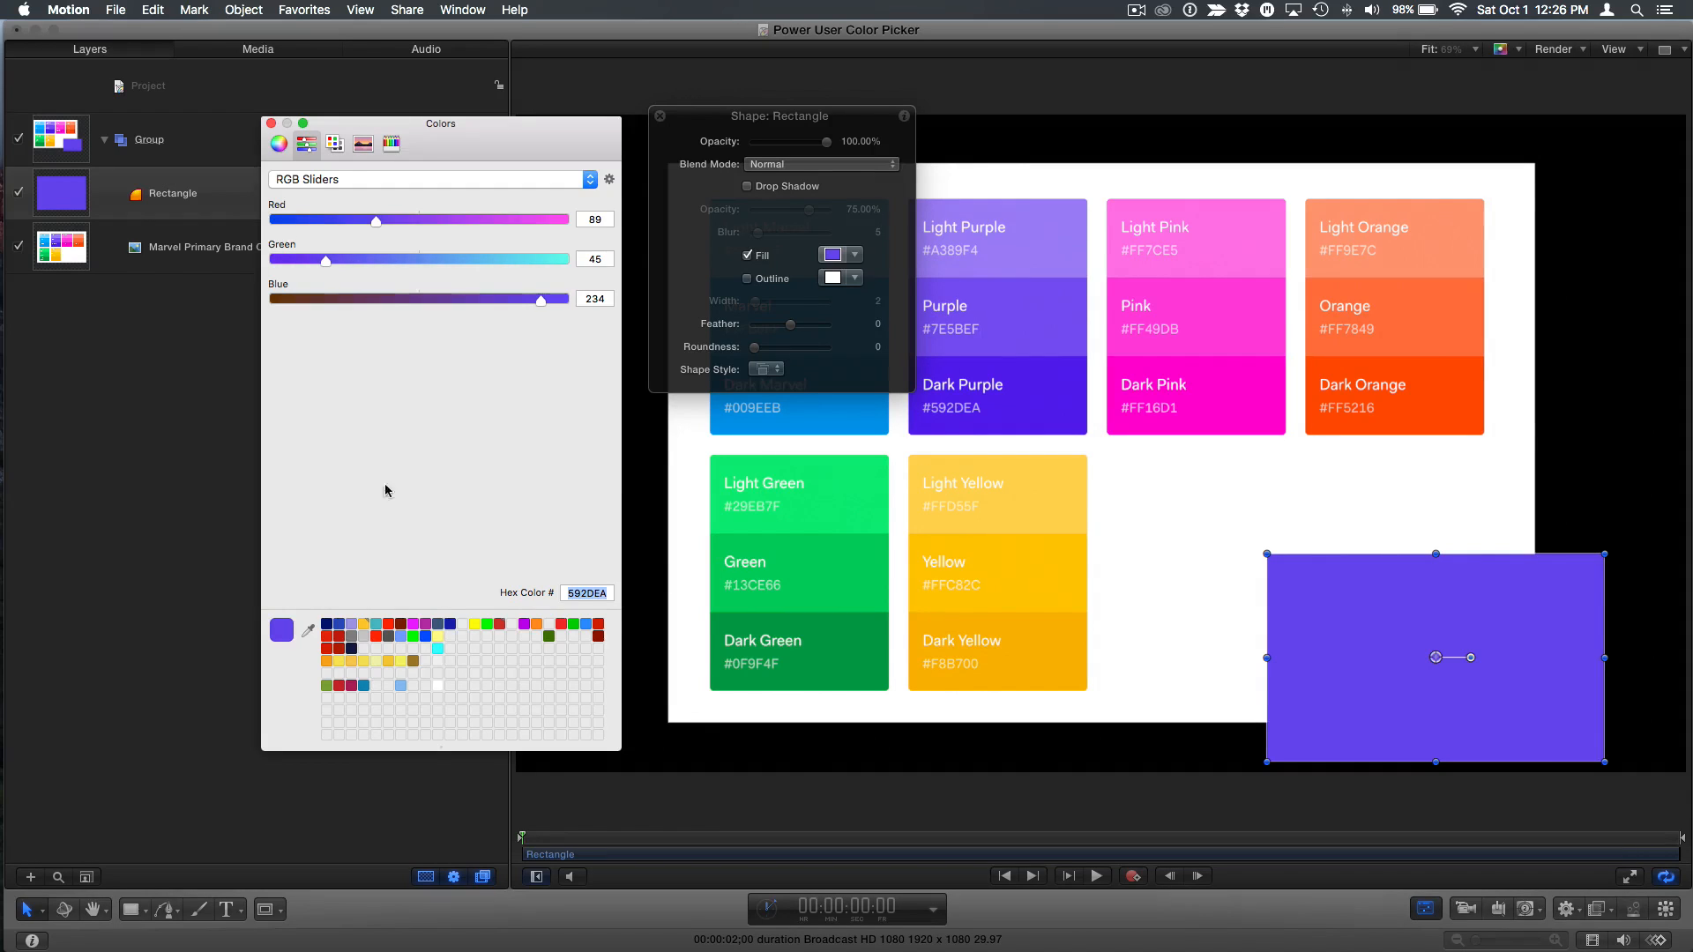